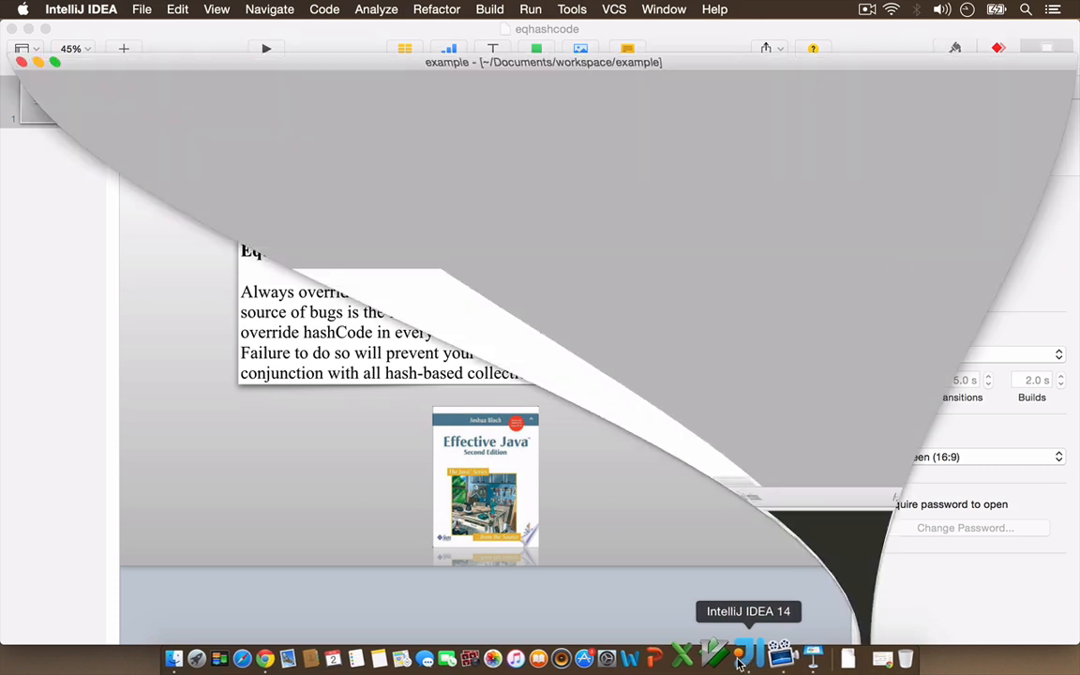
# Step: Create a new Java class ContractTest in the scratch package
pyautogui.click(750, 656)
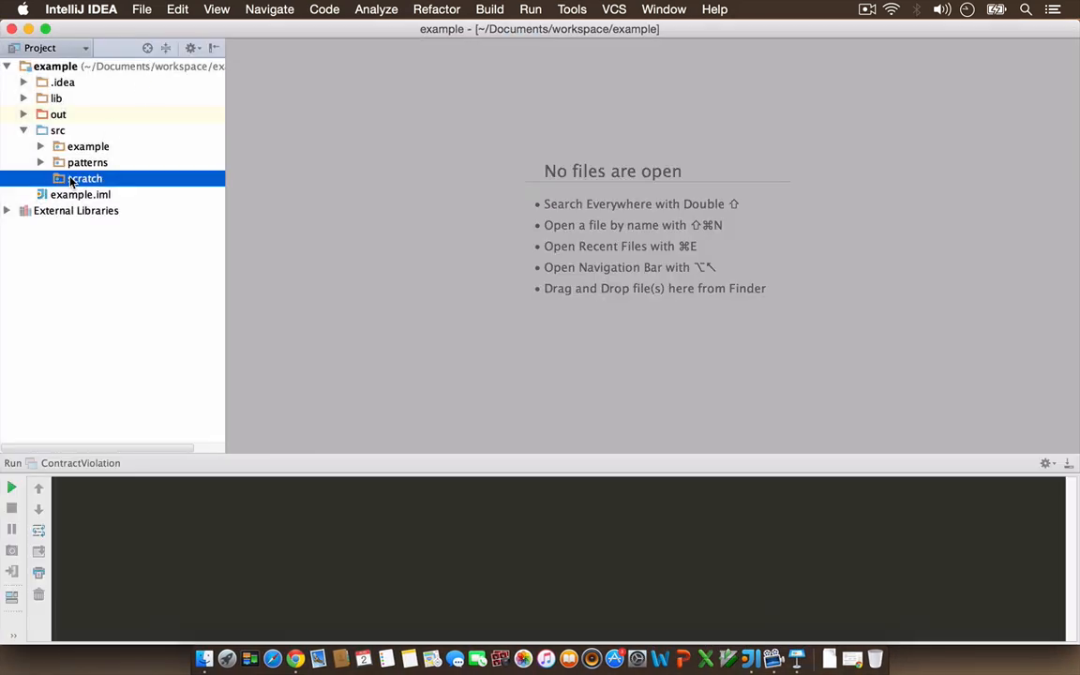
pyautogui.rightClick(87, 178)
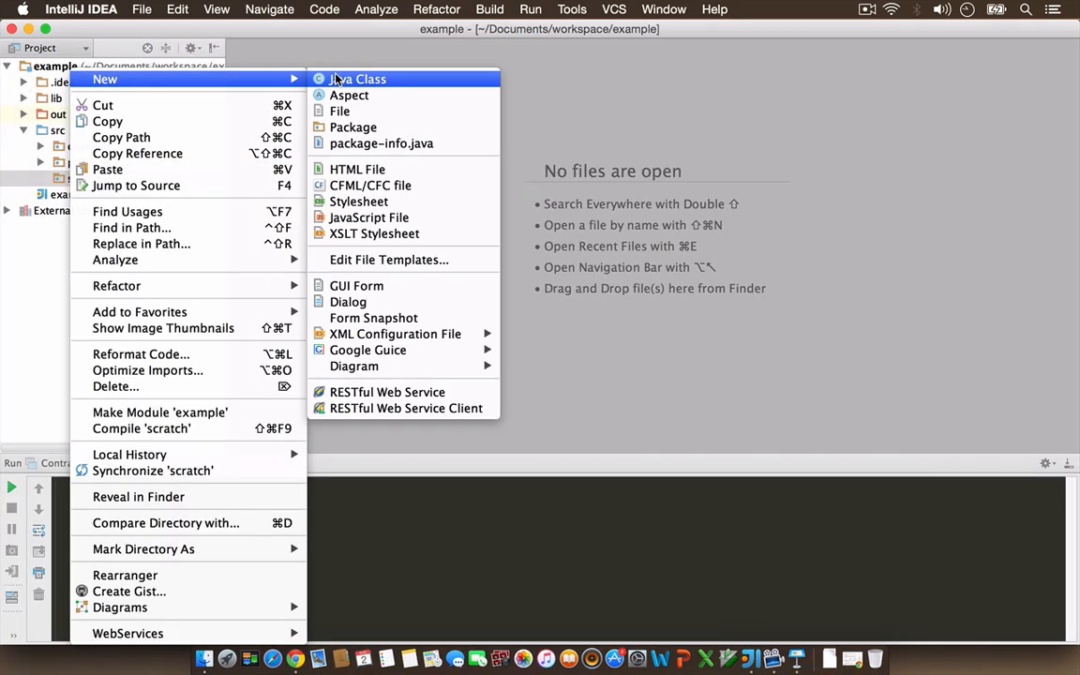
pyautogui.click(359, 79)
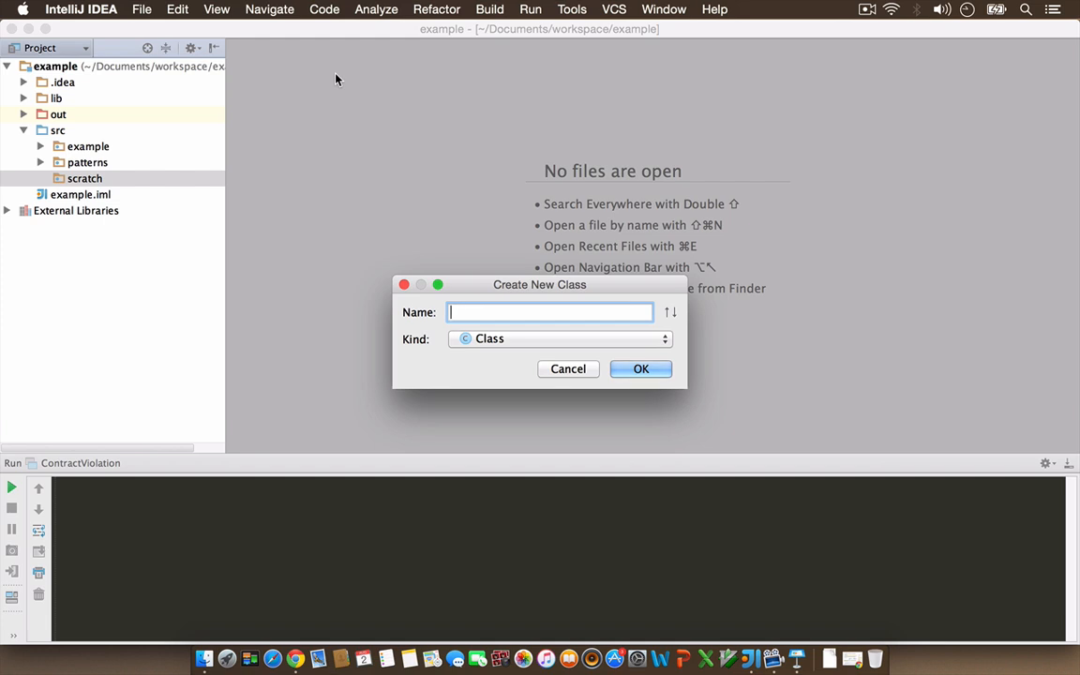
pyautogui.write('Cont')
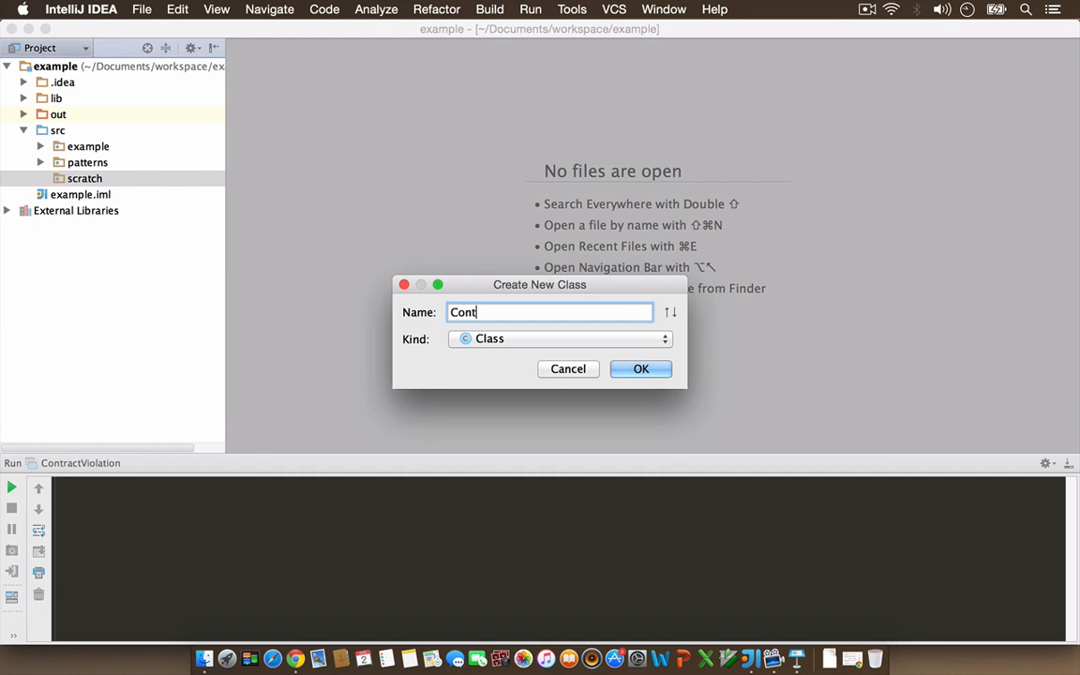
pyautogui.click(641, 368)
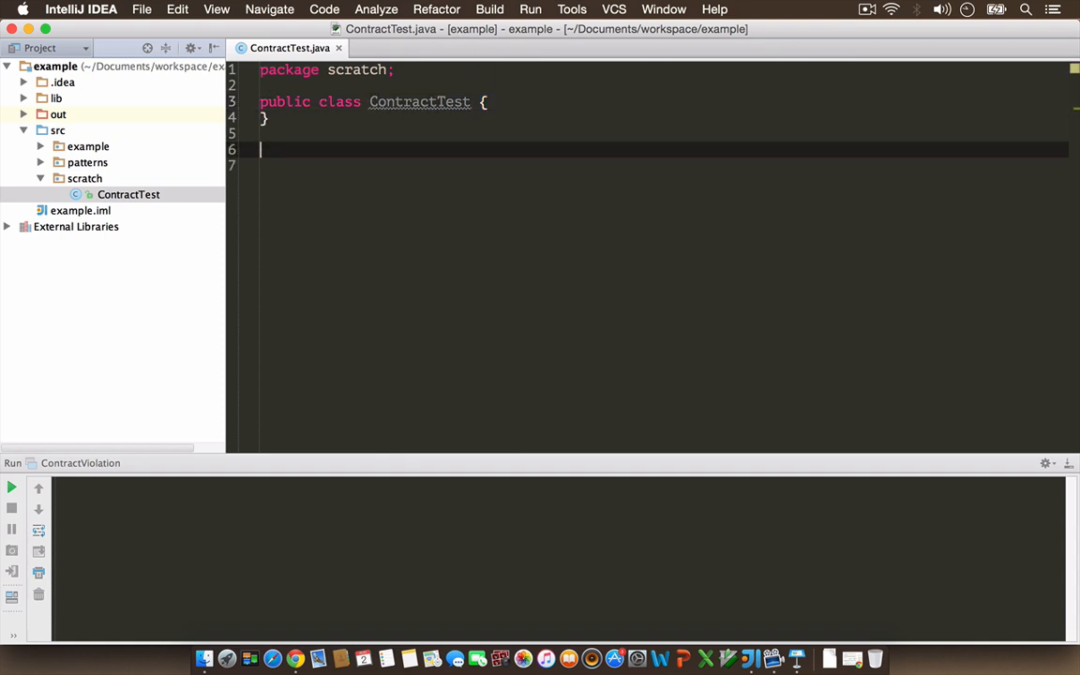
# Step: Declare class EmployeeKey with String fields empId and dob
pyautogui.write('class')
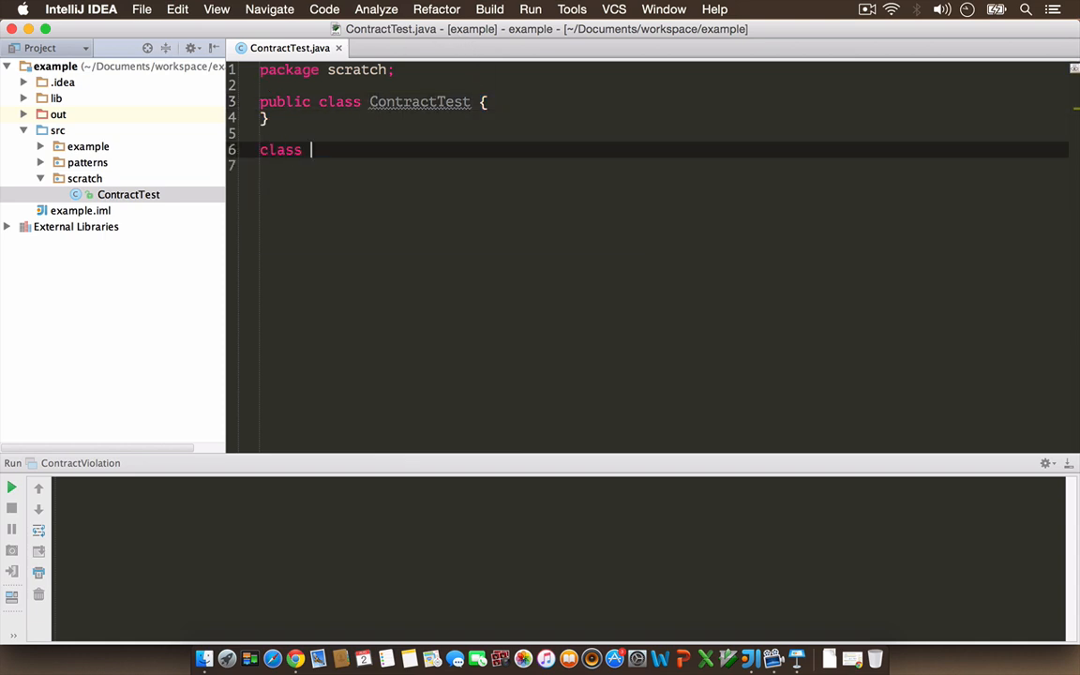
pyautogui.write('Employee')
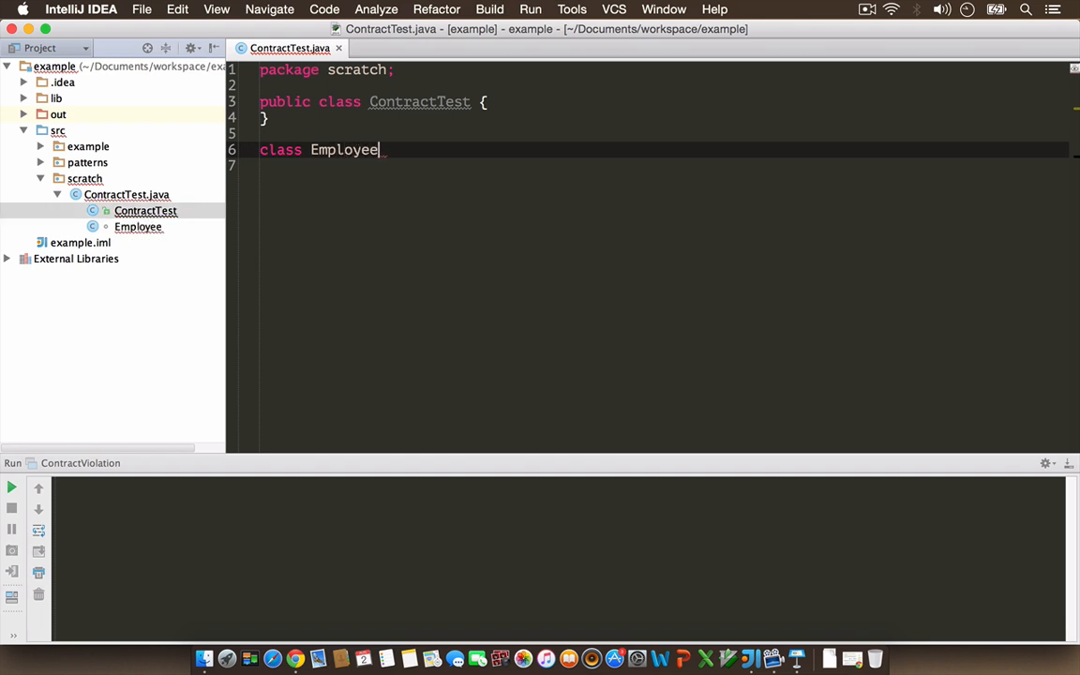
pyautogui.write('Key{}')
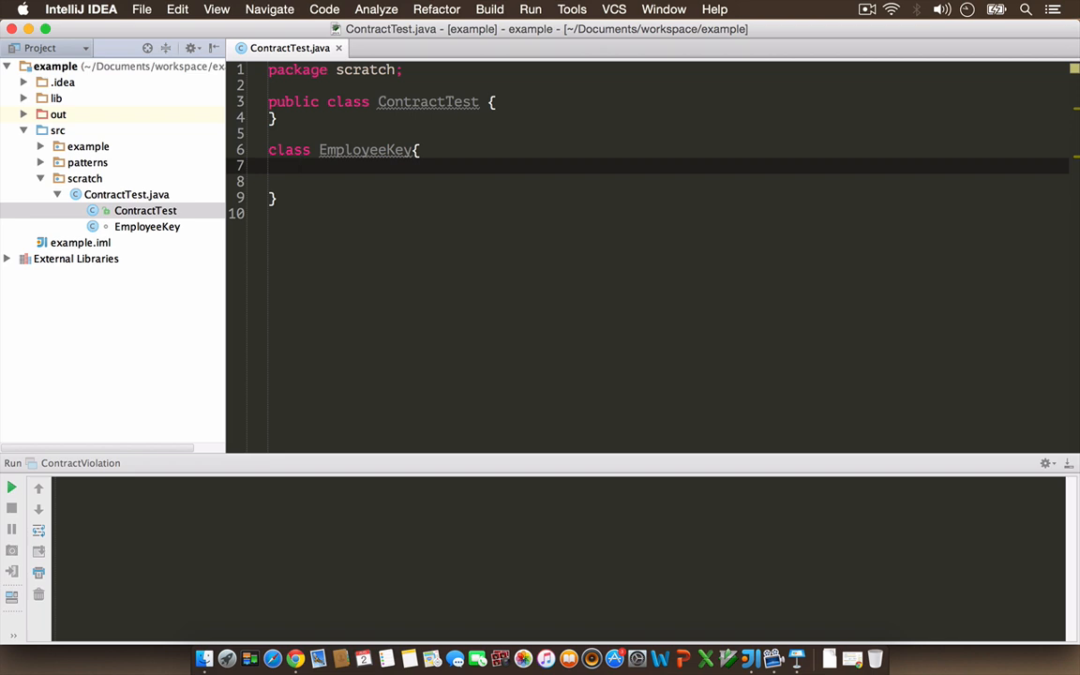
pyautogui.write('St')
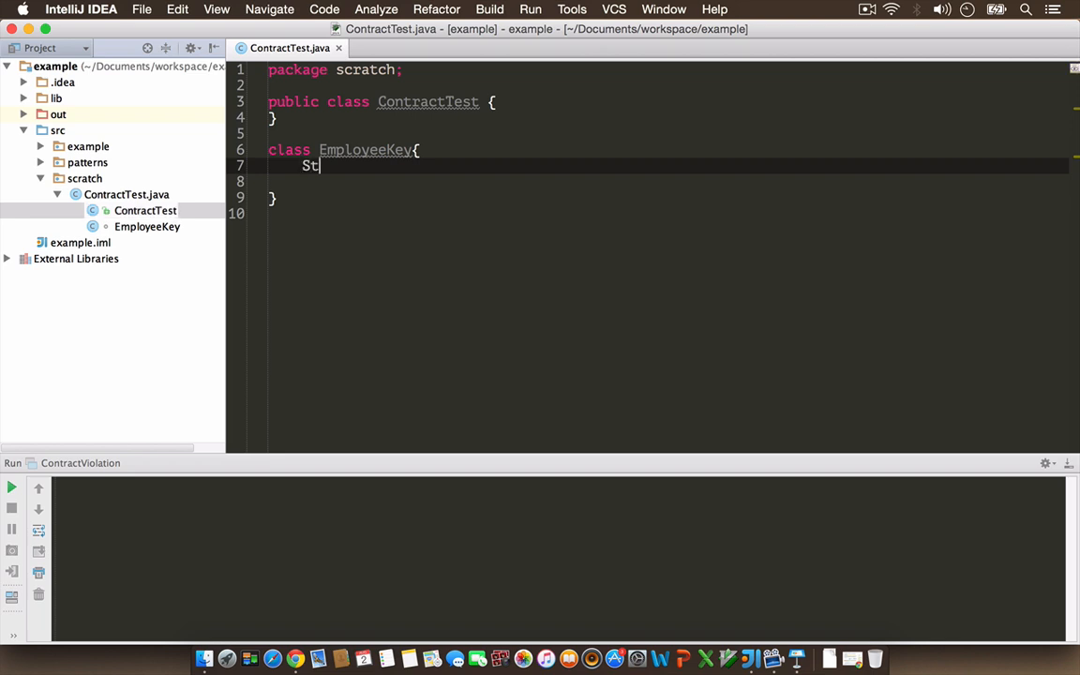
pyautogui.write('ring')
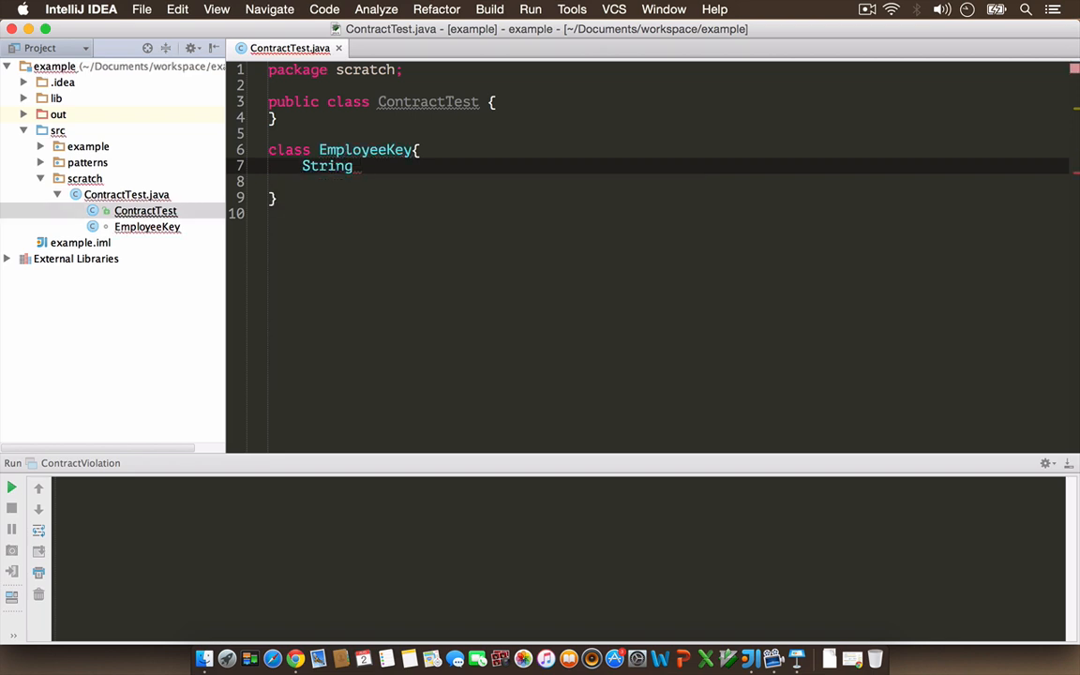
pyautogui.write('empId;')
pyautogui.click(668, 180)
pyautogui.write('String')
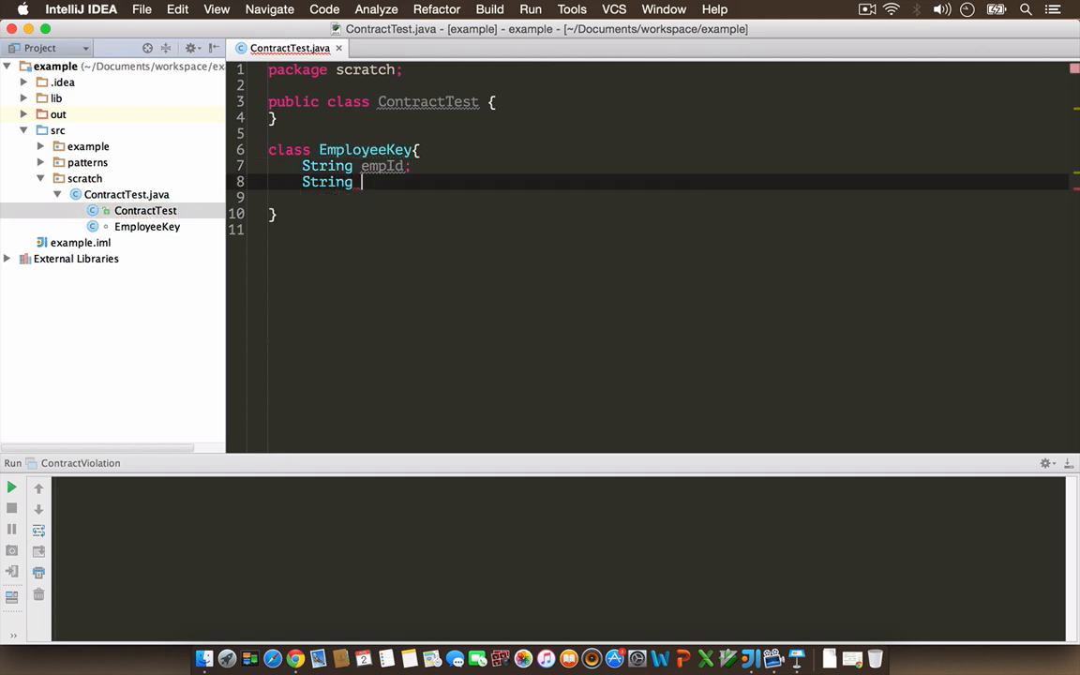
pyautogui.write('dob;')
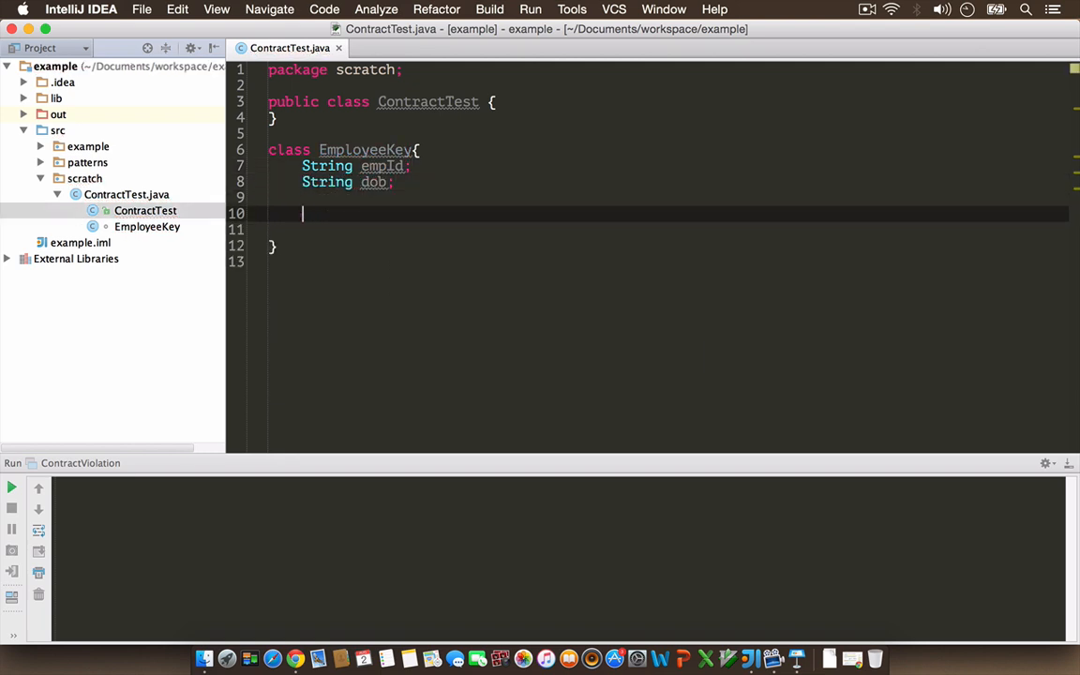
# Step: Write an EmployeeKey(String theId, String theDob) constructor assigning empId and dob
pyautogui.write('publ')
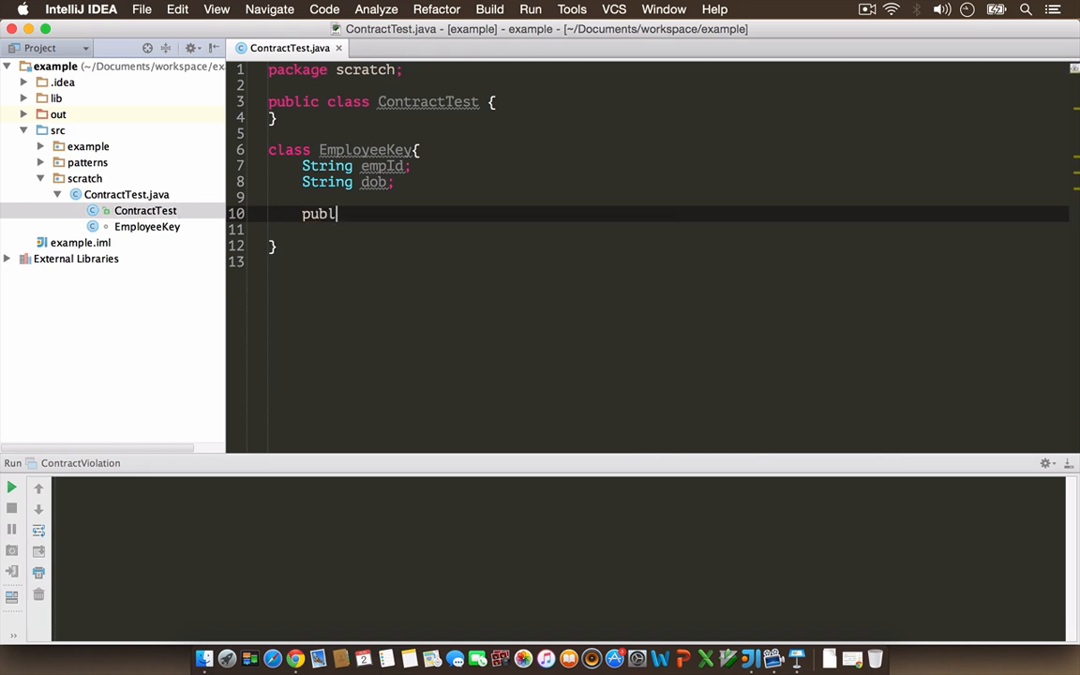
pyautogui.write('ic EmployeeKey')
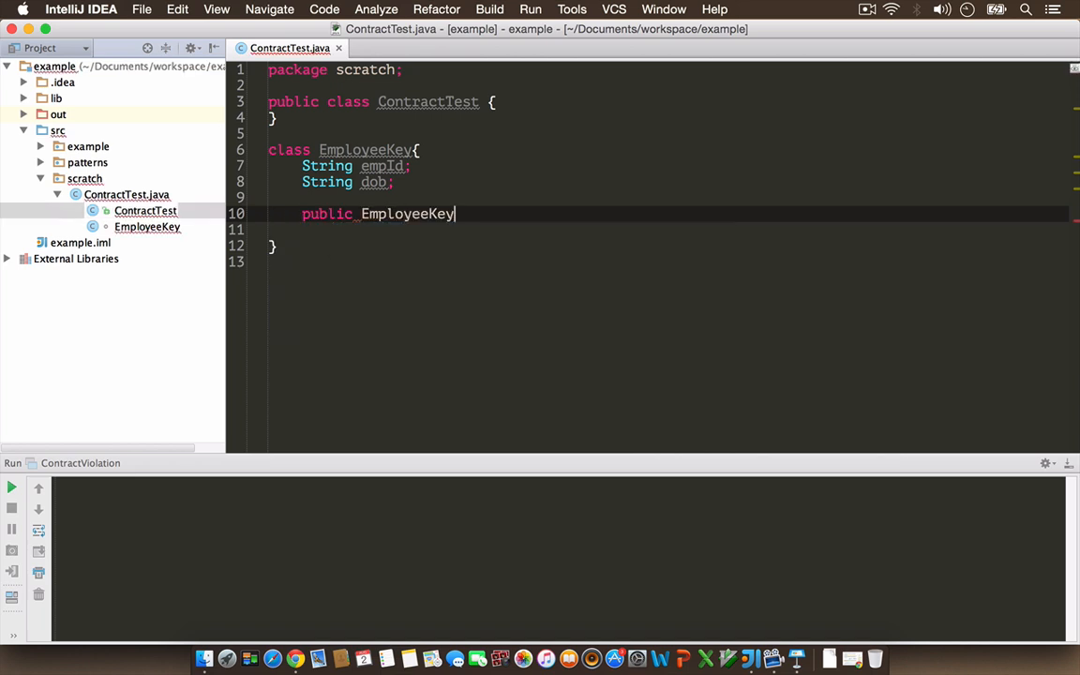
pyautogui.write('()')
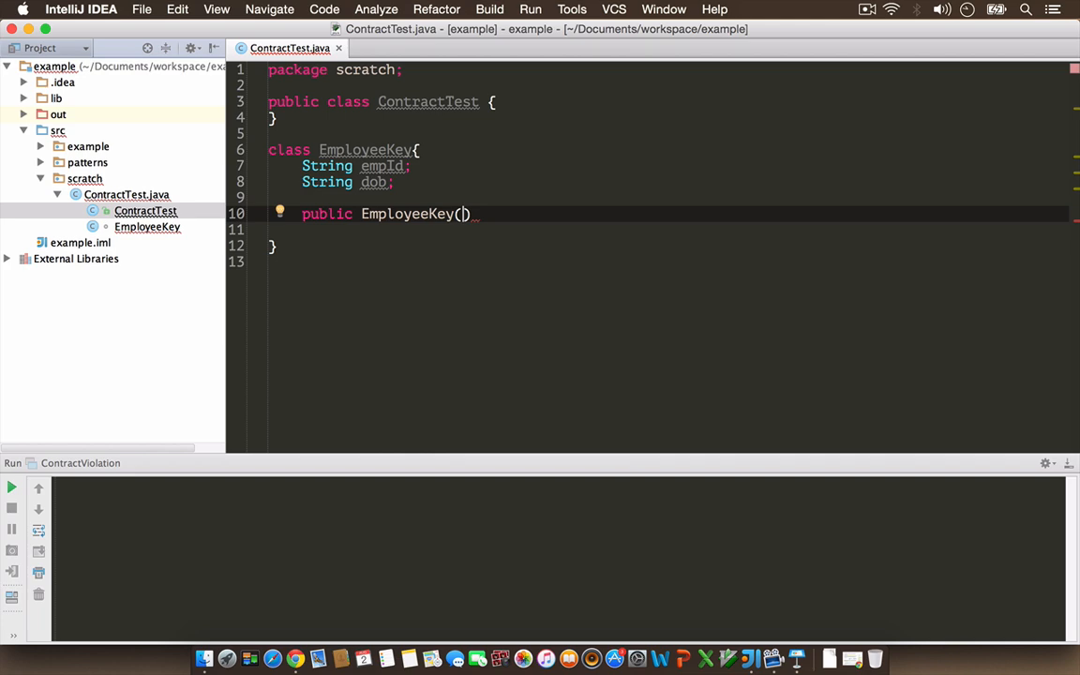
pyautogui.write('String')
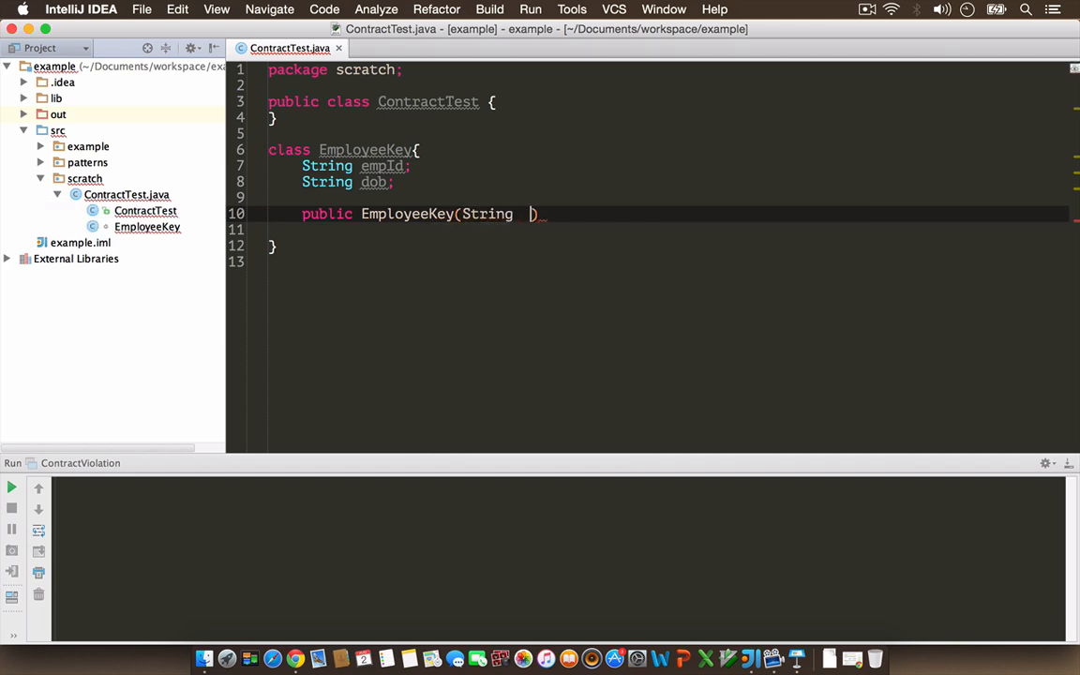
pyautogui.write('theId,')
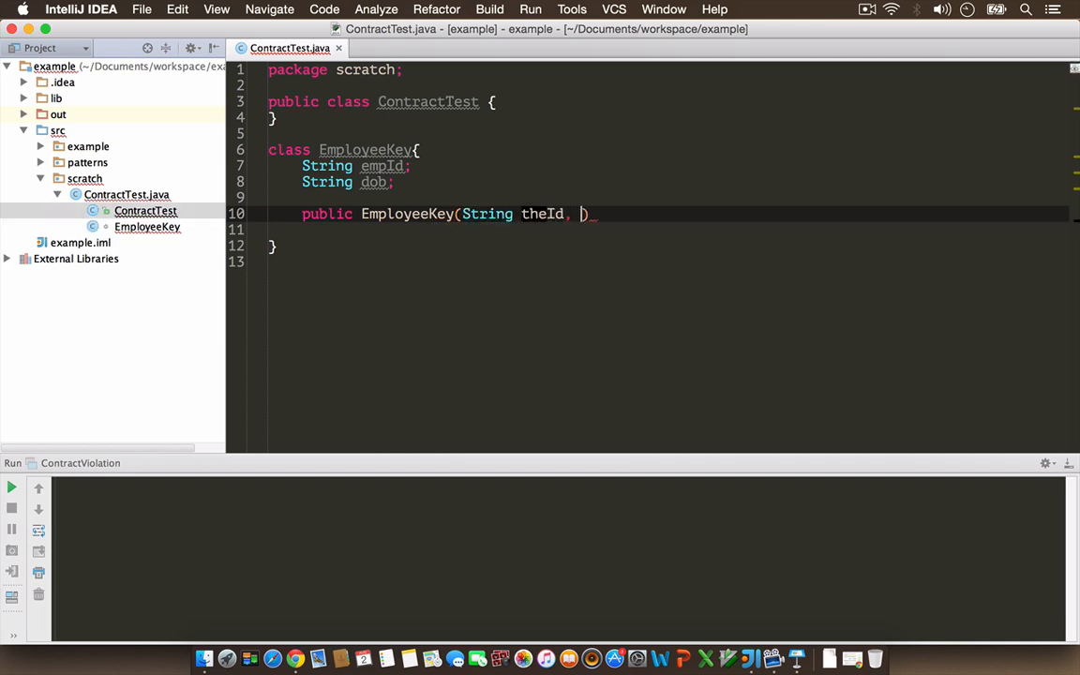
pyautogui.write('String the')
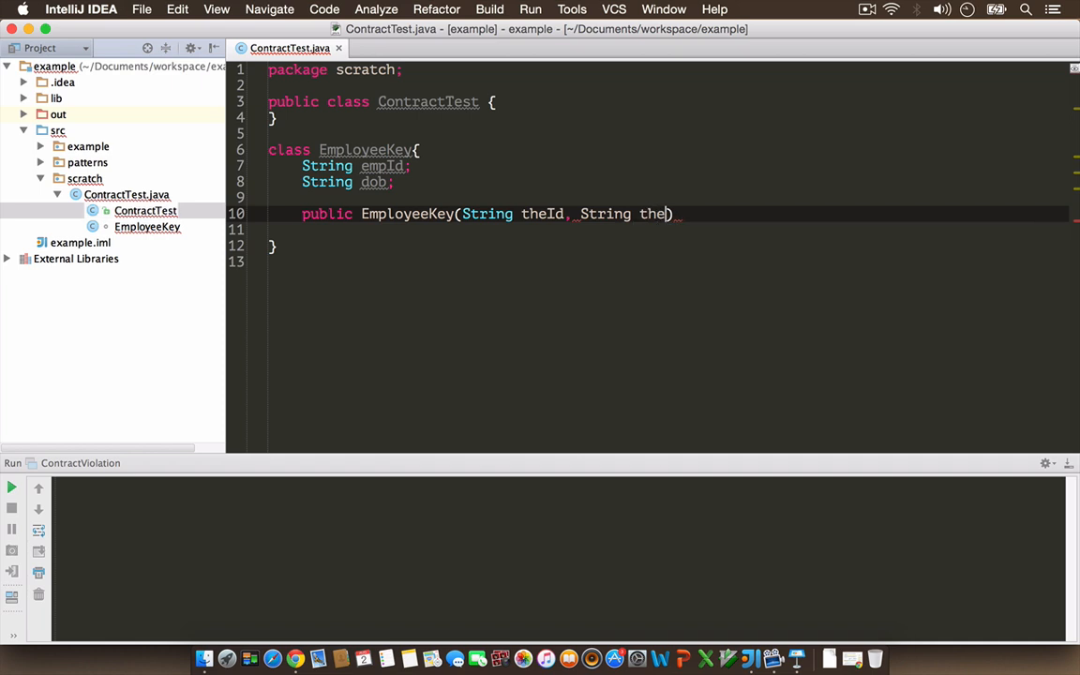
pyautogui.write('Dob)')
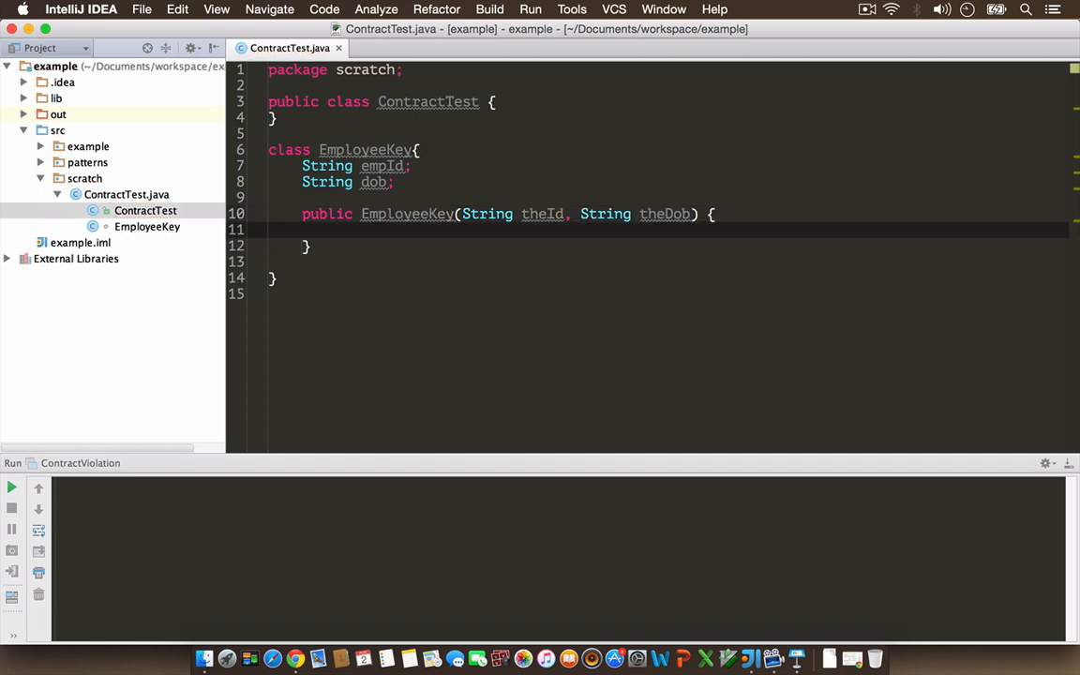
pyautogui.write('empId =')
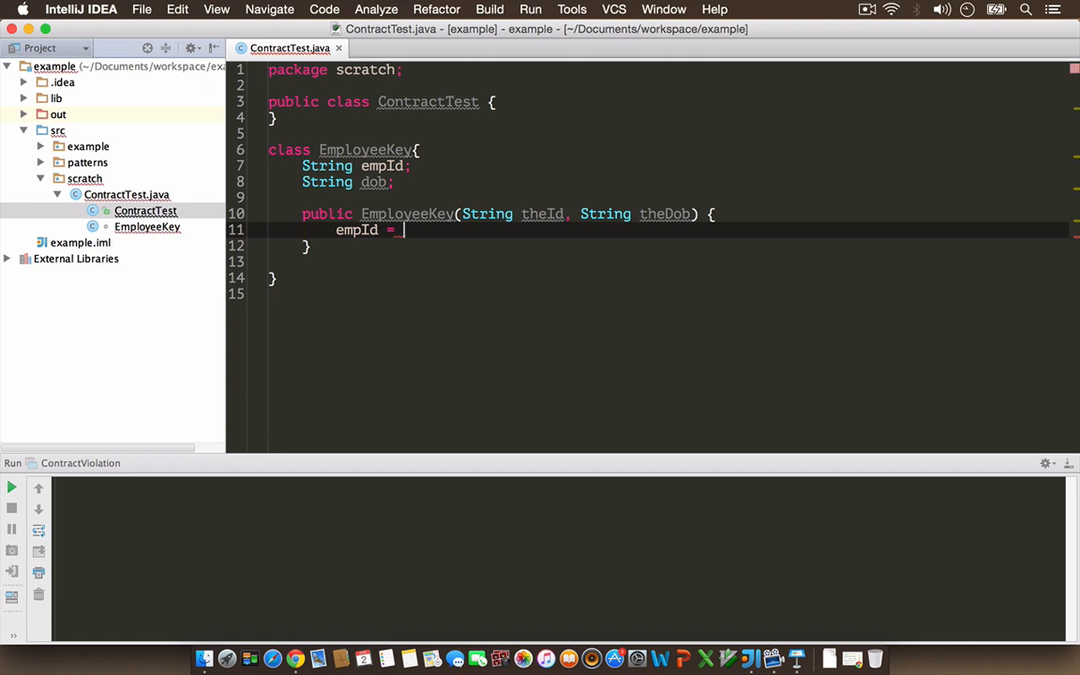
pyautogui.write('theId;')
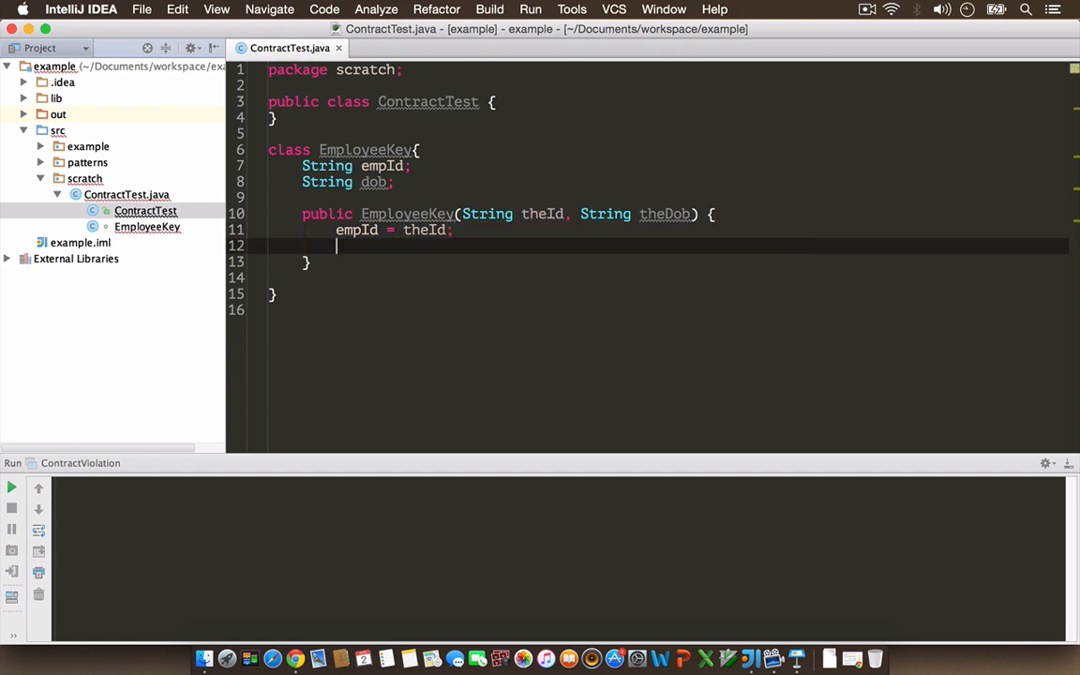
pyautogui.write('theDob =')
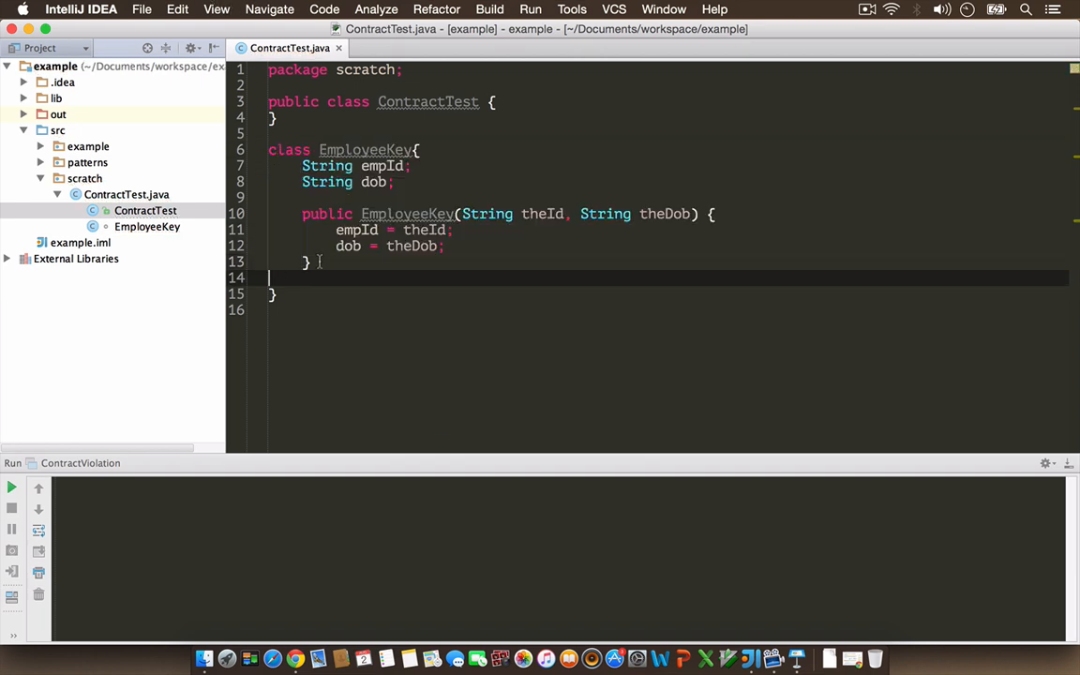
pyautogui.press('Enter')
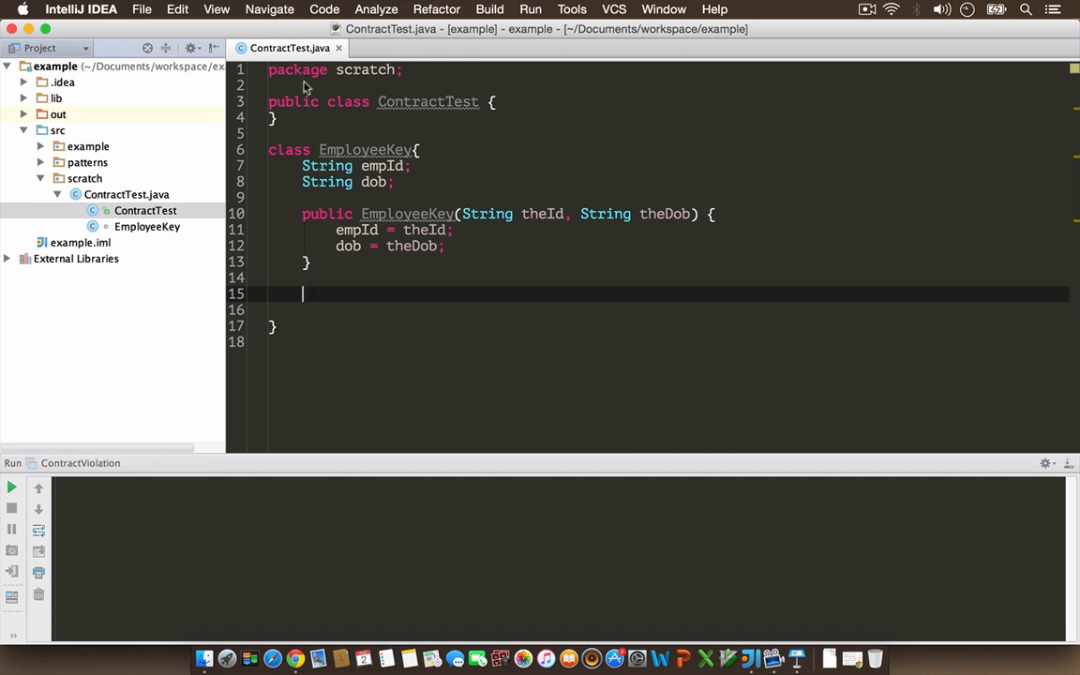
# Step: Generate equals() and hashCode() for EmployeeKey using the empId and dob fields
pyautogui.rightClick(303, 292)
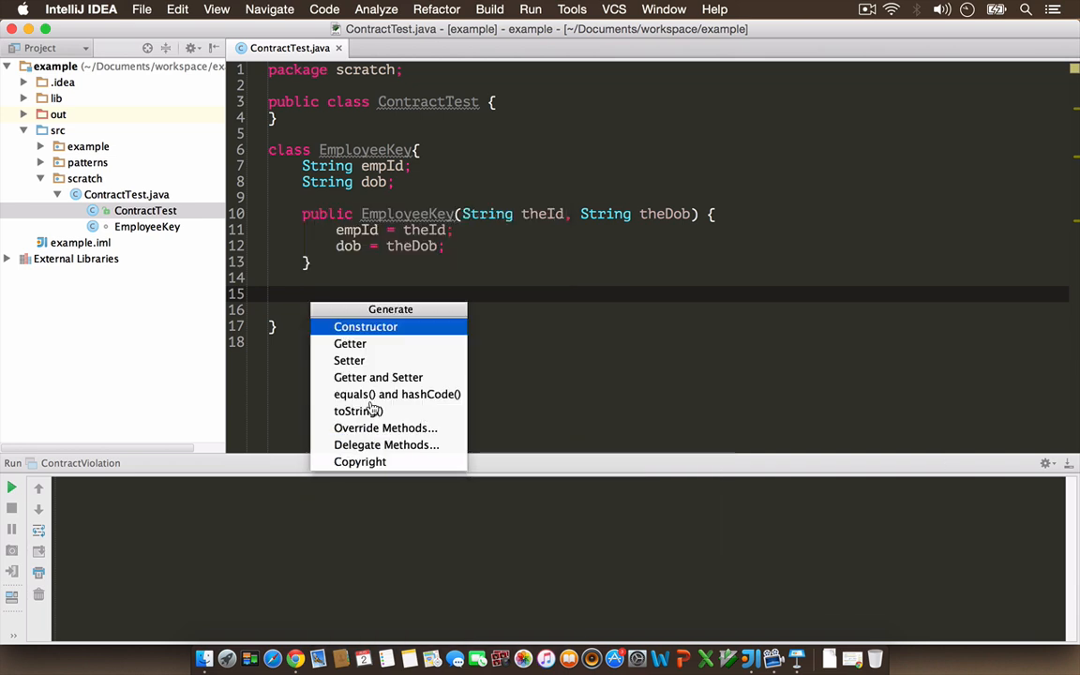
pyautogui.moveTo(349, 360)
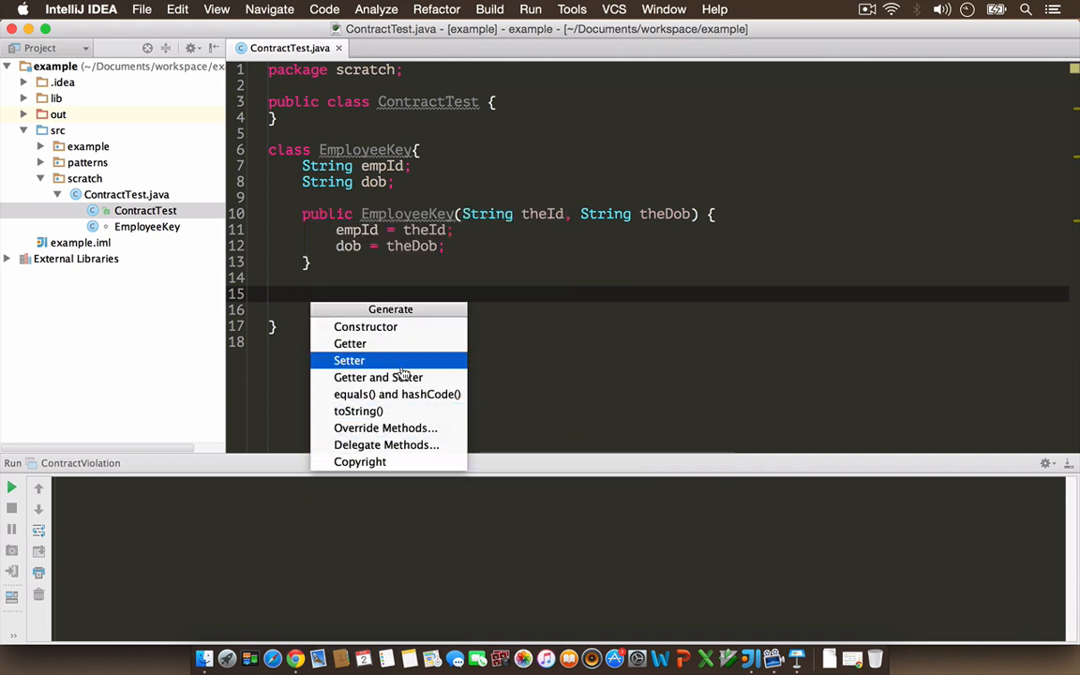
pyautogui.click(396, 394)
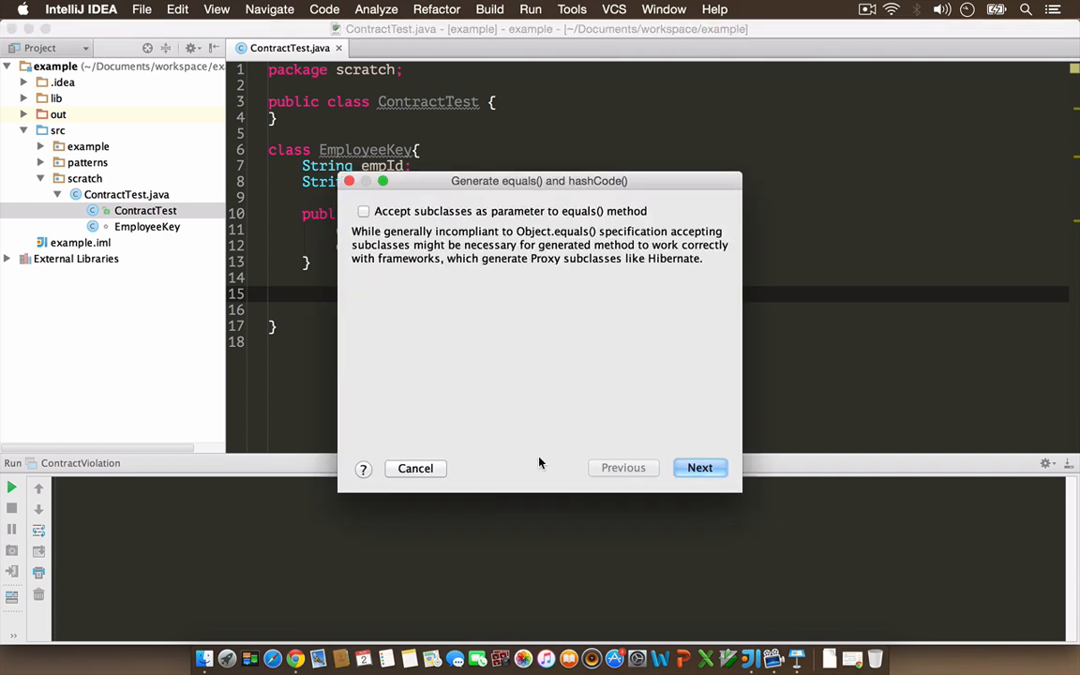
pyautogui.click(699, 469)
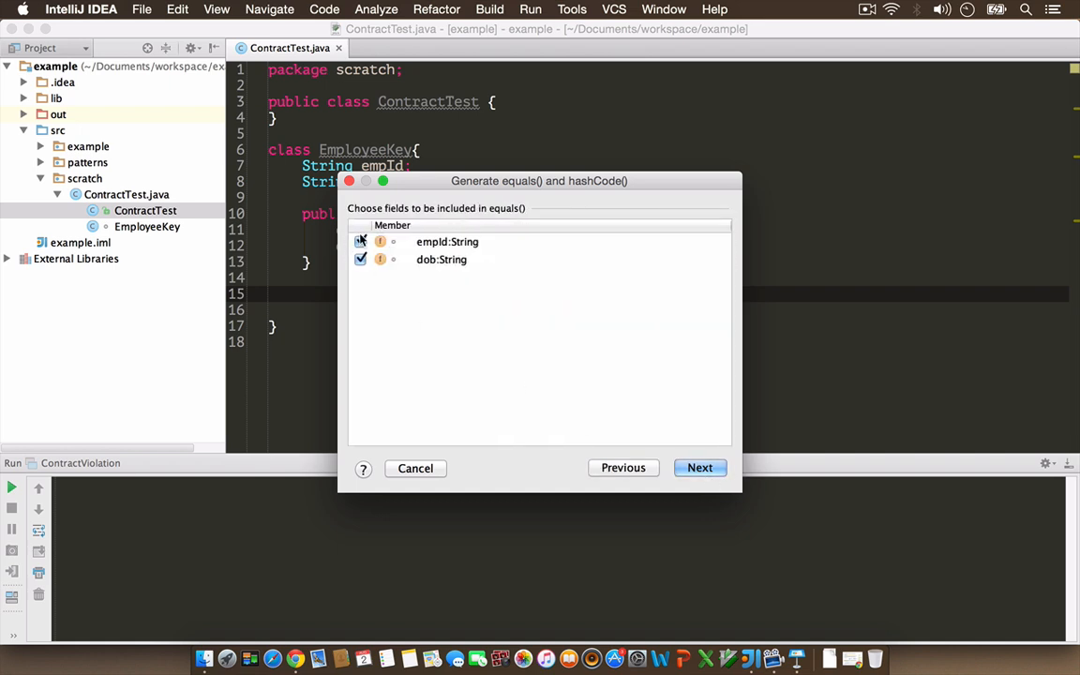
pyautogui.click(699, 469)
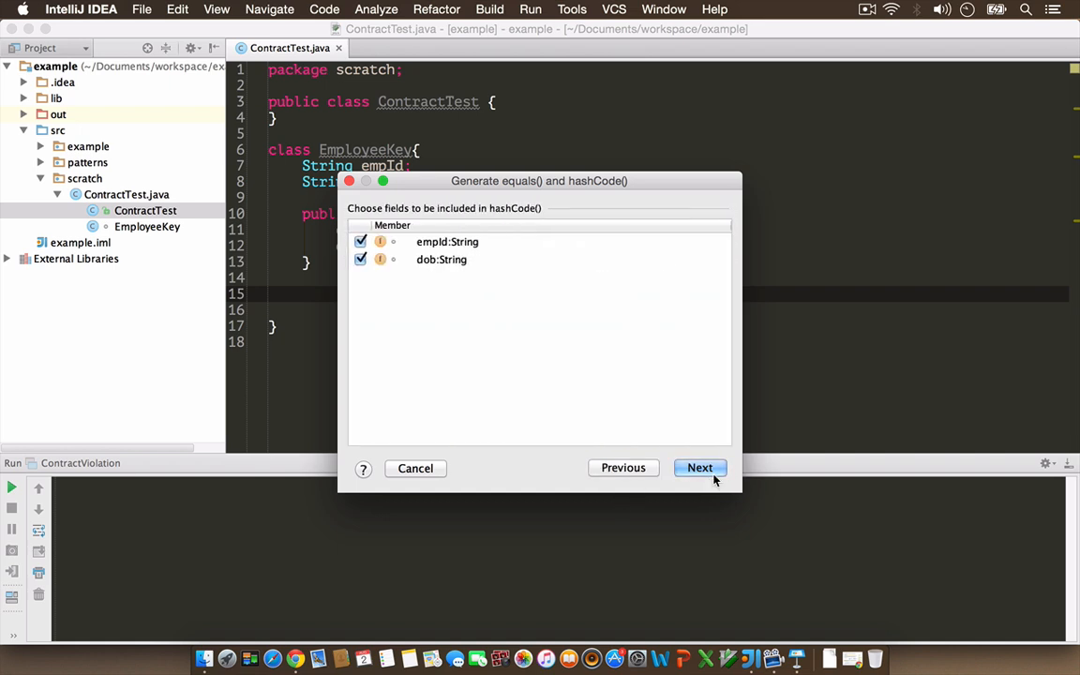
pyautogui.click(446, 242)
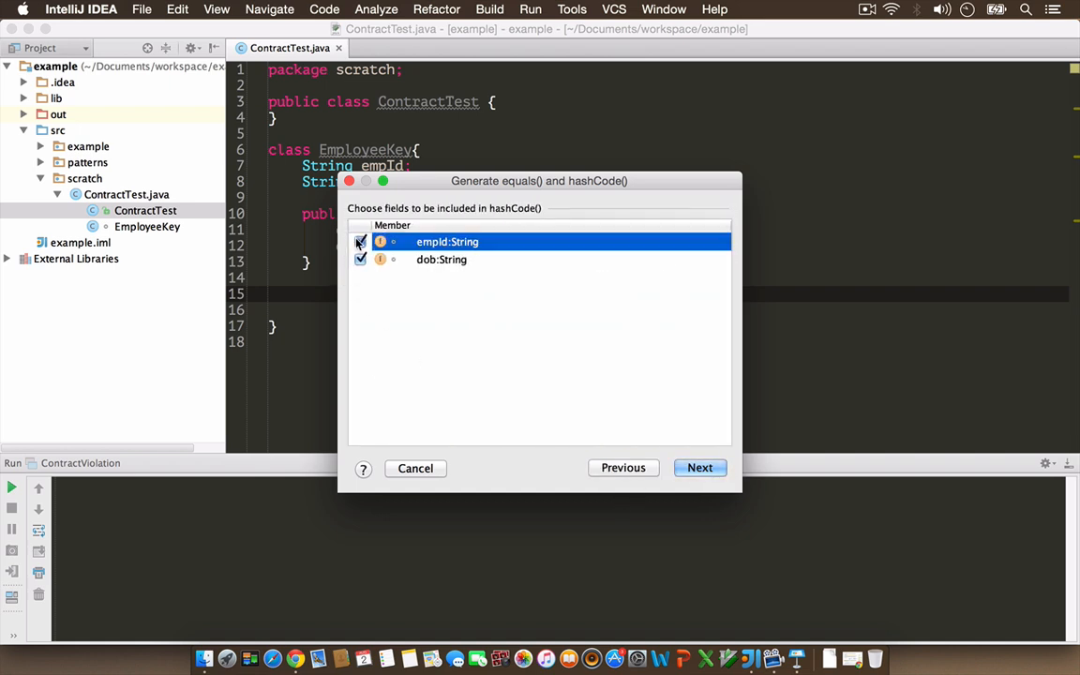
pyautogui.click(700, 469)
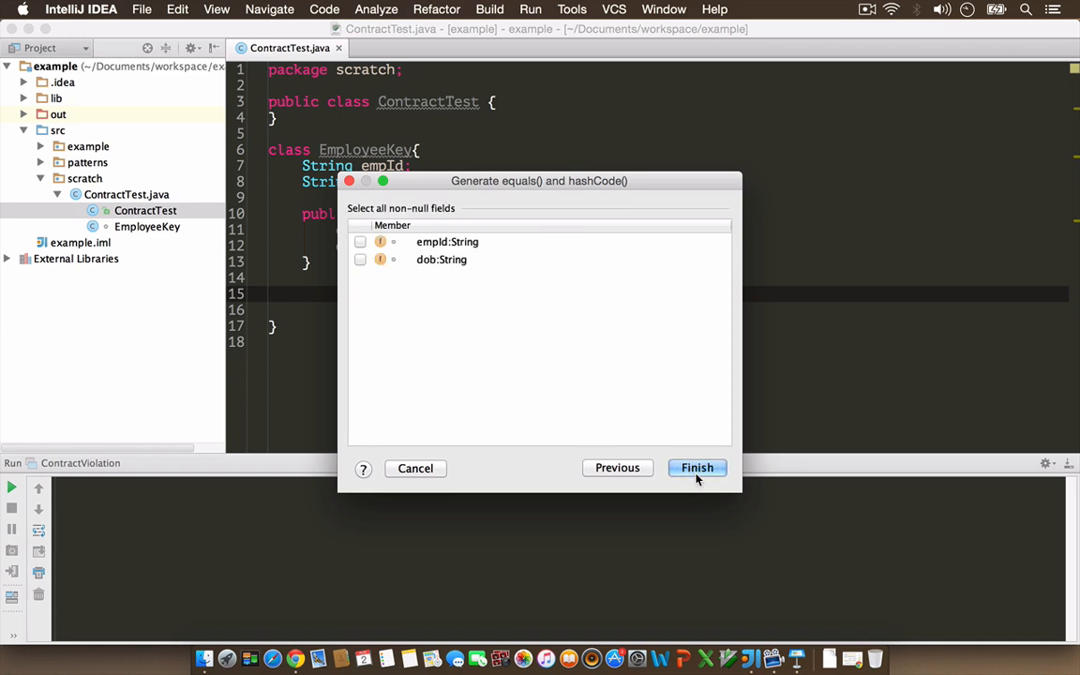
pyautogui.click(698, 469)
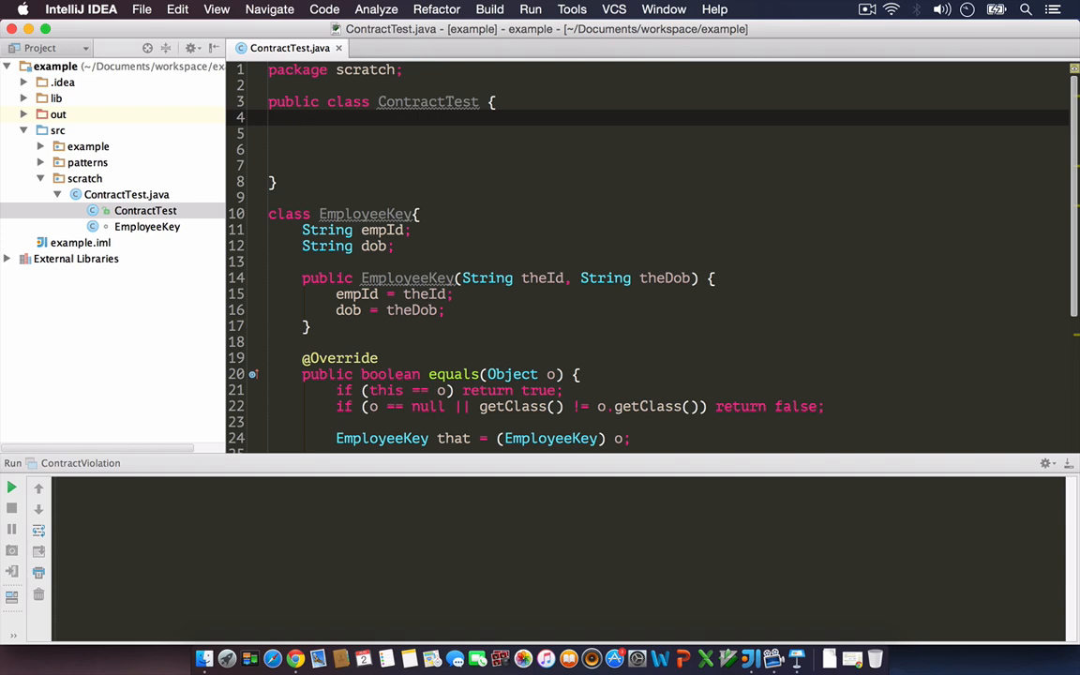
# Step: Add main() and a static Map<EmployeeKey, String> loadEmpCache() method, importing java.util.Map
pyautogui.write('public static void main(String[] args) {')
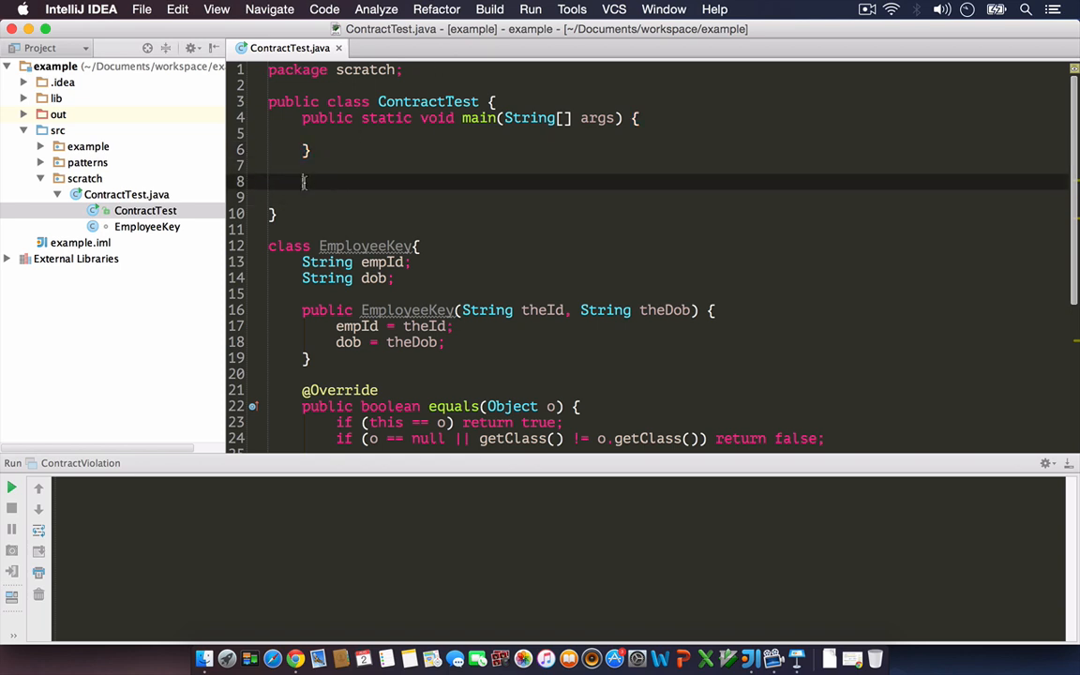
pyautogui.write('static Ha')
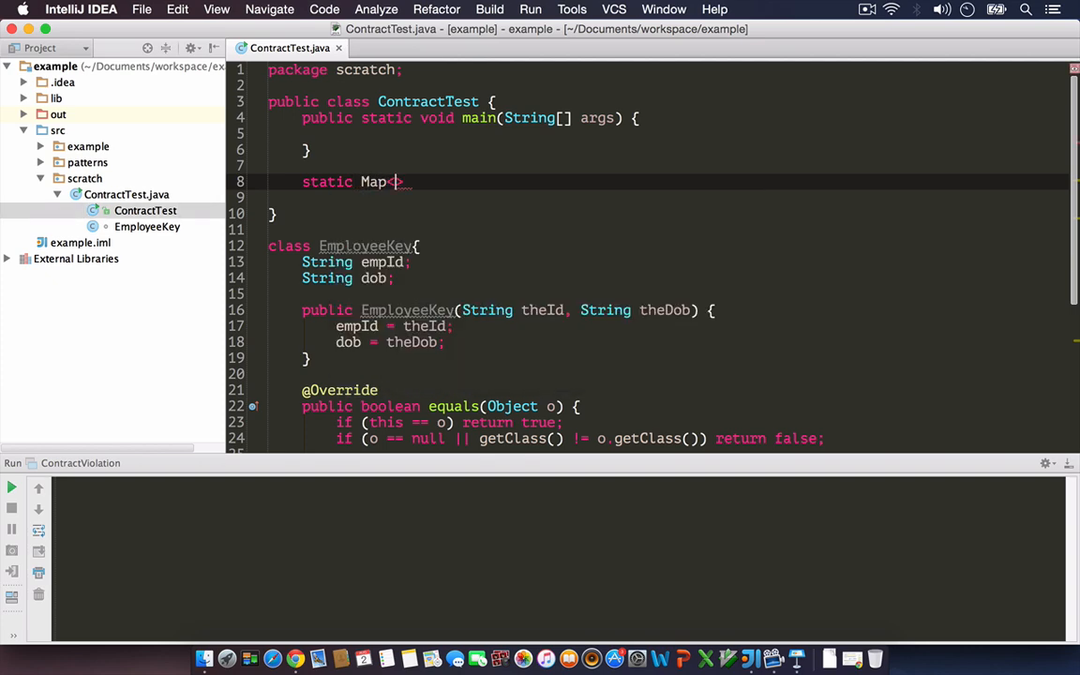
pyautogui.write('EmployeeKey, String')
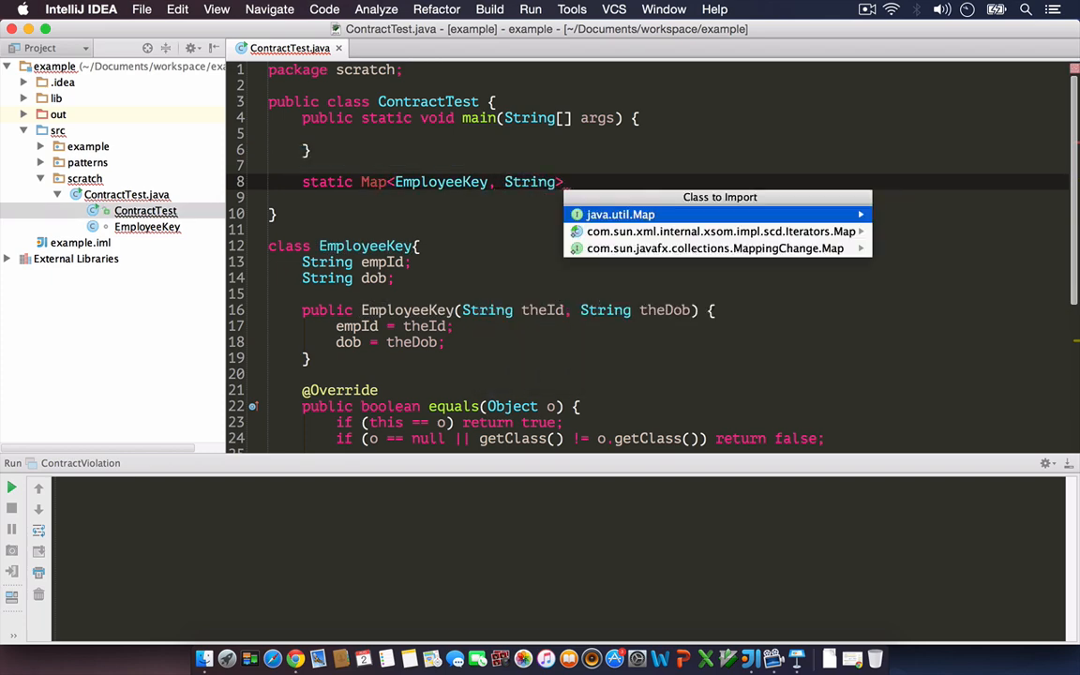
pyautogui.click(622, 214)
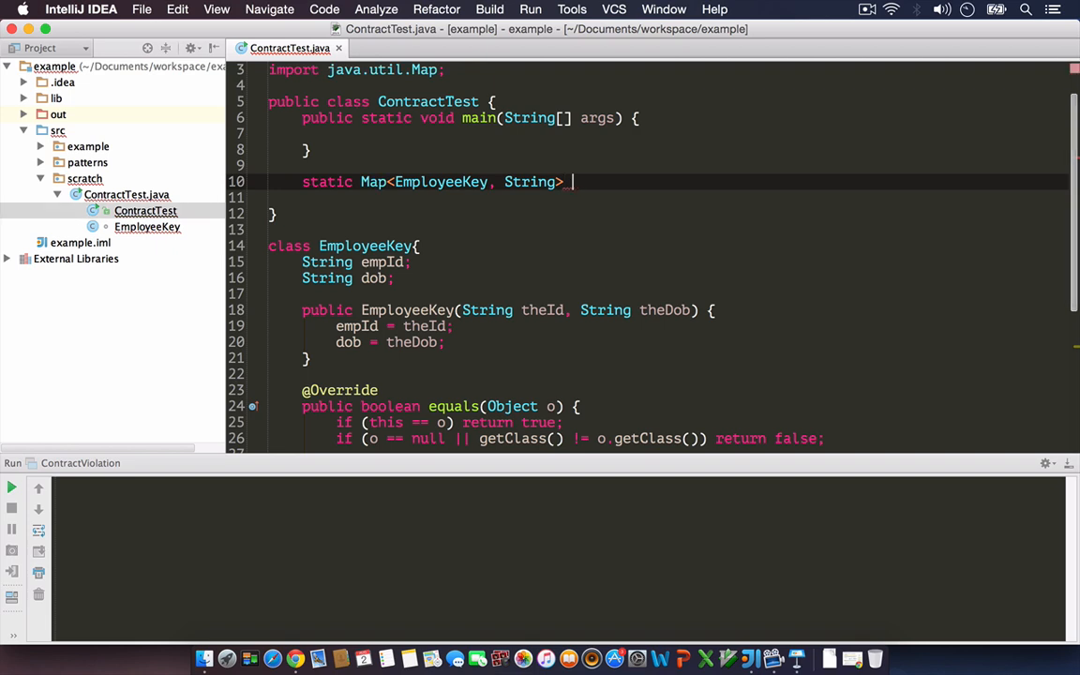
pyautogui.write('l')
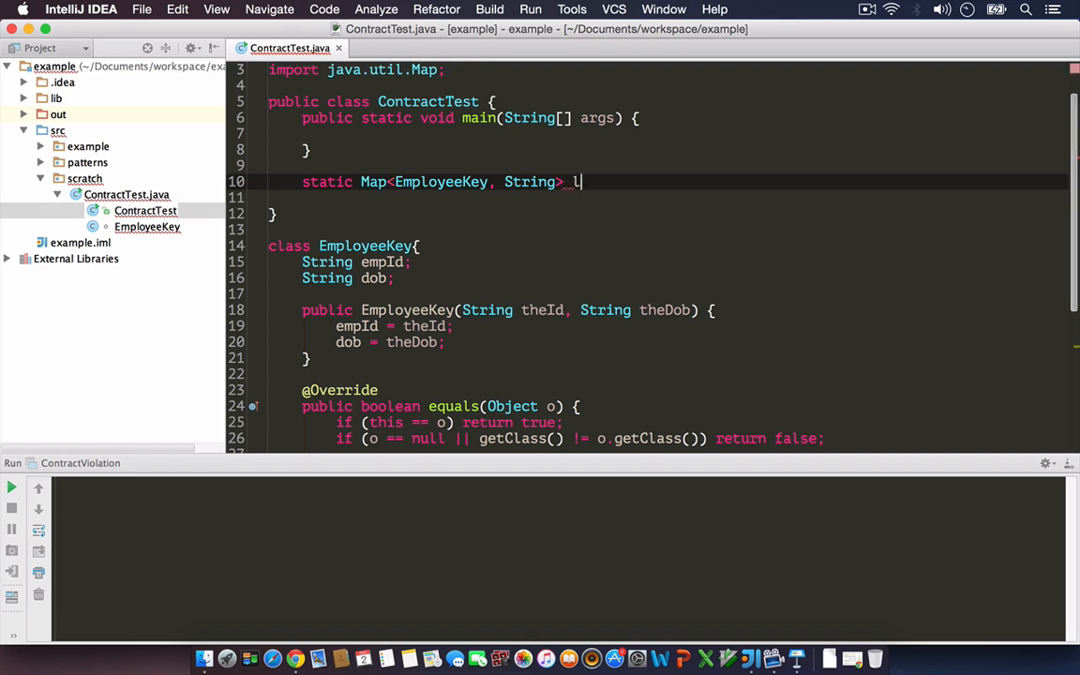
pyautogui.write('loadEmp')
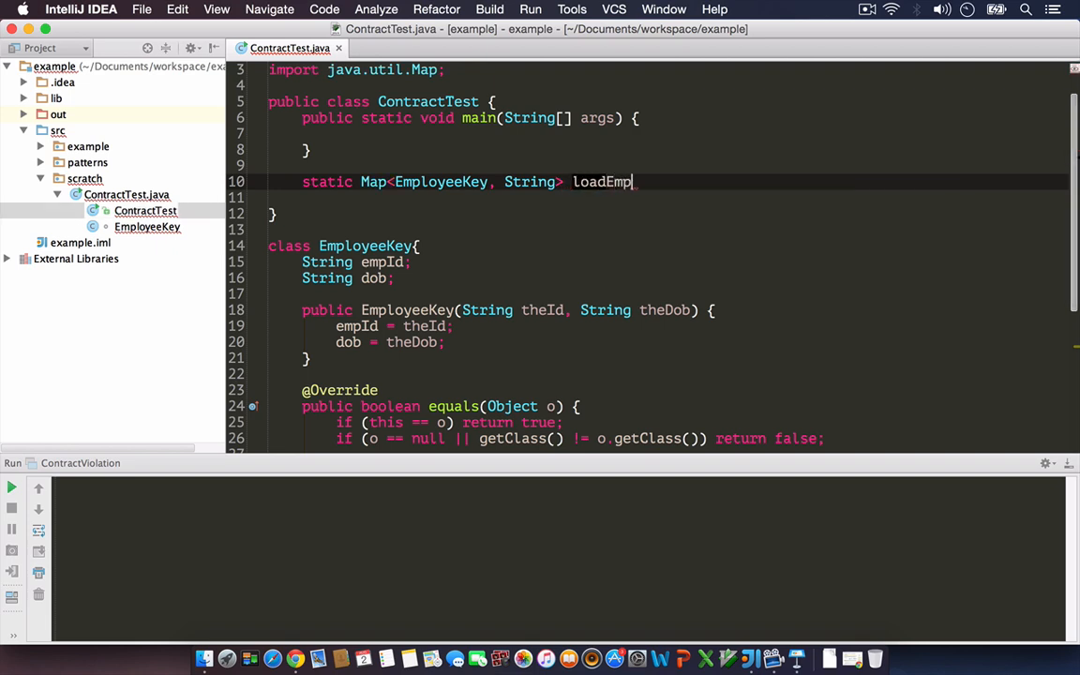
pyautogui.write('Cache()')
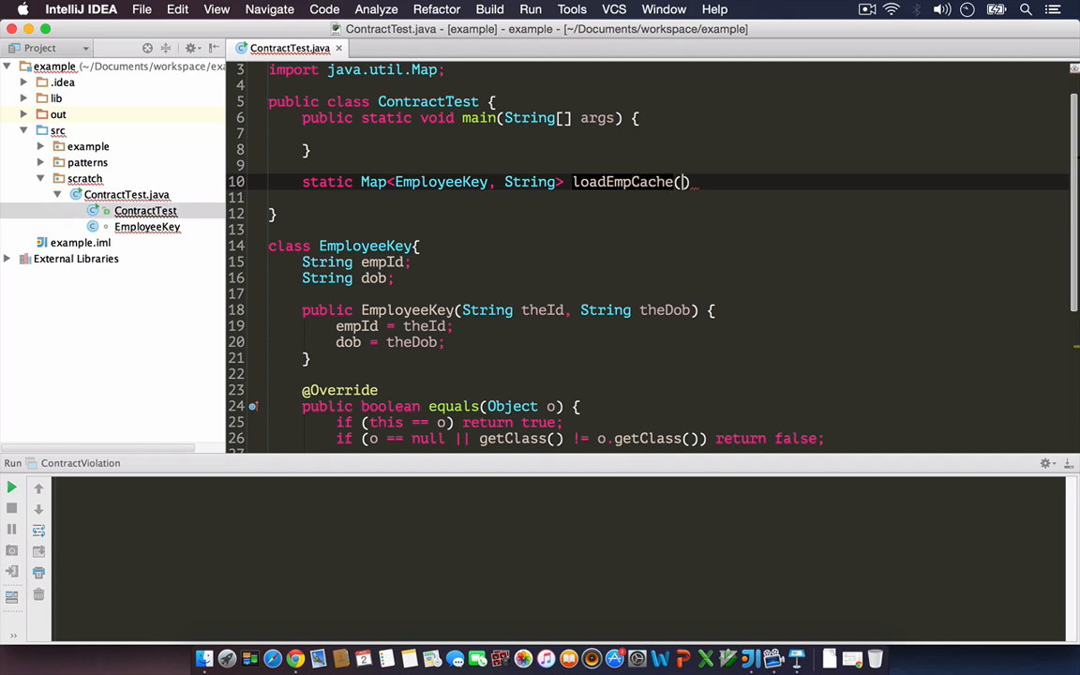
pyautogui.write('{')
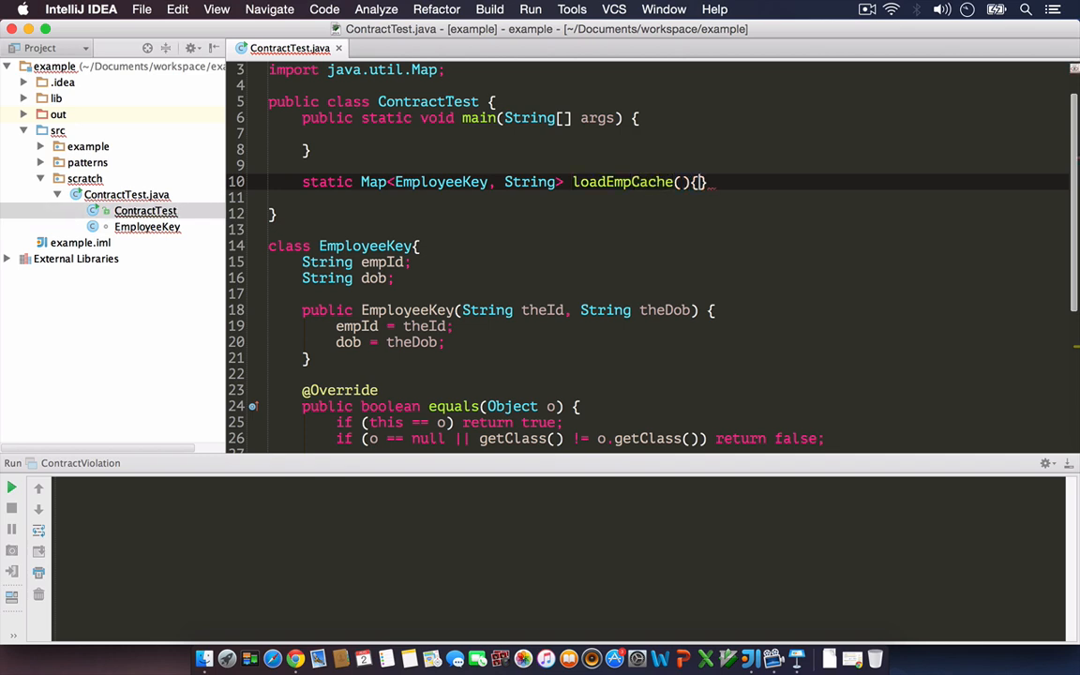
pyautogui.write('//')
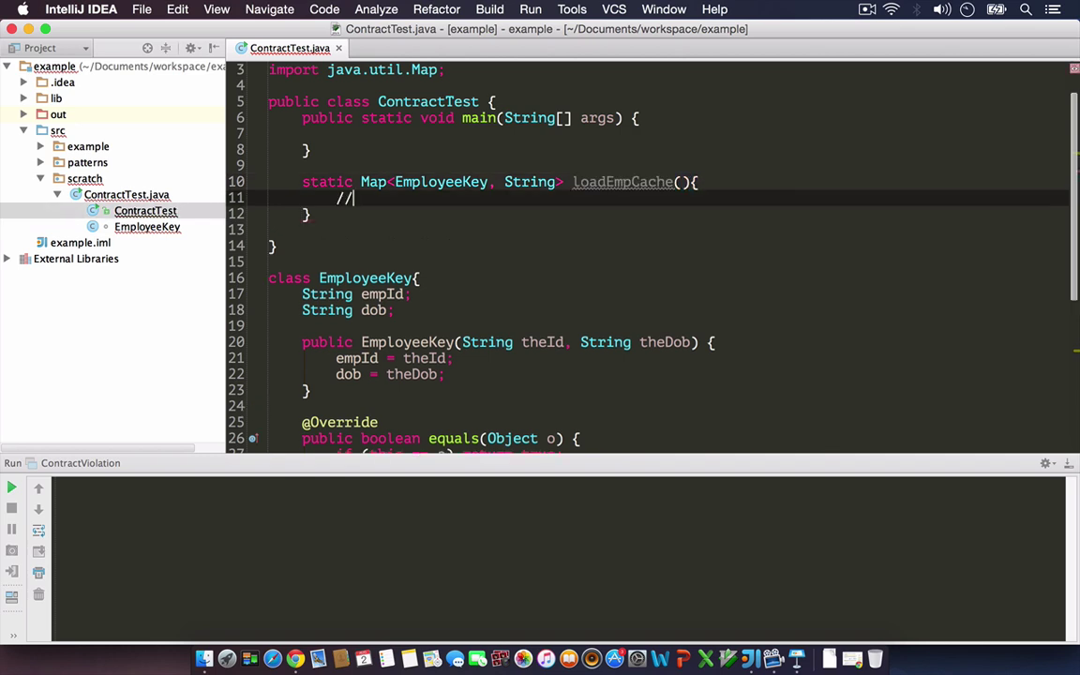
pyautogui.press('Backspace')
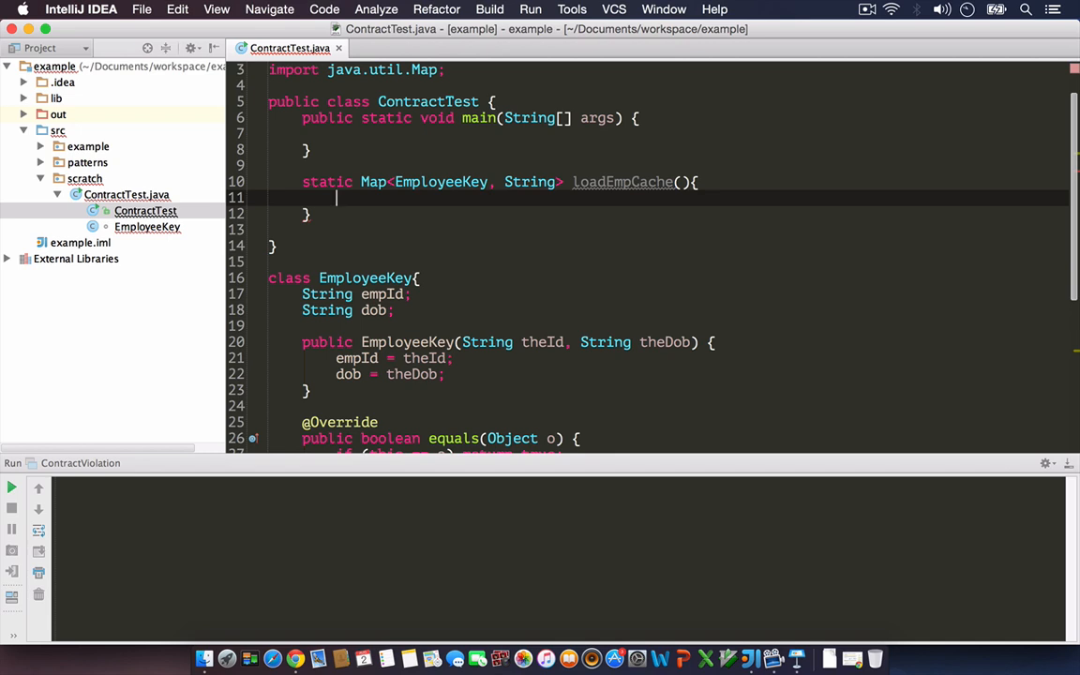
# Step: Create three EmployeeKey objects ek1–ek3 with ids 100–102 via Duplicate Line
pyautogui.write('E')
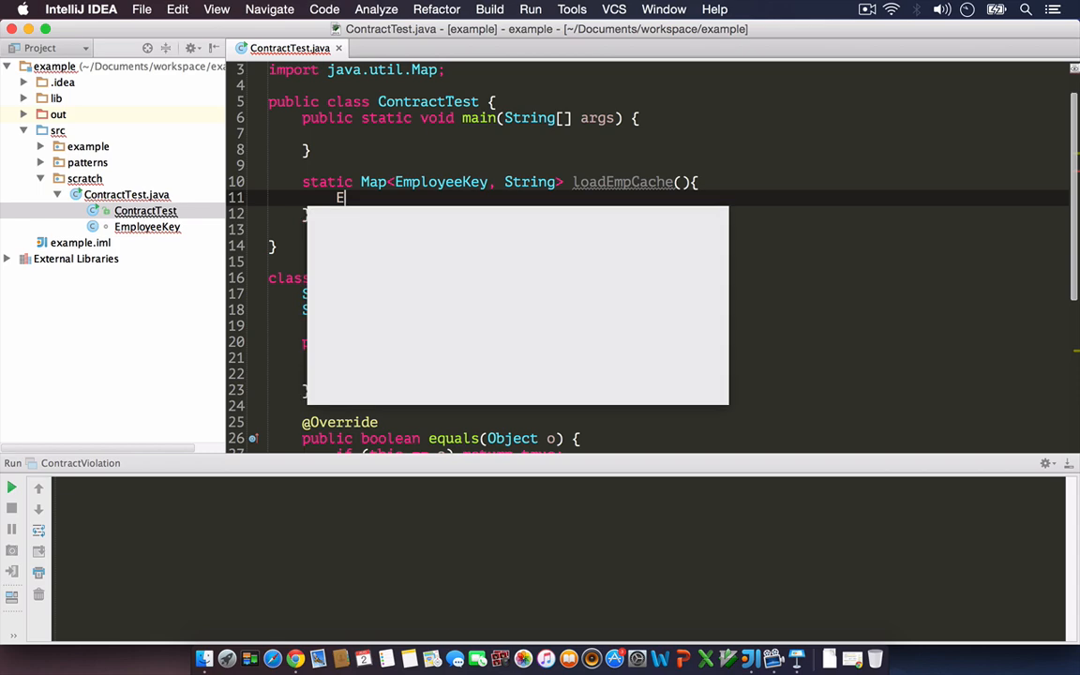
pyautogui.write('mployeeKey ek1')
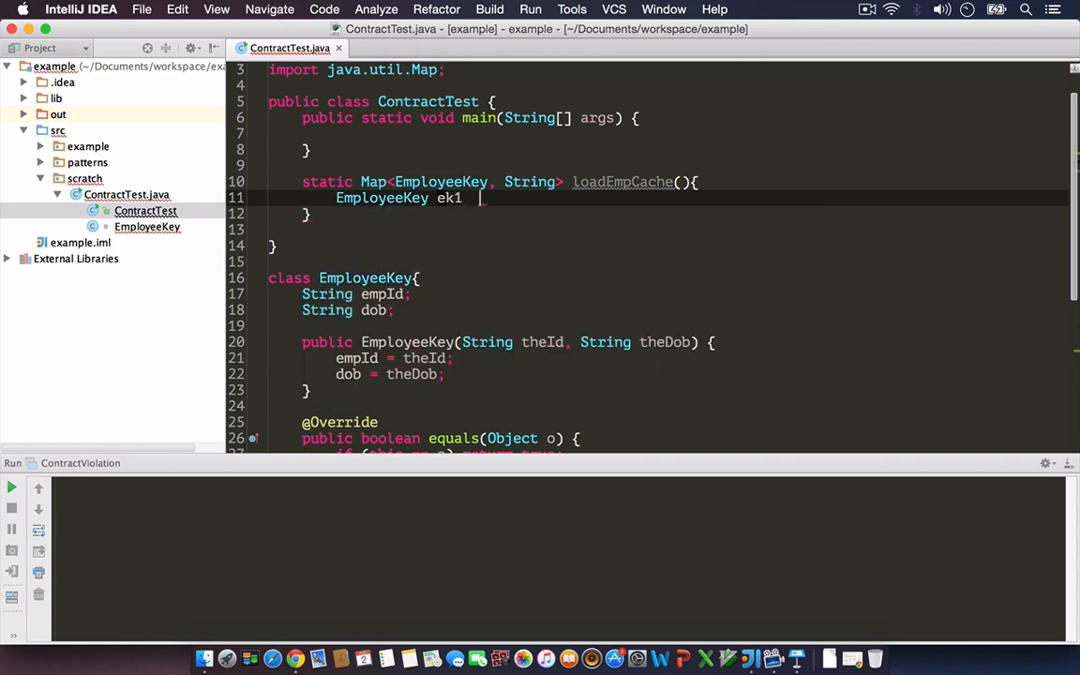
pyautogui.write('= new EmployeeKey("')
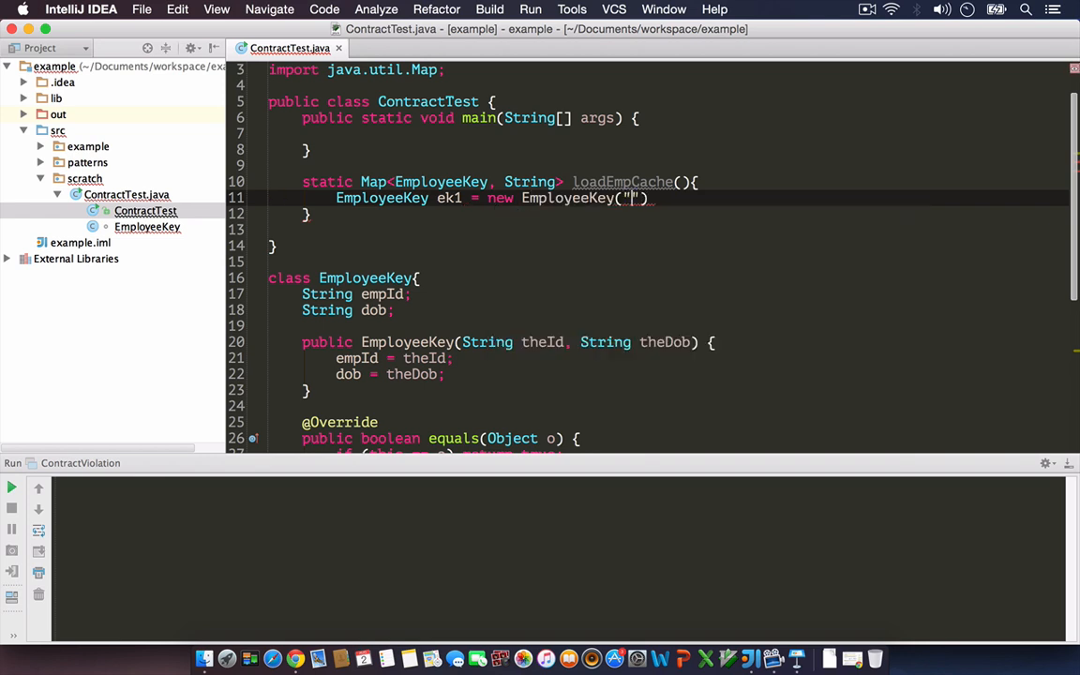
pyautogui.write('100",')
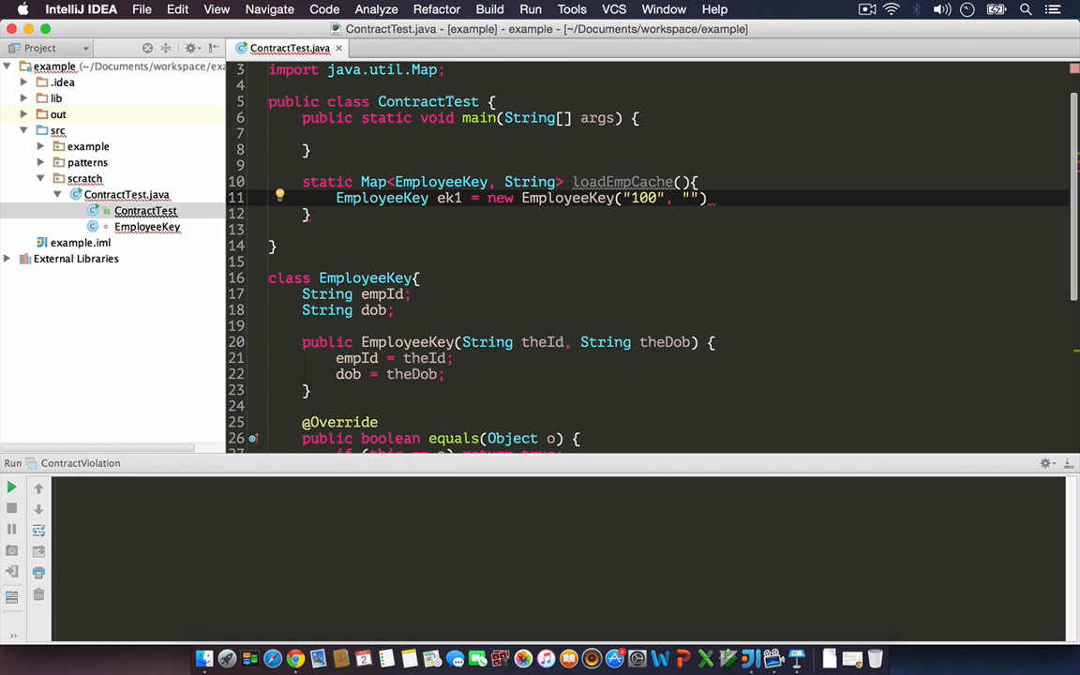
pyautogui.write('10101984')
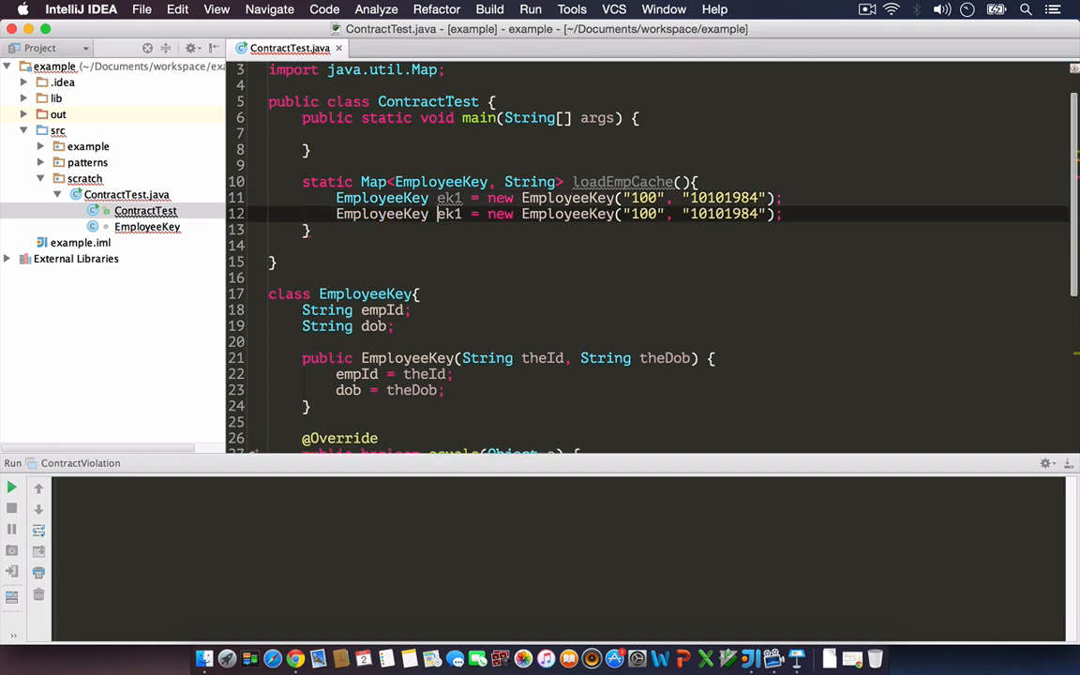
pyautogui.press('Enter')
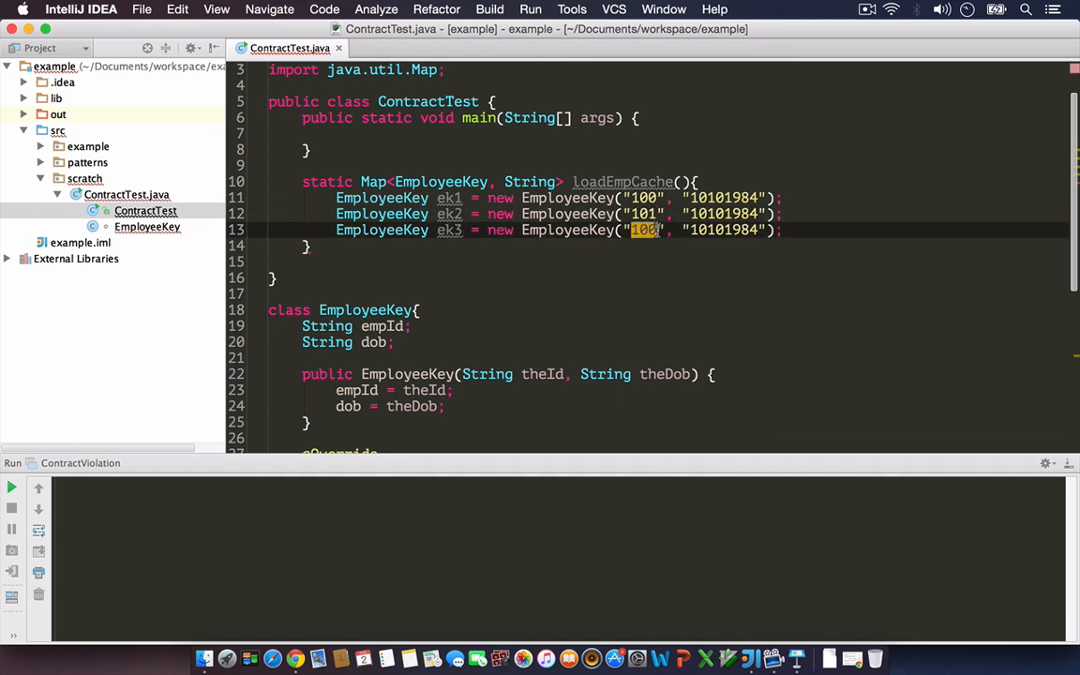
pyautogui.write('102')
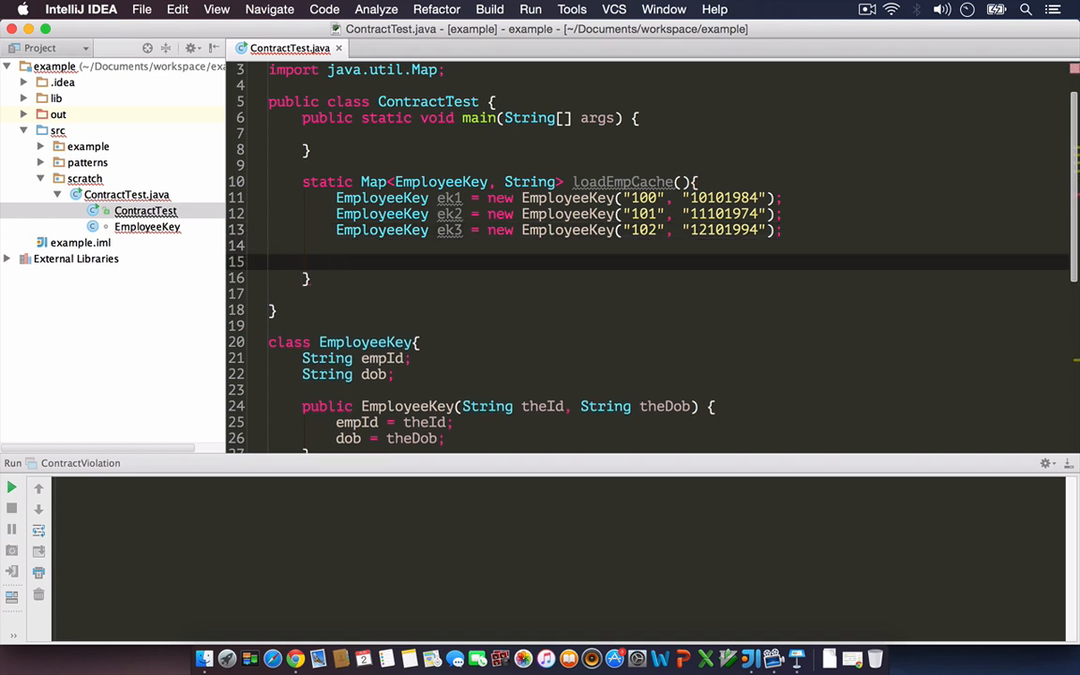
# Step: Declare Map<EmployeeKey, String> cache = new HashMap<>() in loadEmpCache
pyautogui.write('Map')
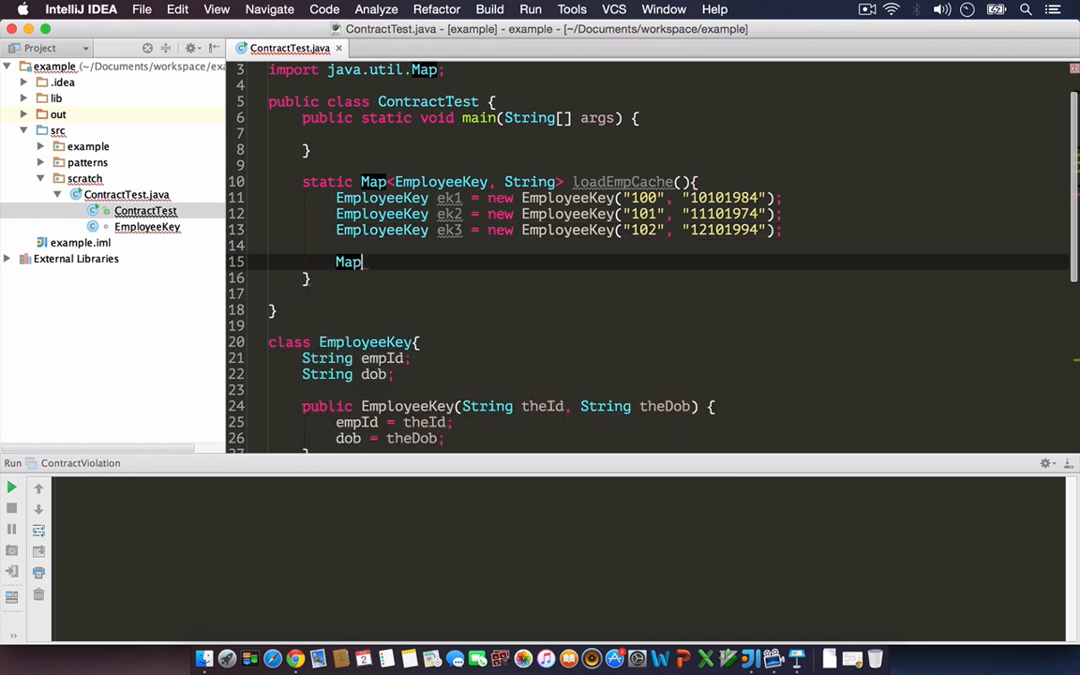
pyautogui.write('<EmployeeKey, String>')
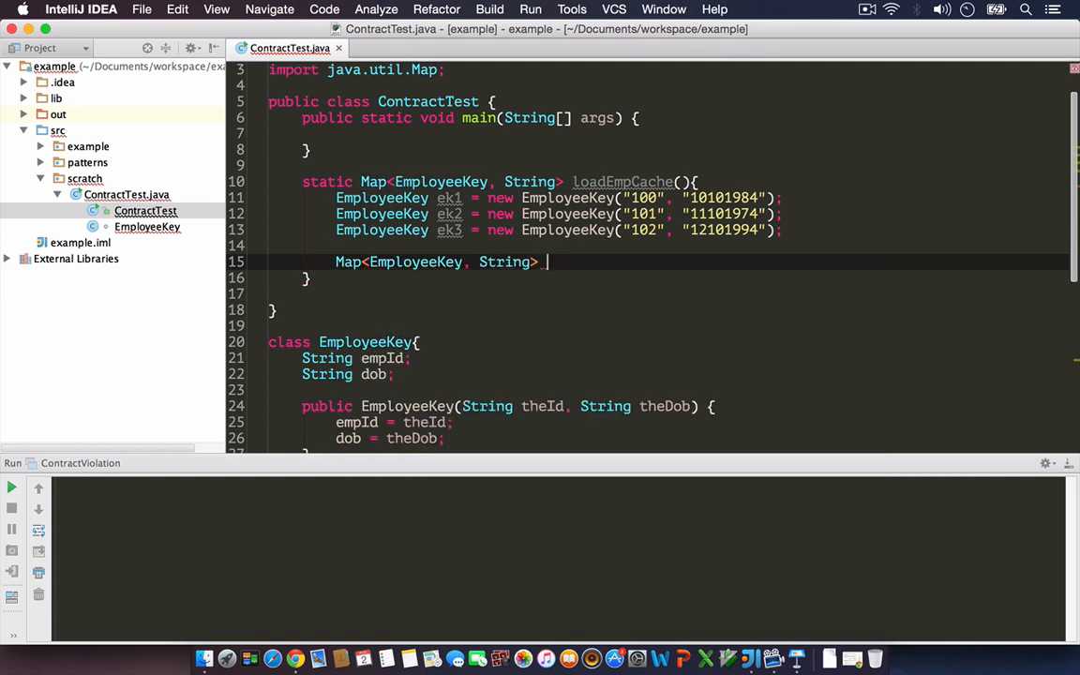
pyautogui.write('_cache =')
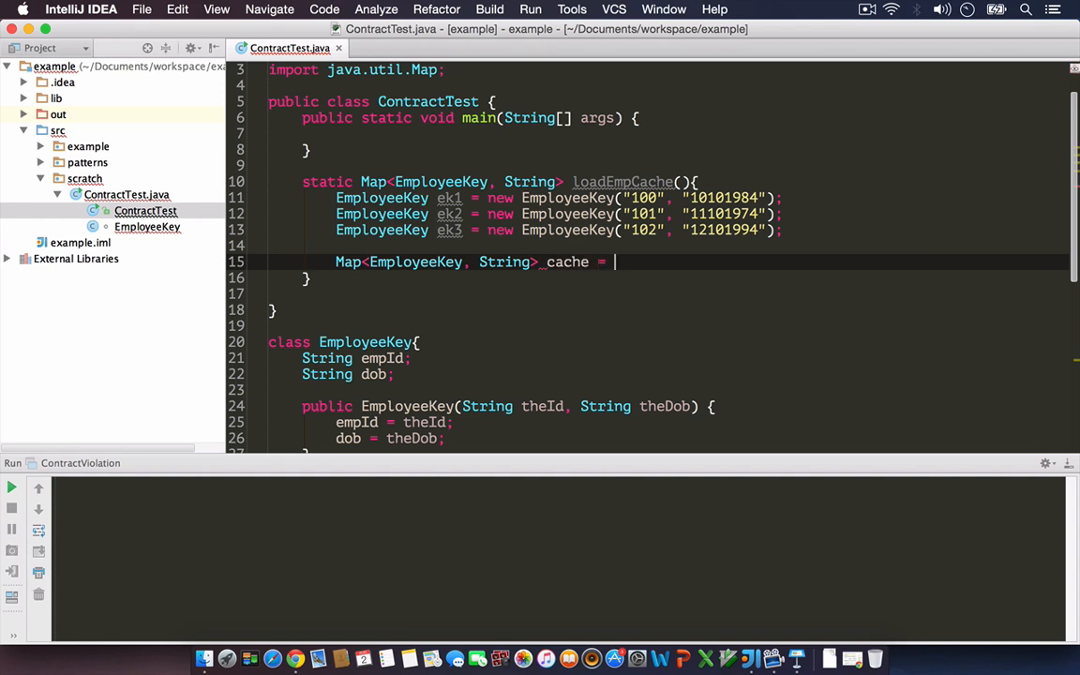
pyautogui.write('new Has')
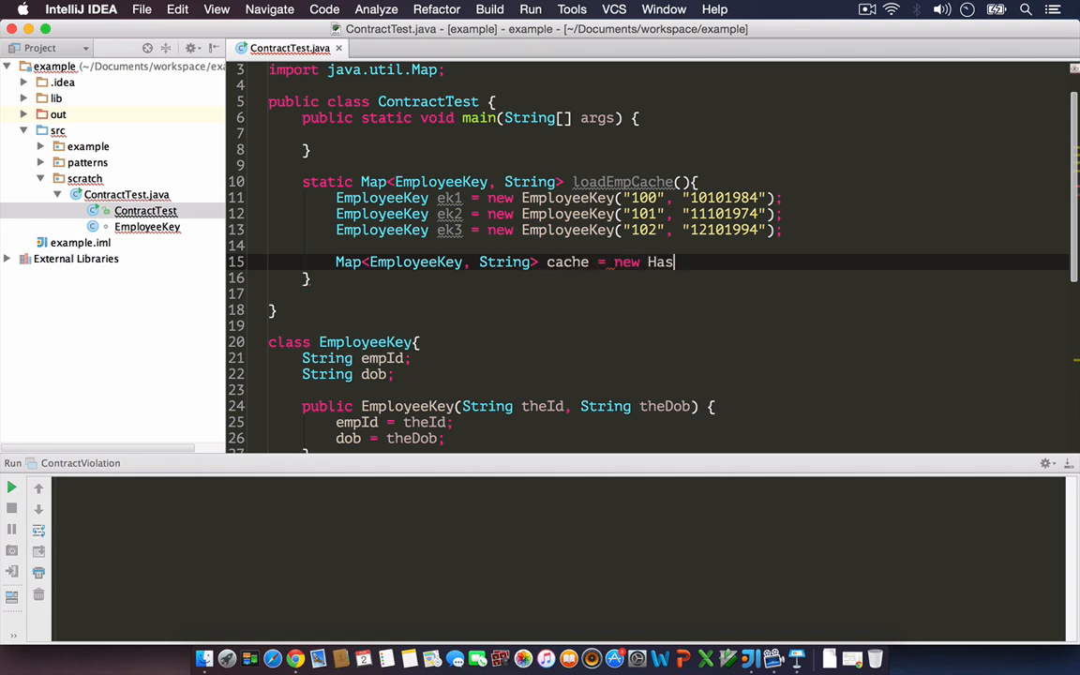
pyautogui.write('HashMap<>();')
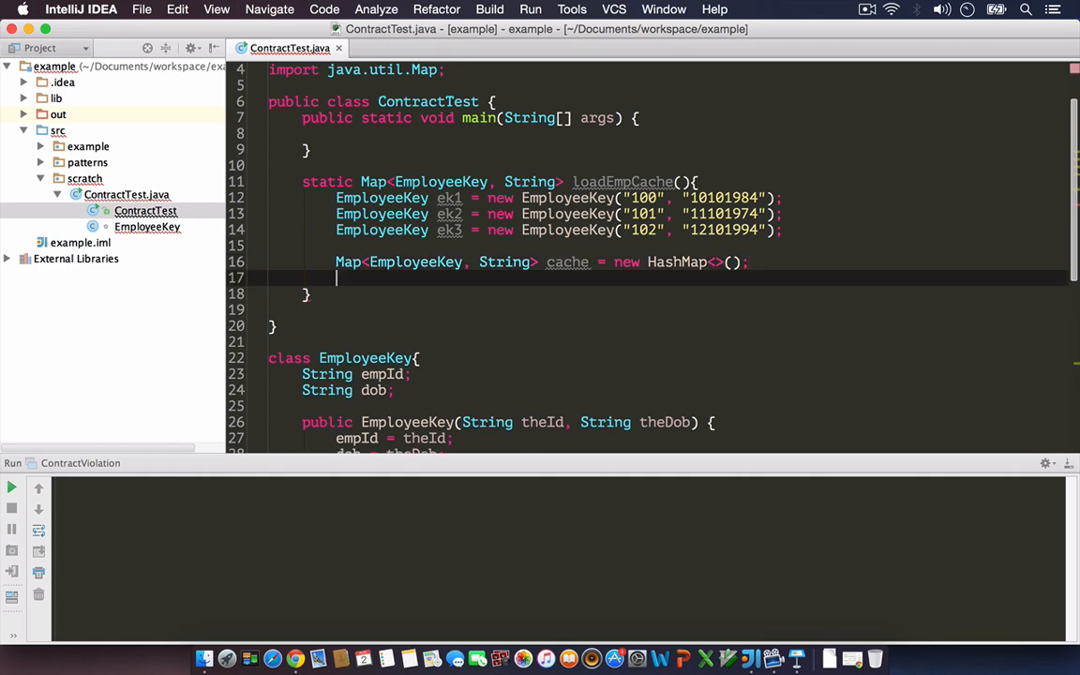
# Step: Put ek1–ek3 mapped to Bob, Steve and Robert into cache and return it
pyautogui.write('cache.')
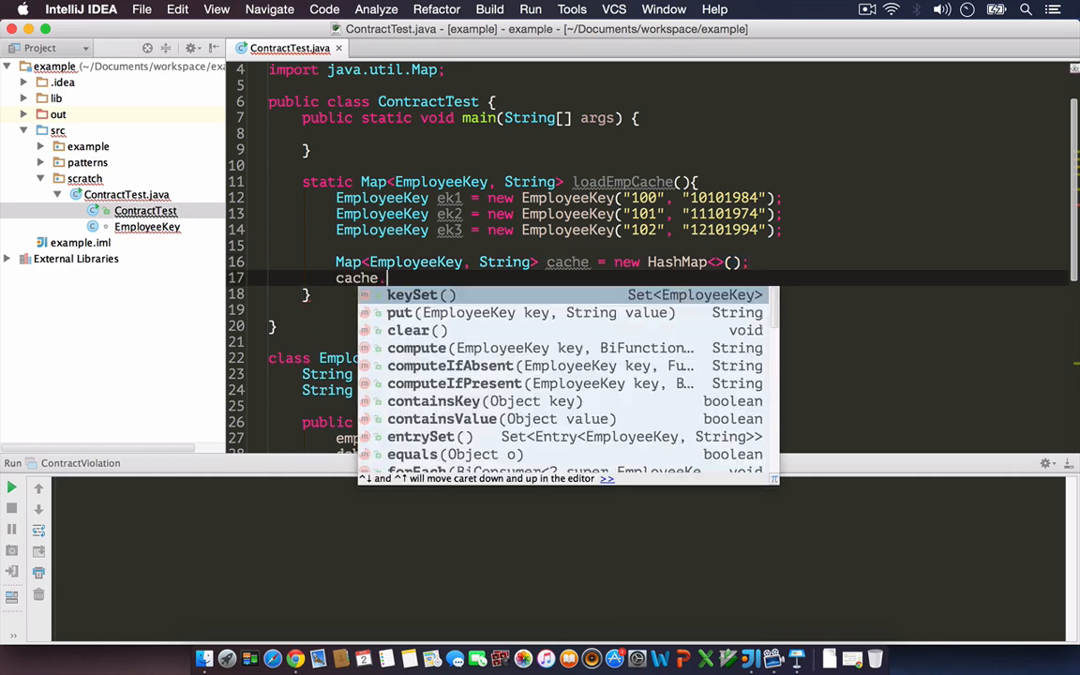
pyautogui.click(400, 312)
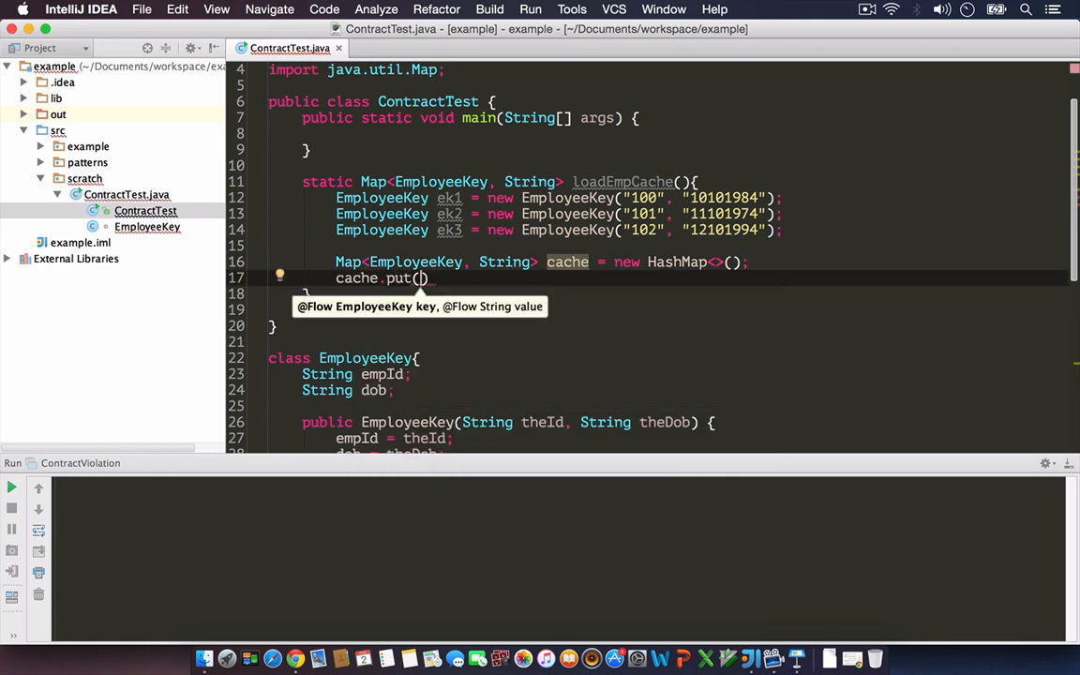
pyautogui.write('ek1,""')
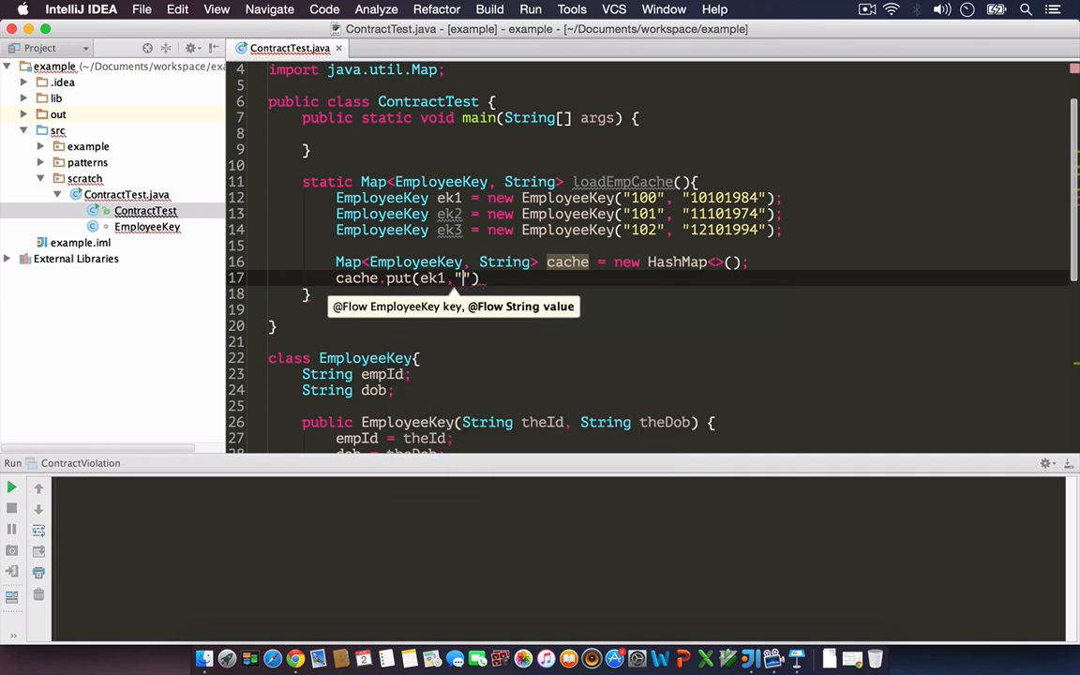
pyautogui.write('Bob')
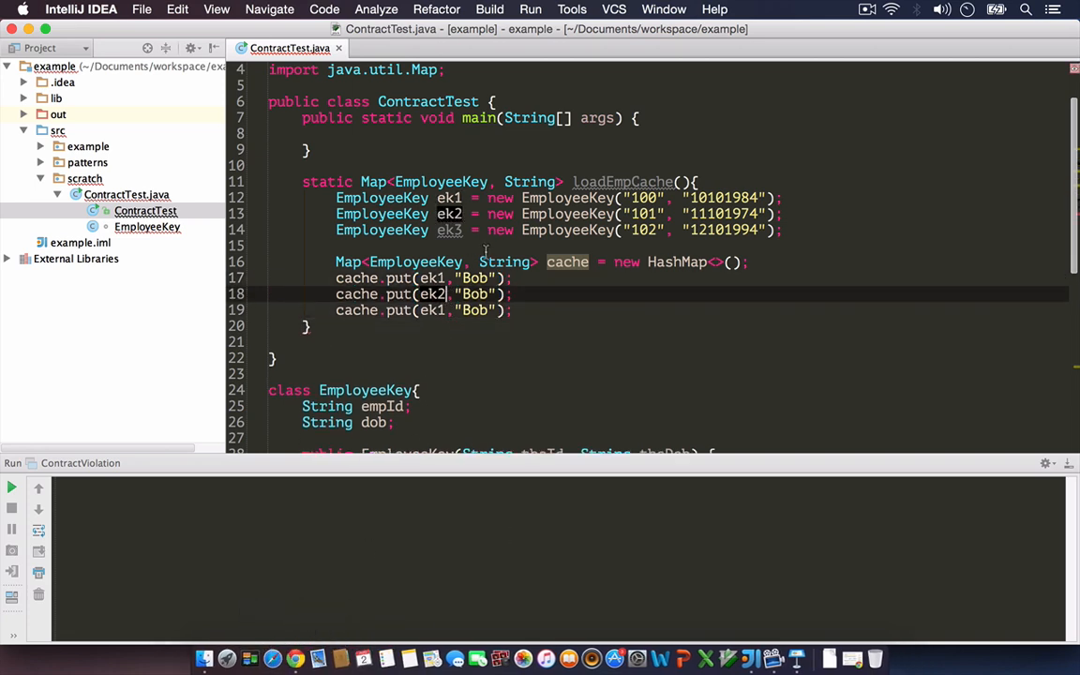
pyautogui.write('Stee')
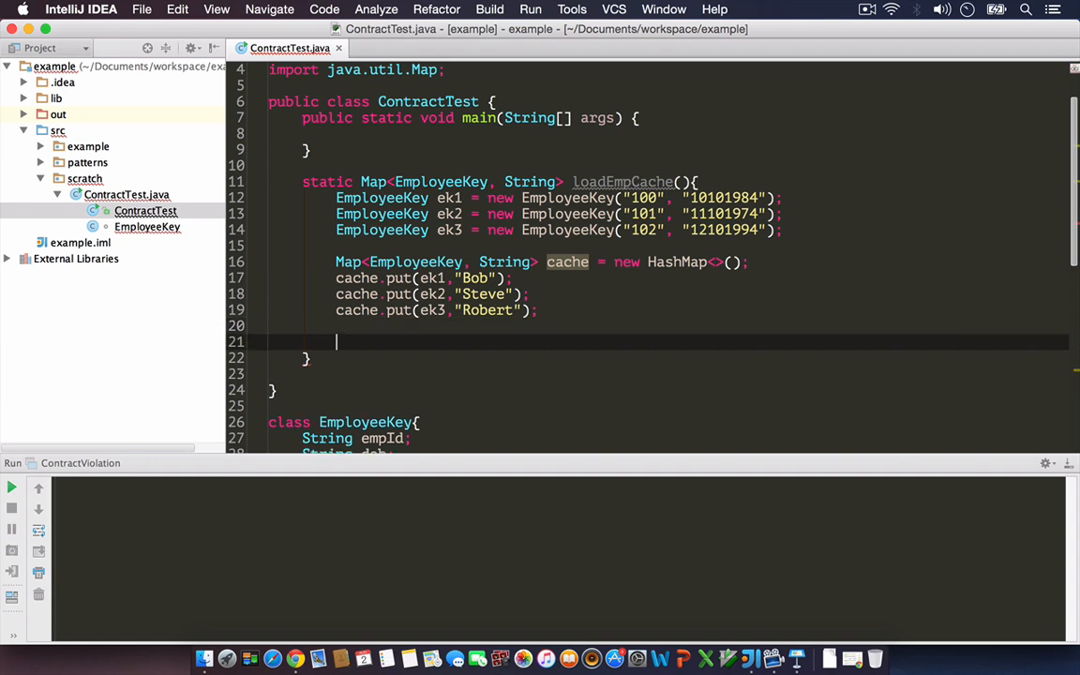
pyautogui.write('return cache;')
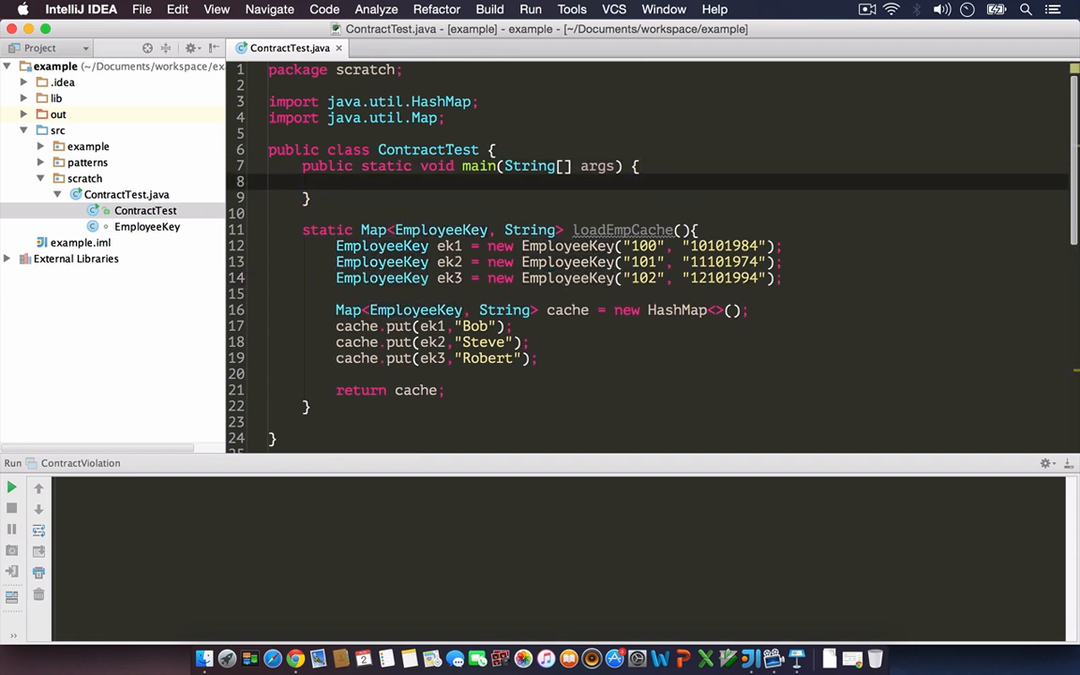
# Step: In main, assign Map<EmployeeKey, String> cache = loadEmpCache()
pyautogui.write('M')
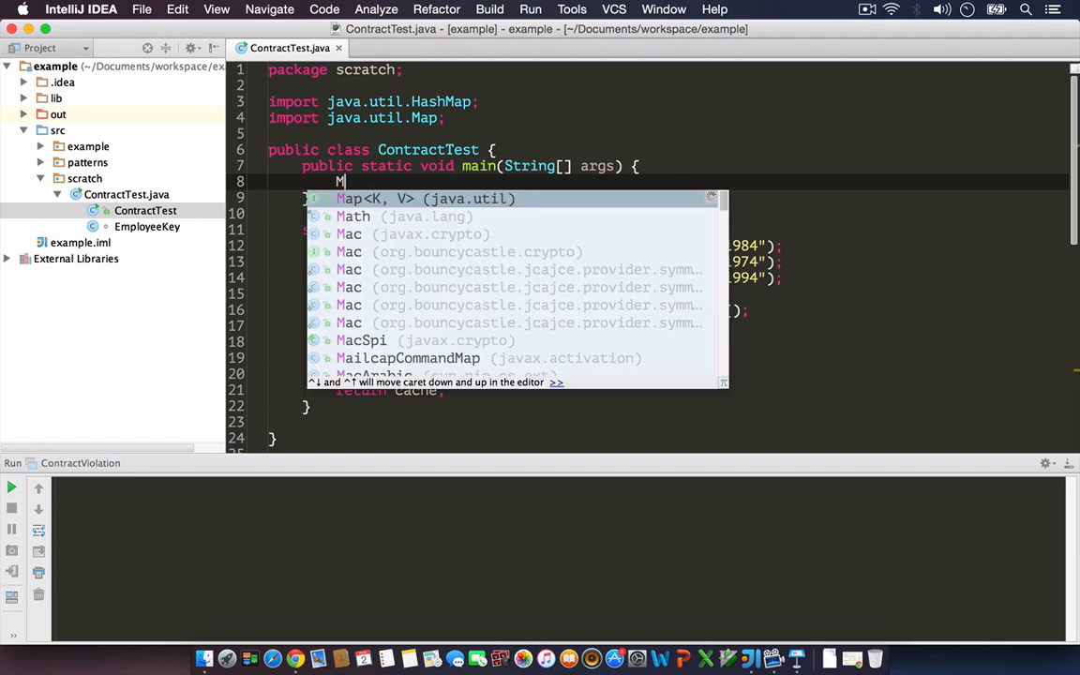
pyautogui.write('ap<EmployeeKey, String> cache = loadEmpCache();')
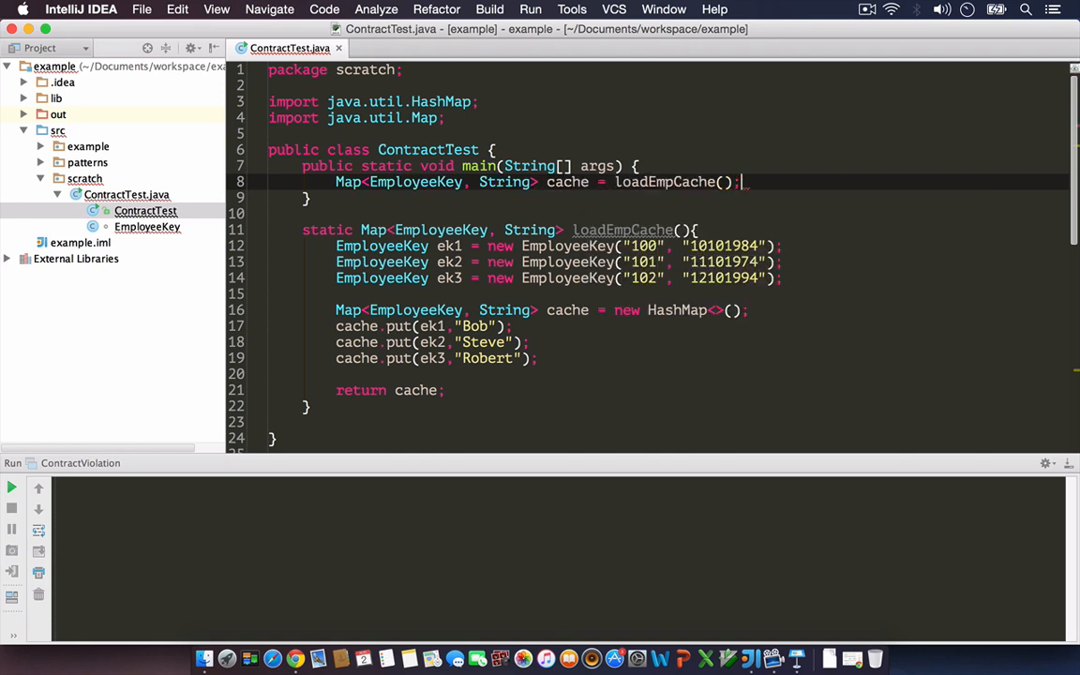
pyautogui.press('Enter')
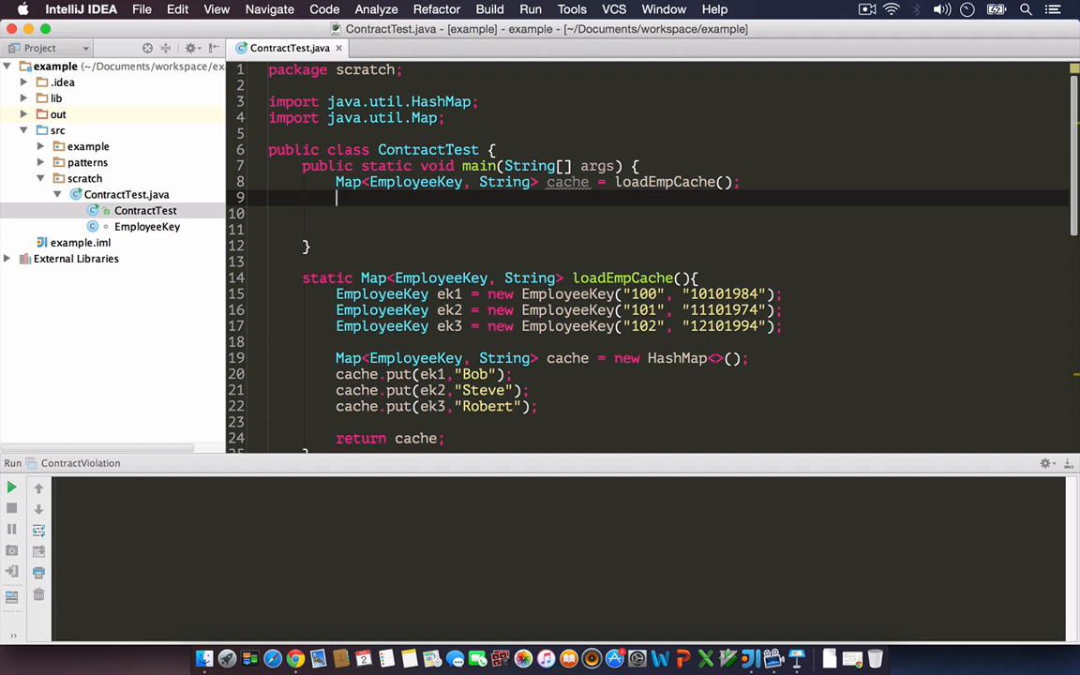
pyautogui.scroll(-3)
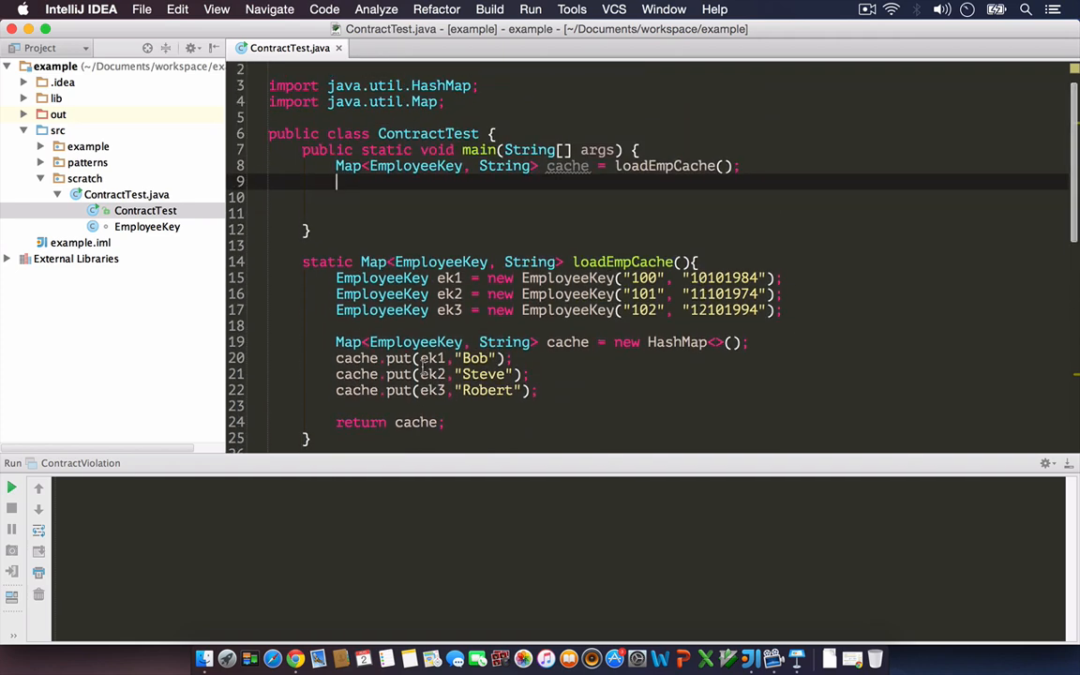
pyautogui.moveTo(480, 390)
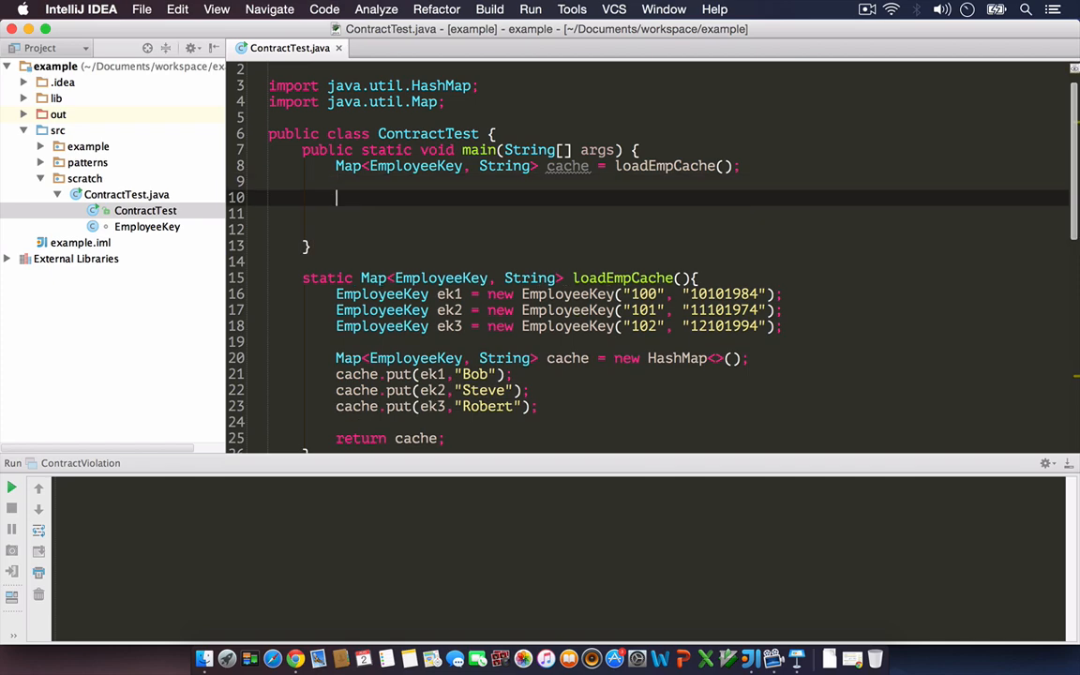
# Step: Create EmployeeKey lookUpKey = new EmployeeKey("101", "11101974") in main
pyautogui.write('ca')
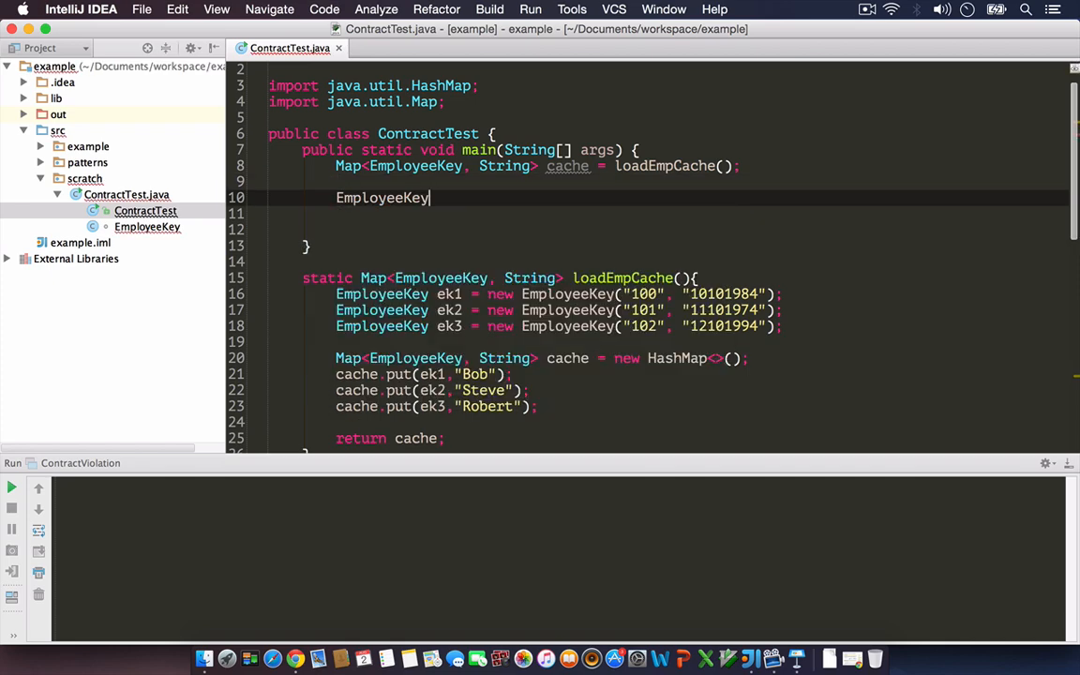
pyautogui.write('look')
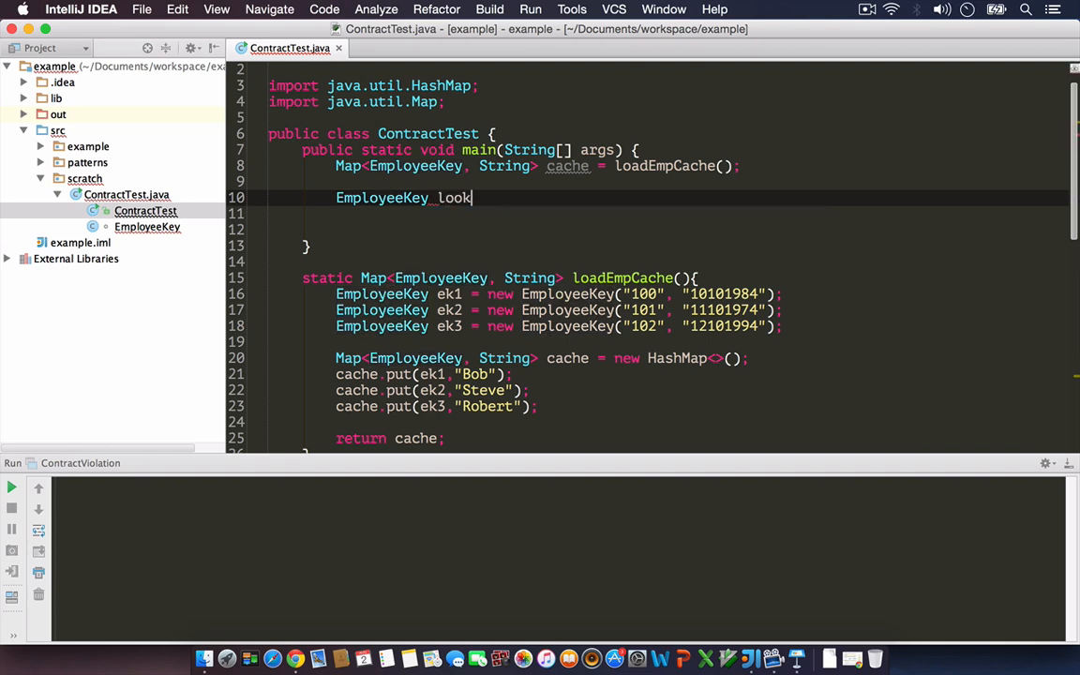
pyautogui.write('Up<')
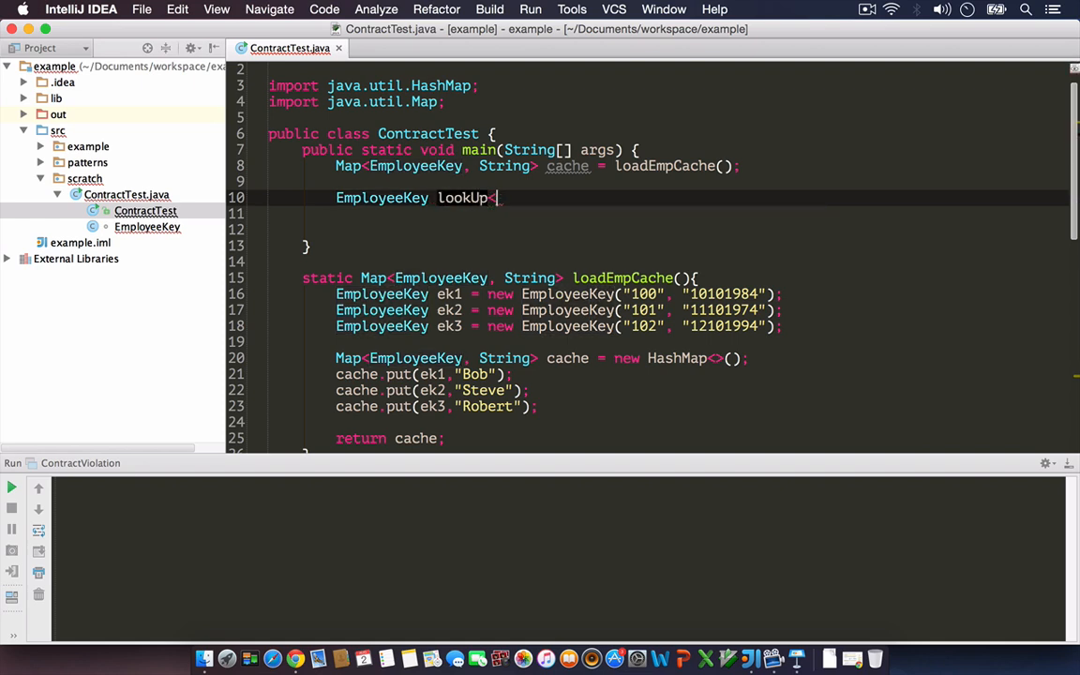
pyautogui.write('Key')
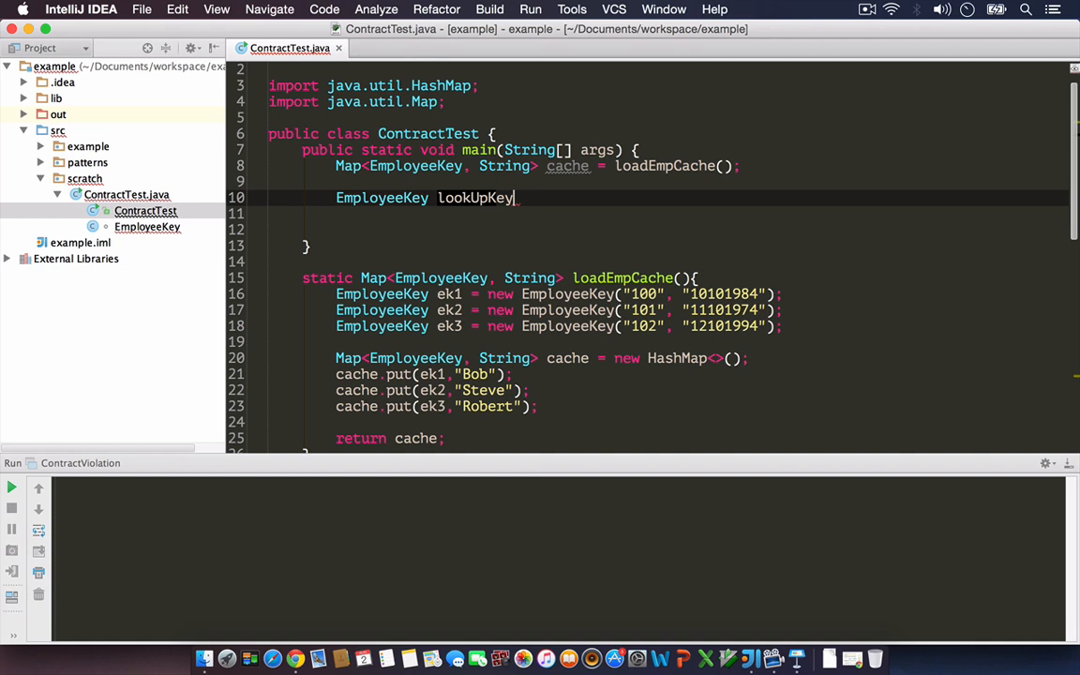
pyautogui.write('= new EmployeeKey("10')
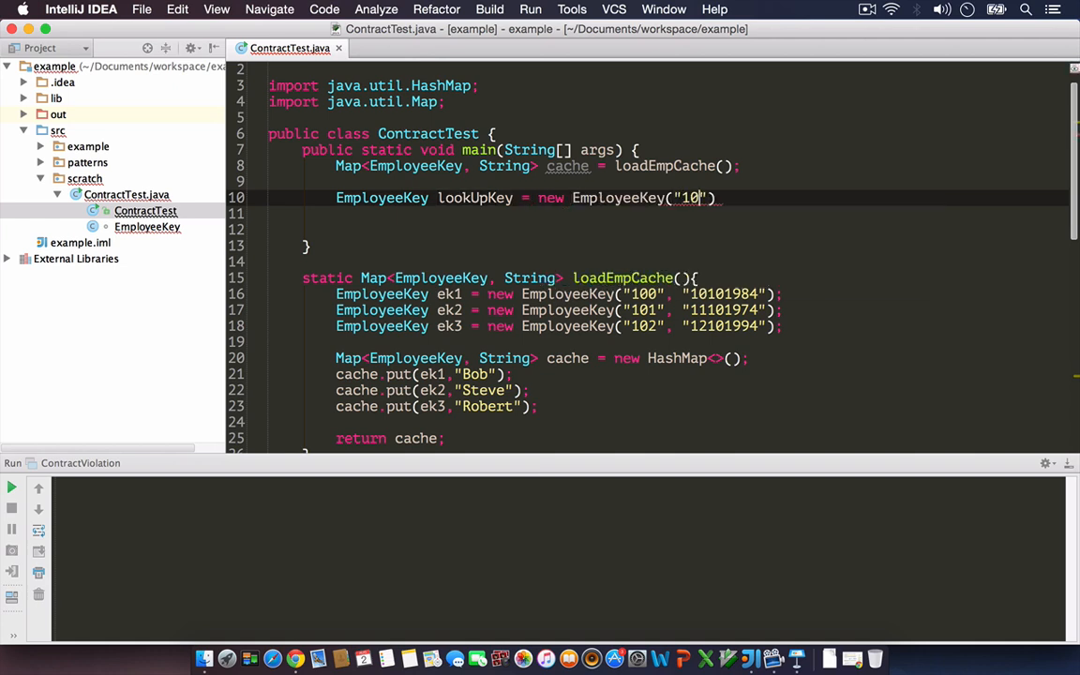
pyautogui.write('1')
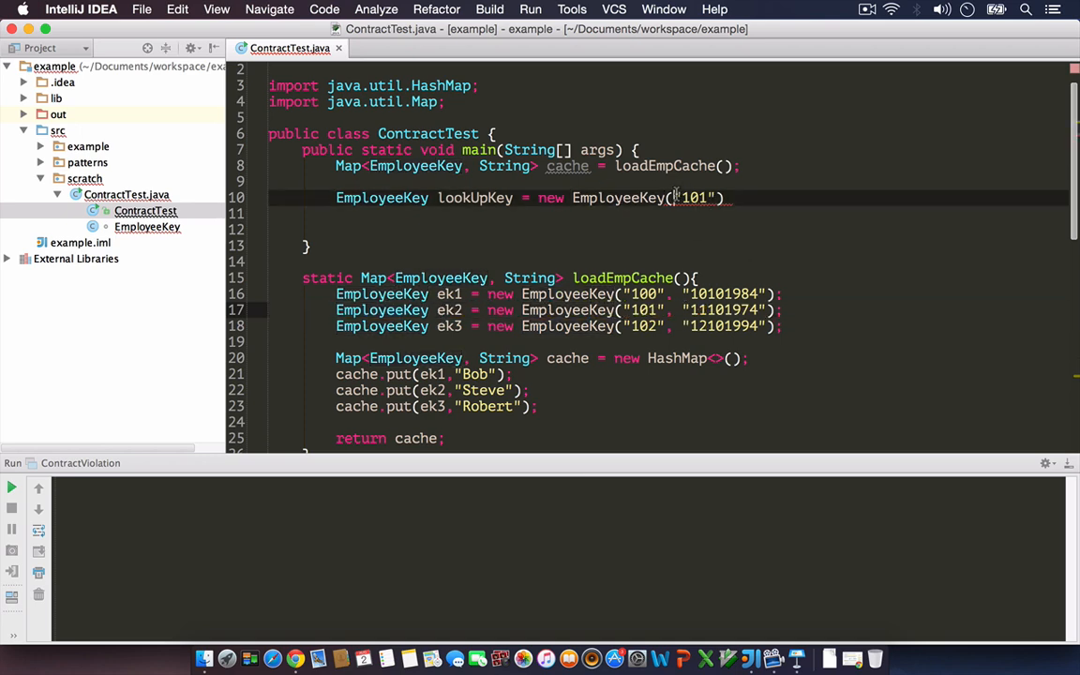
pyautogui.write(', "11101974"')
pyautogui.click(668, 229)
pyautogui.write('String')
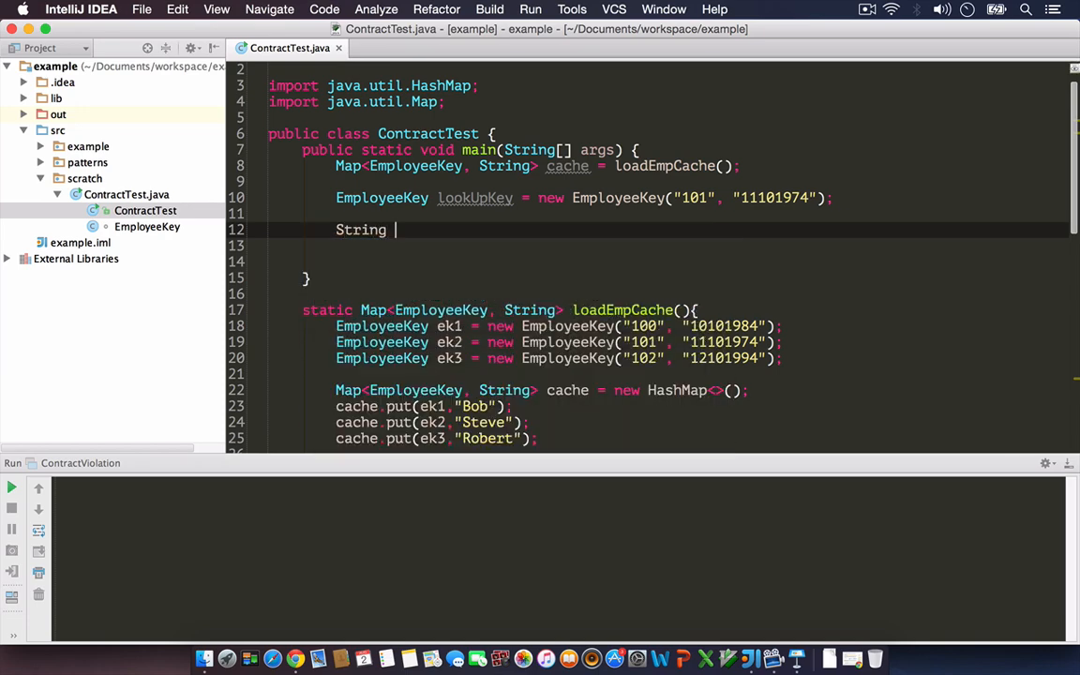
# Step: Fetch String empName = cache.get(lookUpKey) and review the code
pyautogui.write('empName =')
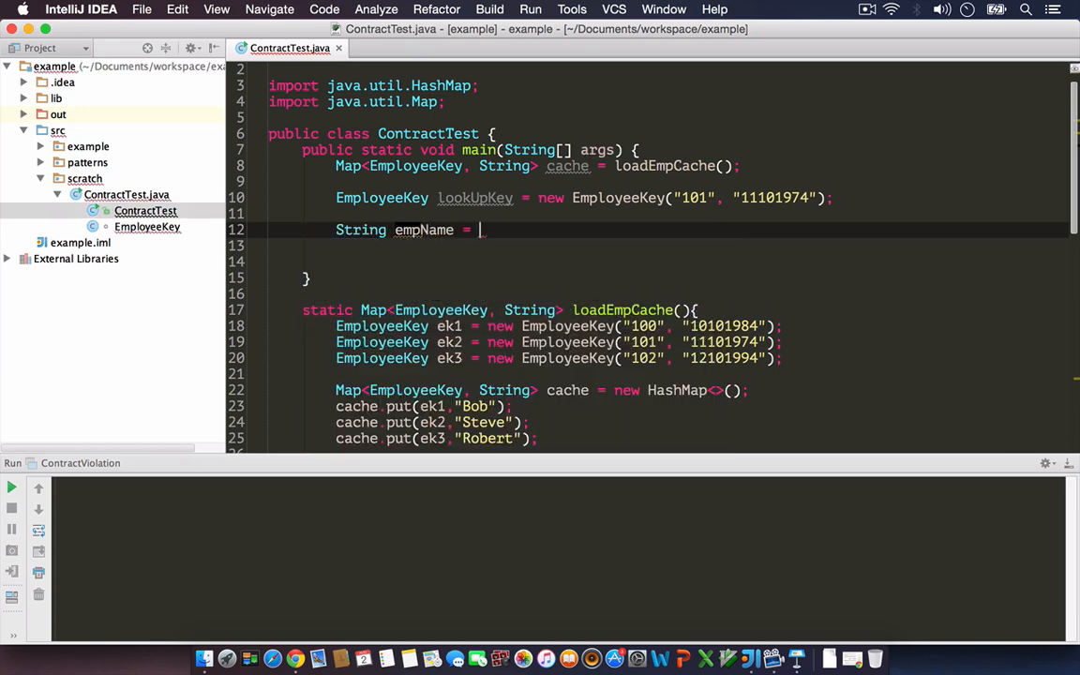
pyautogui.write('ac')
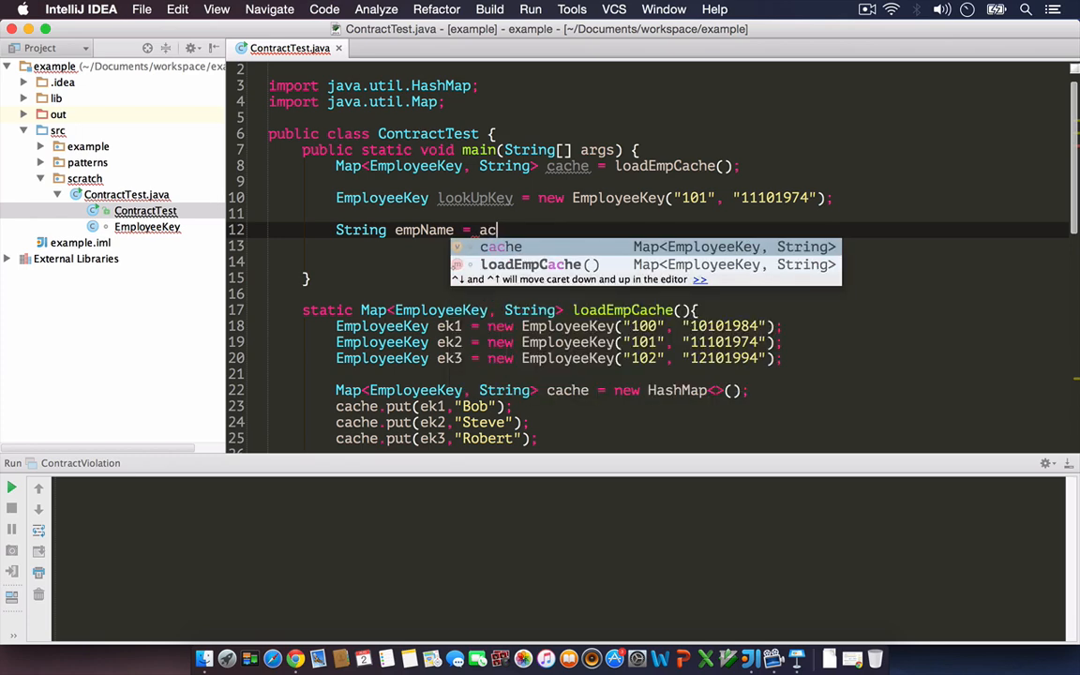
pyautogui.write('cache.get')
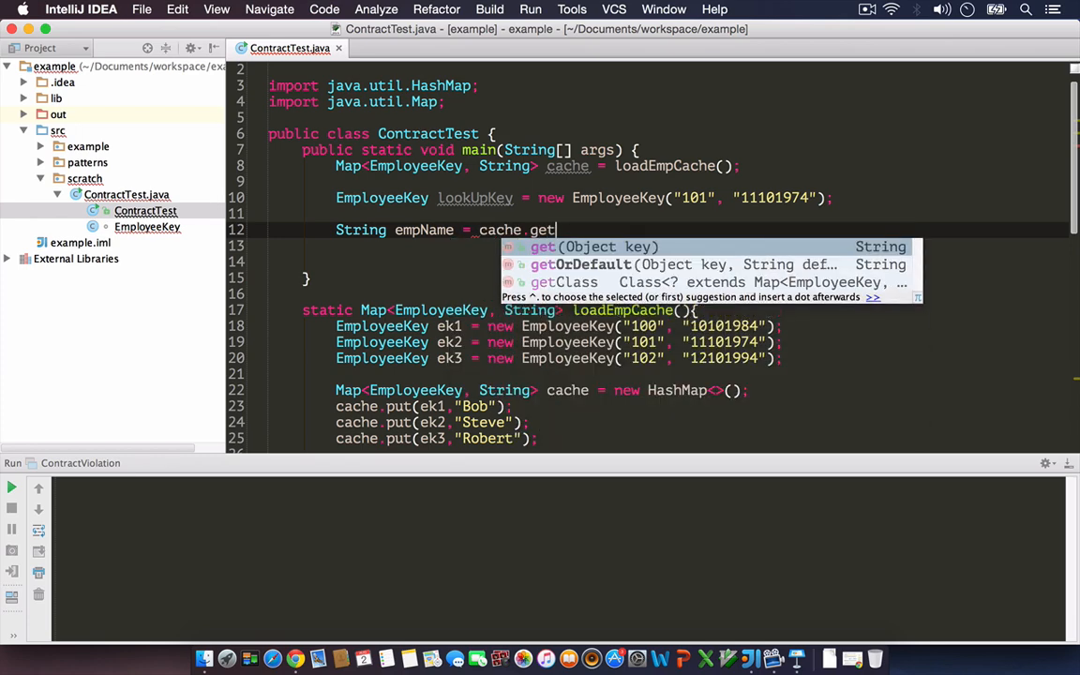
pyautogui.write('(lookUpKey)')
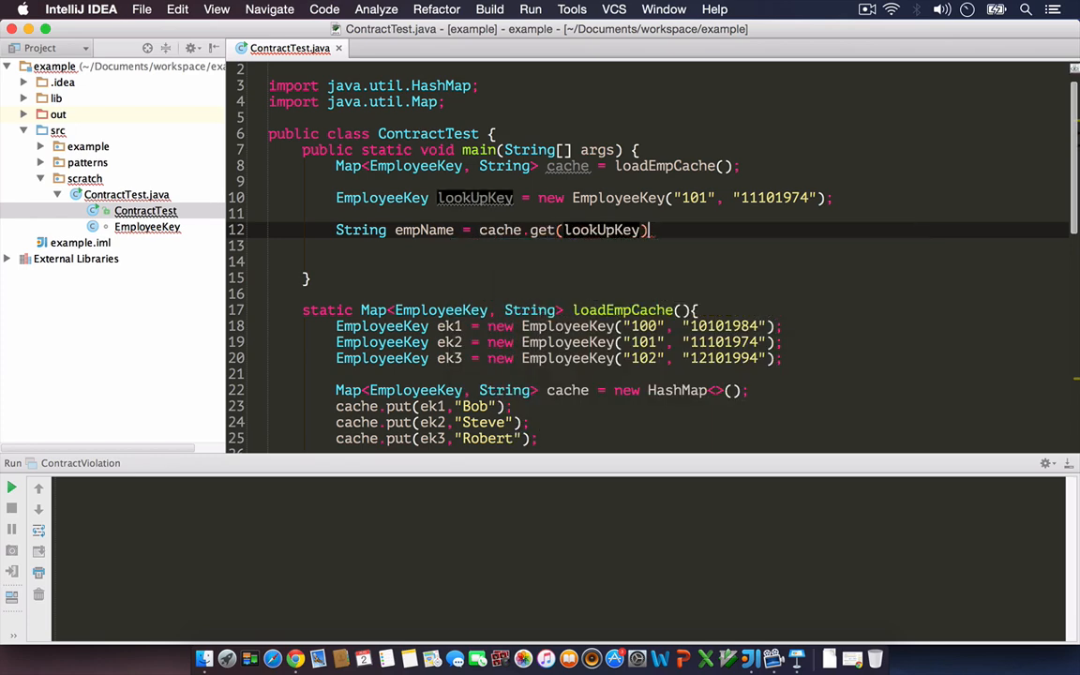
pyautogui.press('Enter')
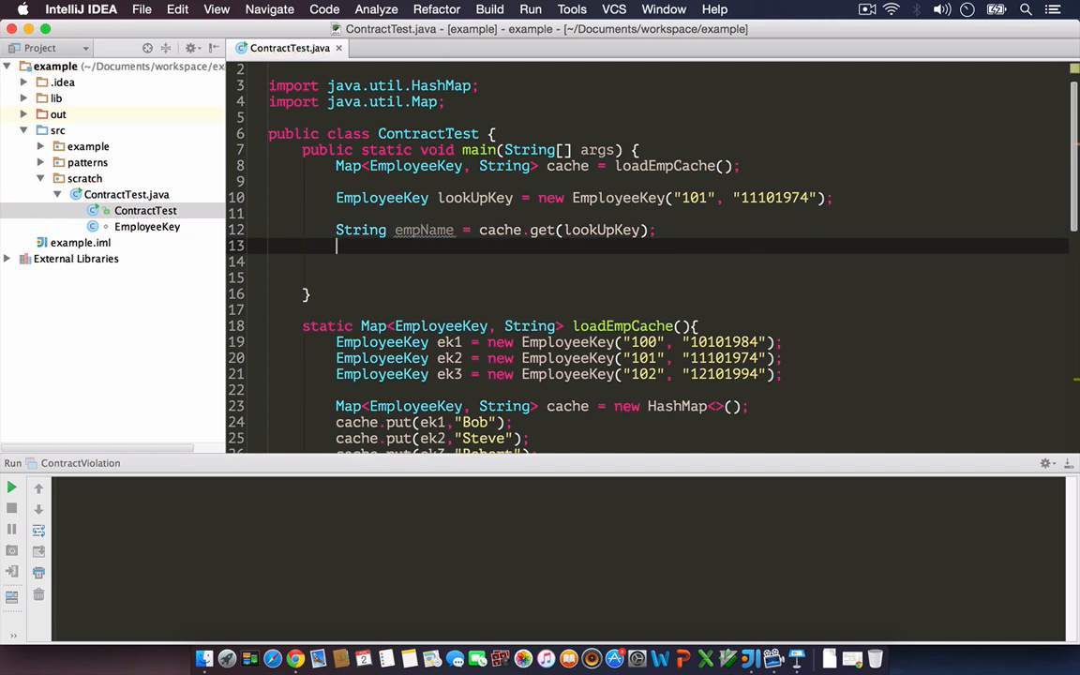
pyautogui.doubleClick(690, 199)
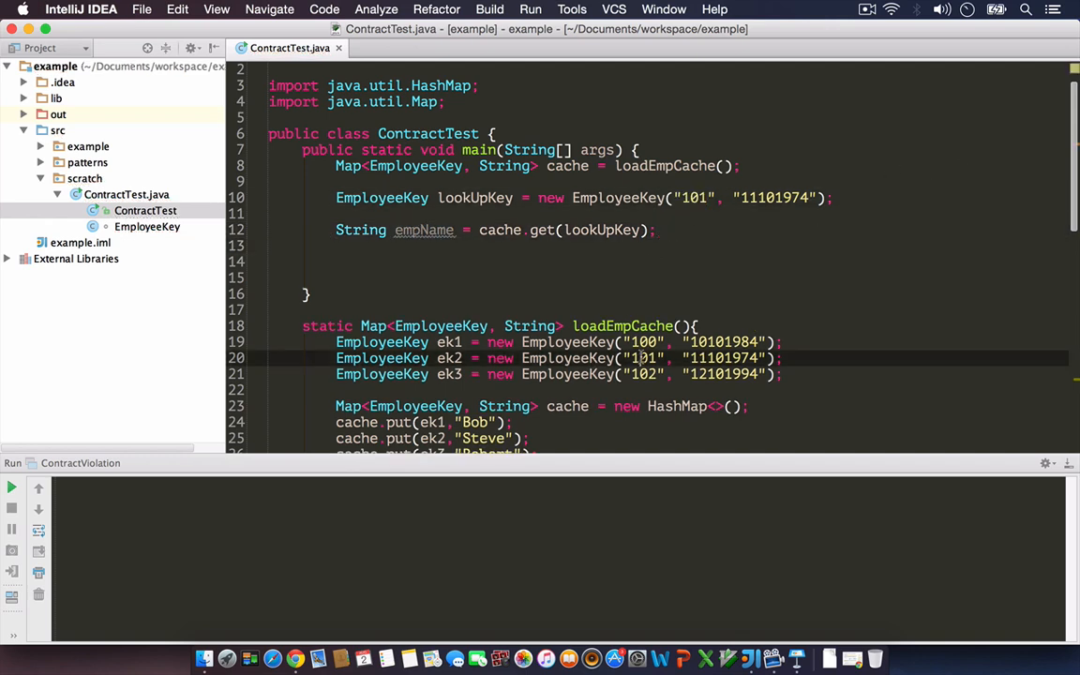
pyautogui.doubleClick(720, 358)
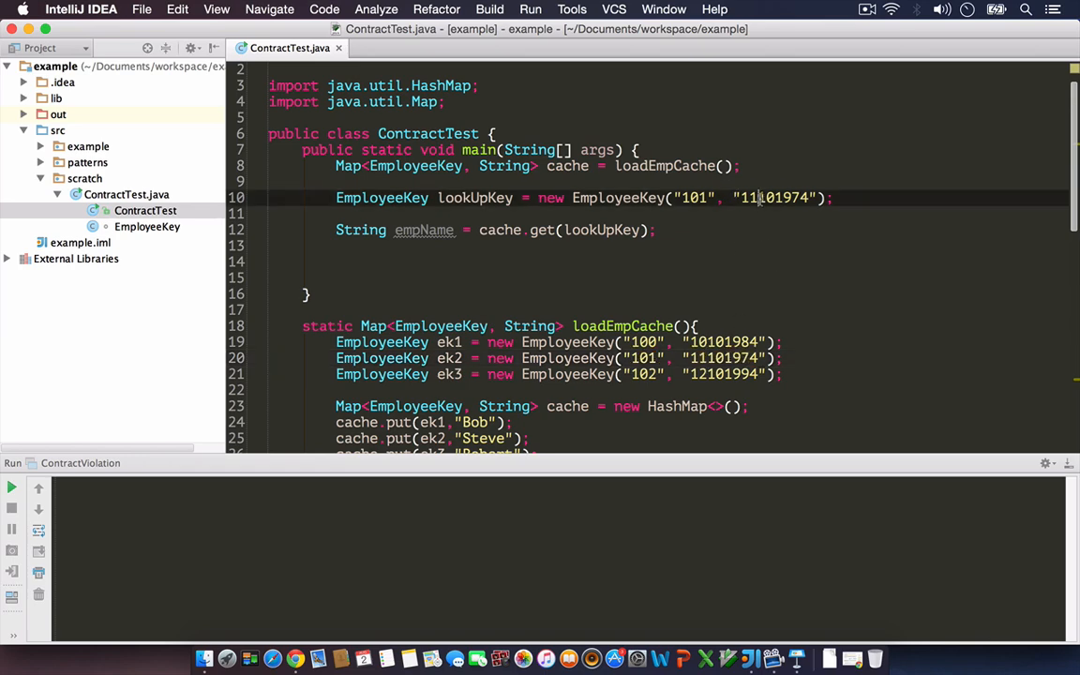
pyautogui.scroll(-3)
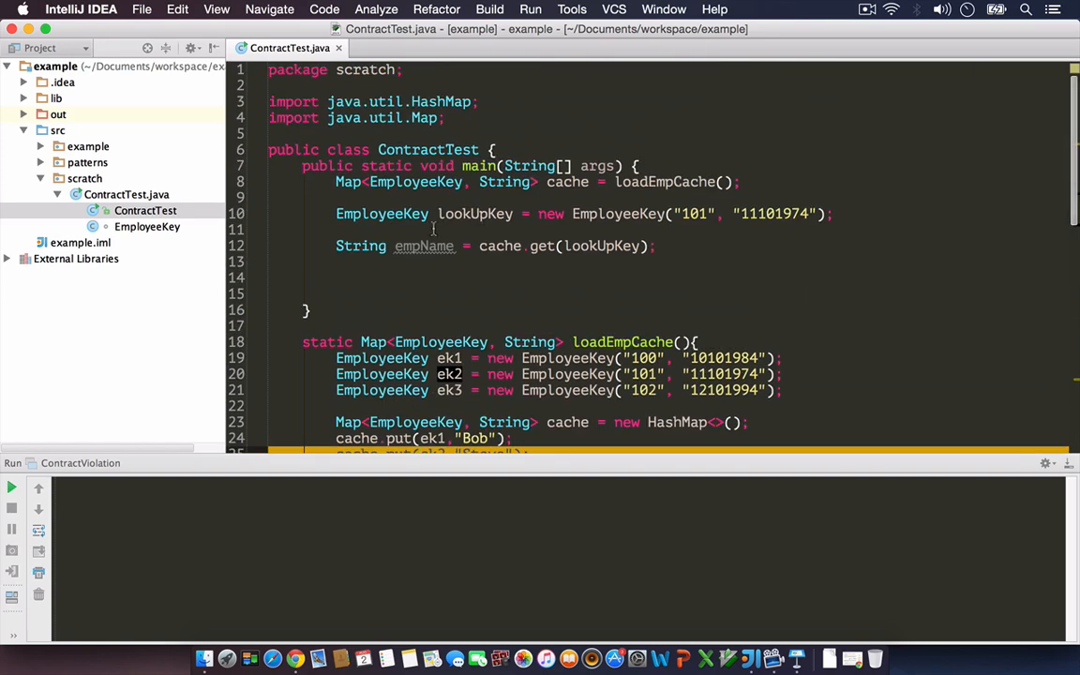
pyautogui.doubleClick(424, 246)
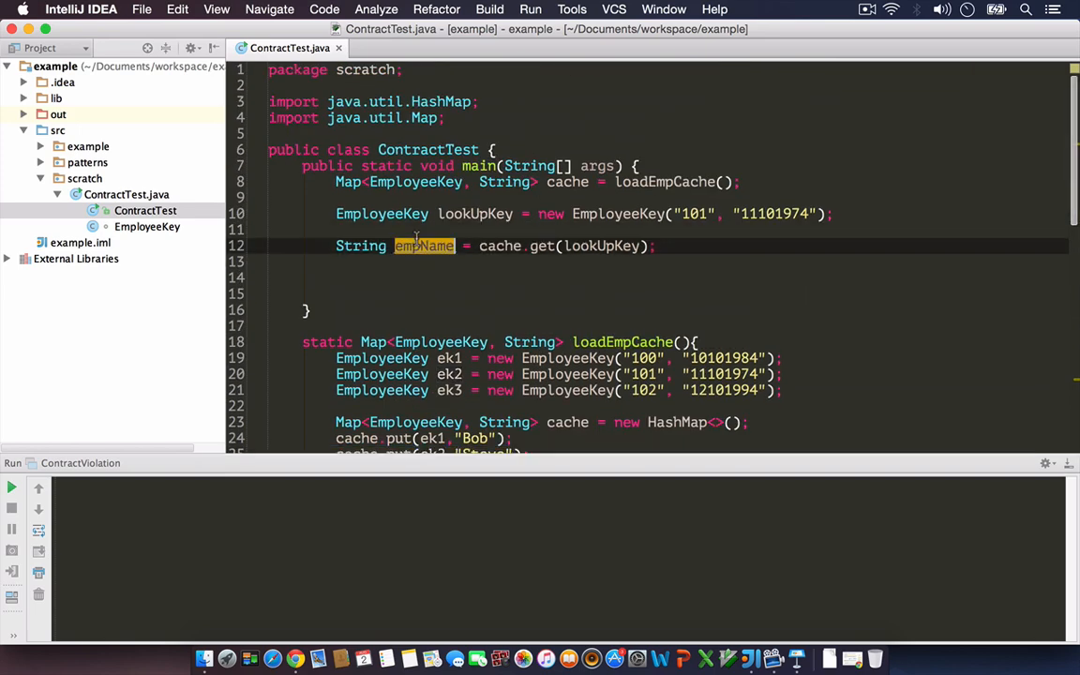
pyautogui.scroll(-3)
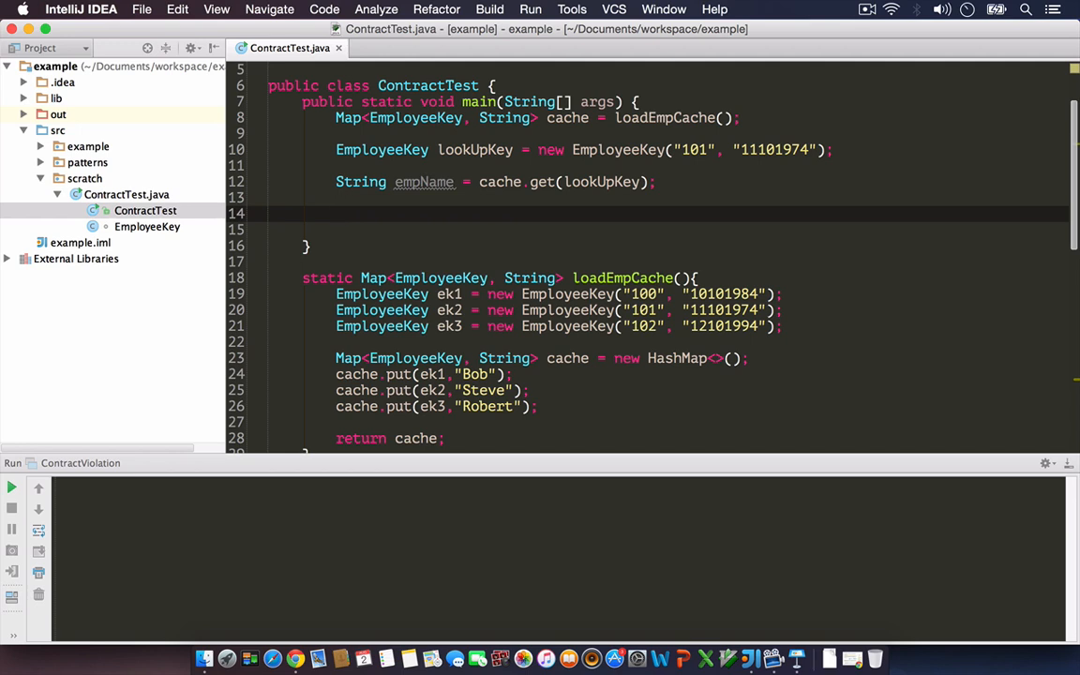
# Step: Print empName with System.out.println and run ContractTest.main(), which outputs null
pyautogui.write('System.out.println(em);')
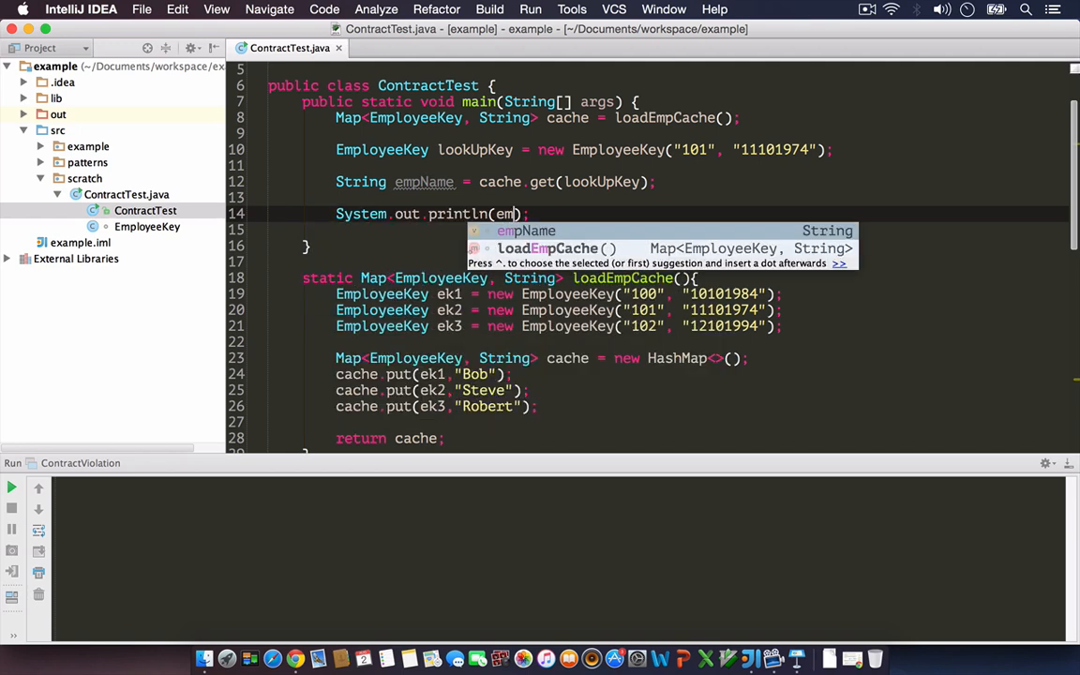
pyautogui.press('Tab')
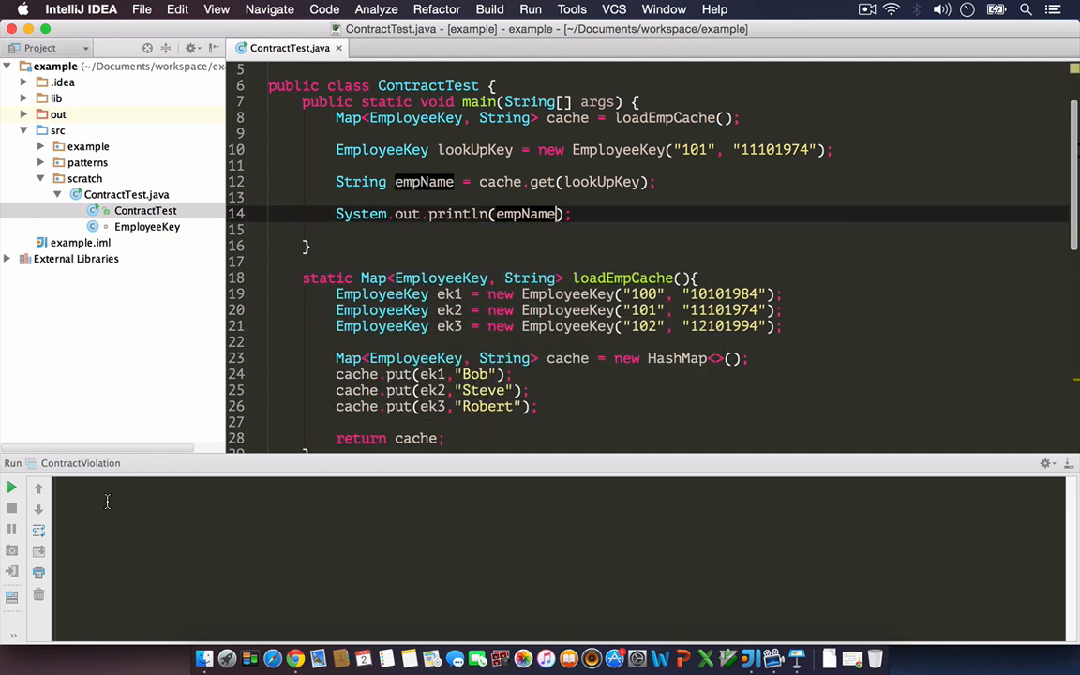
pyautogui.rightClick(146, 210)
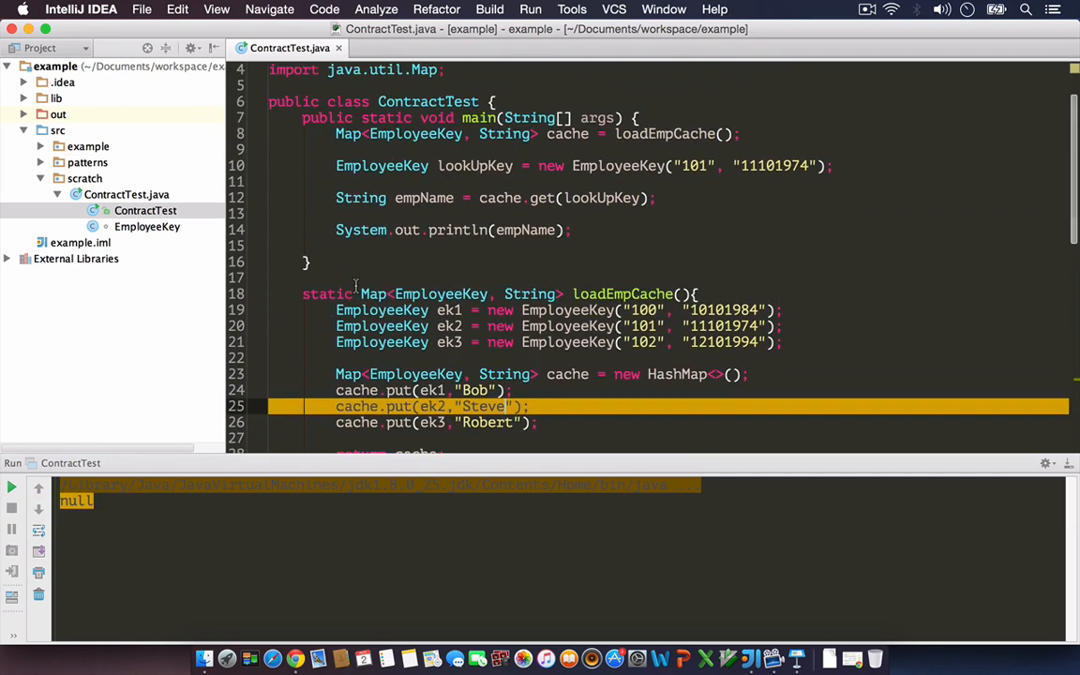
pyautogui.scroll(-3)
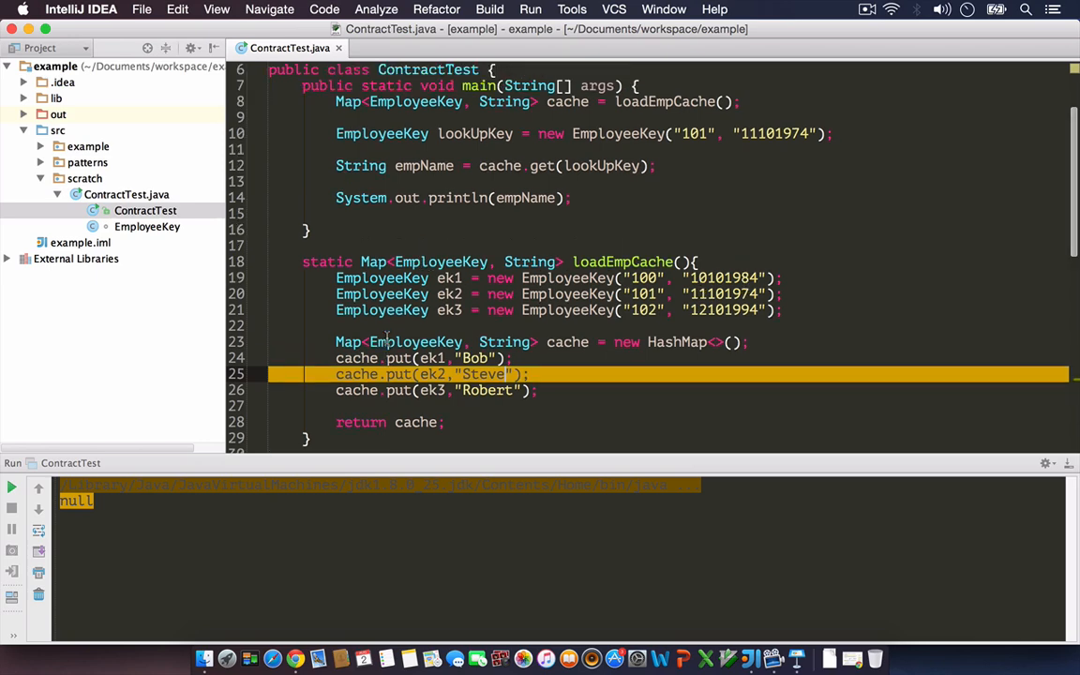
pyautogui.scroll(-3)
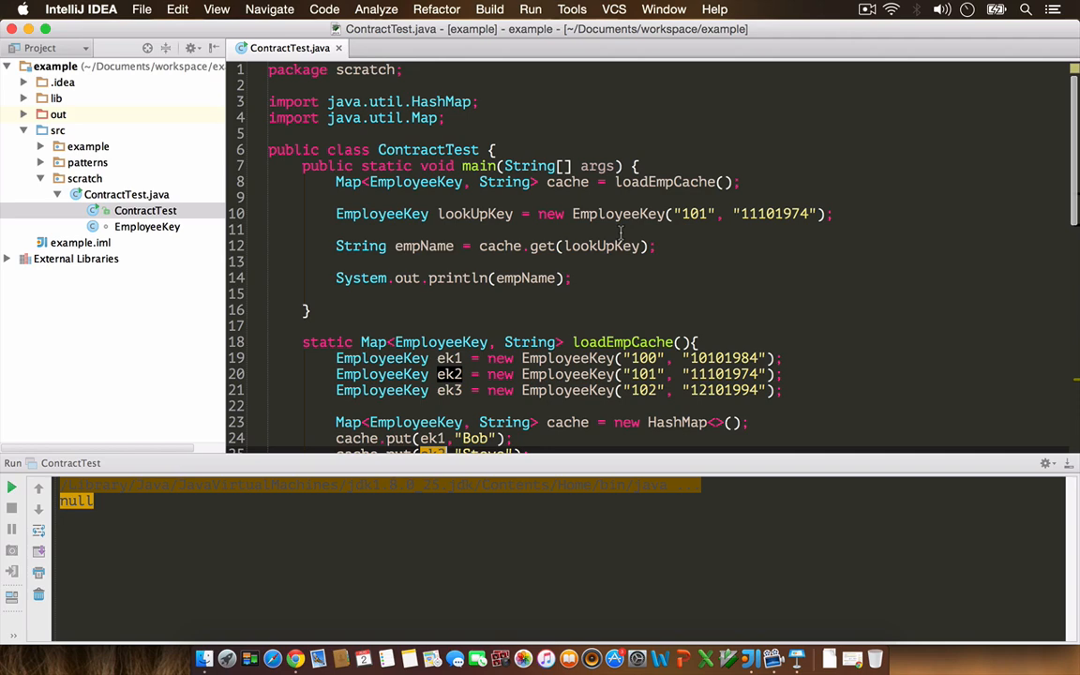
pyautogui.scroll(-3)
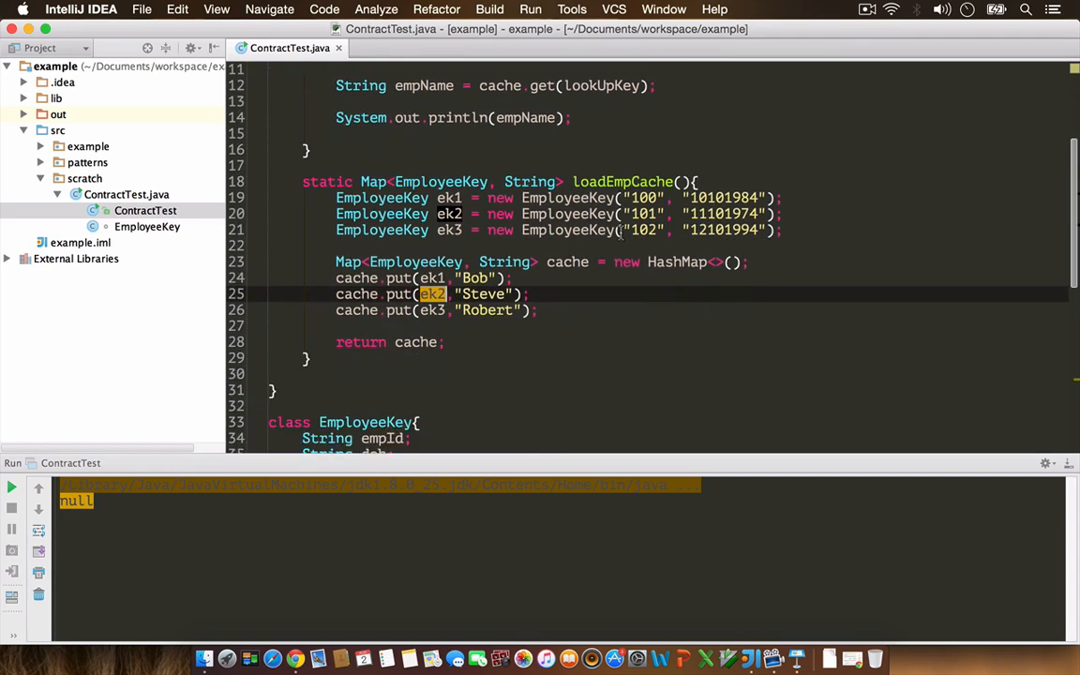
pyautogui.scroll(-3)
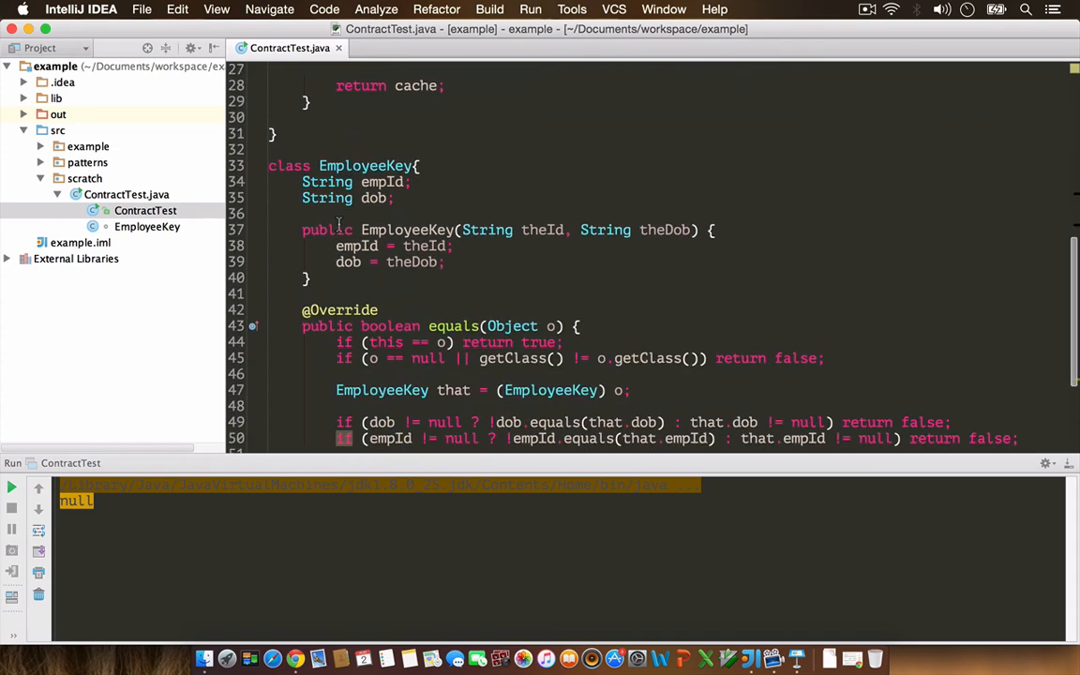
# Step: Regenerate equals() and hashCode() for EmployeeKey keeping empId and dob
pyautogui.scroll(-3)
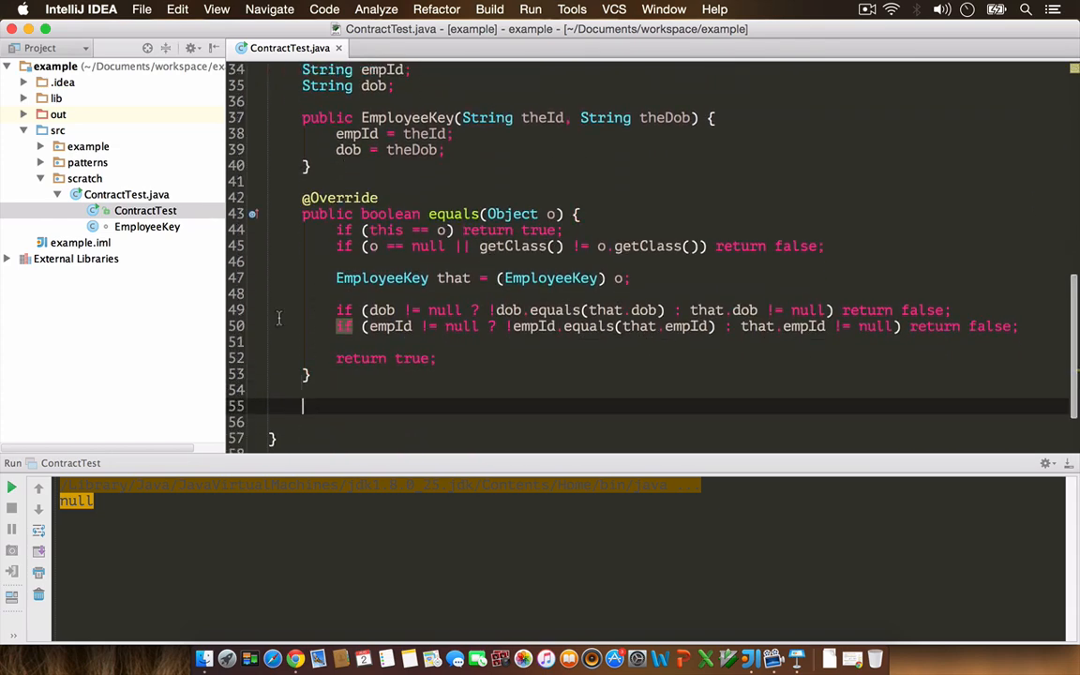
pyautogui.rightClick(302, 405)
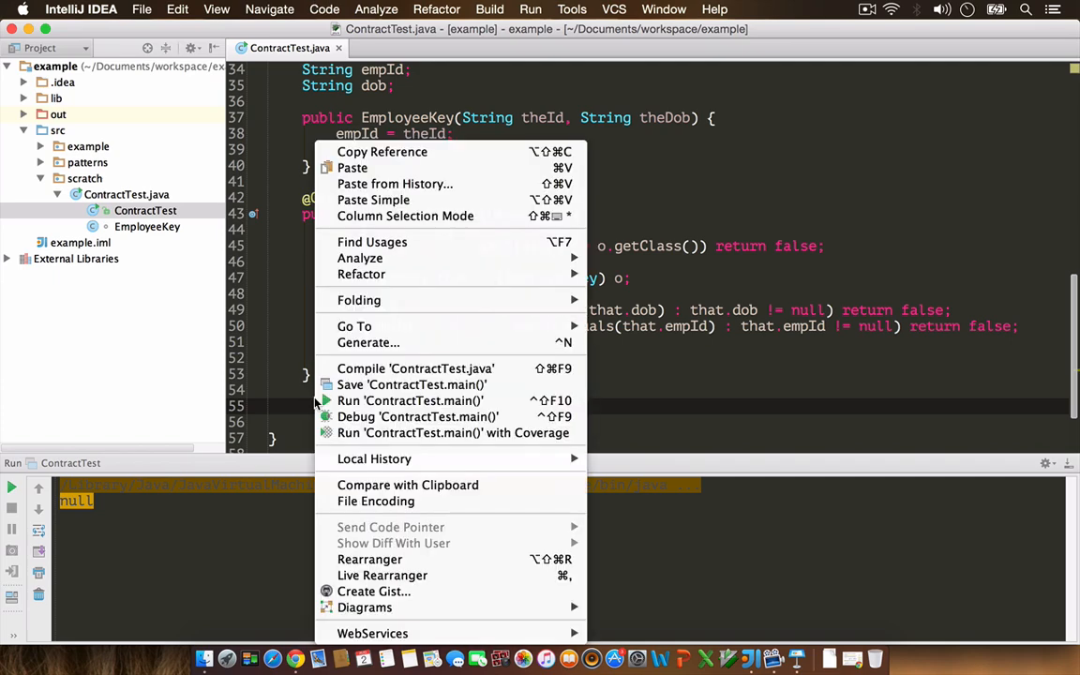
pyautogui.moveTo(360, 273)
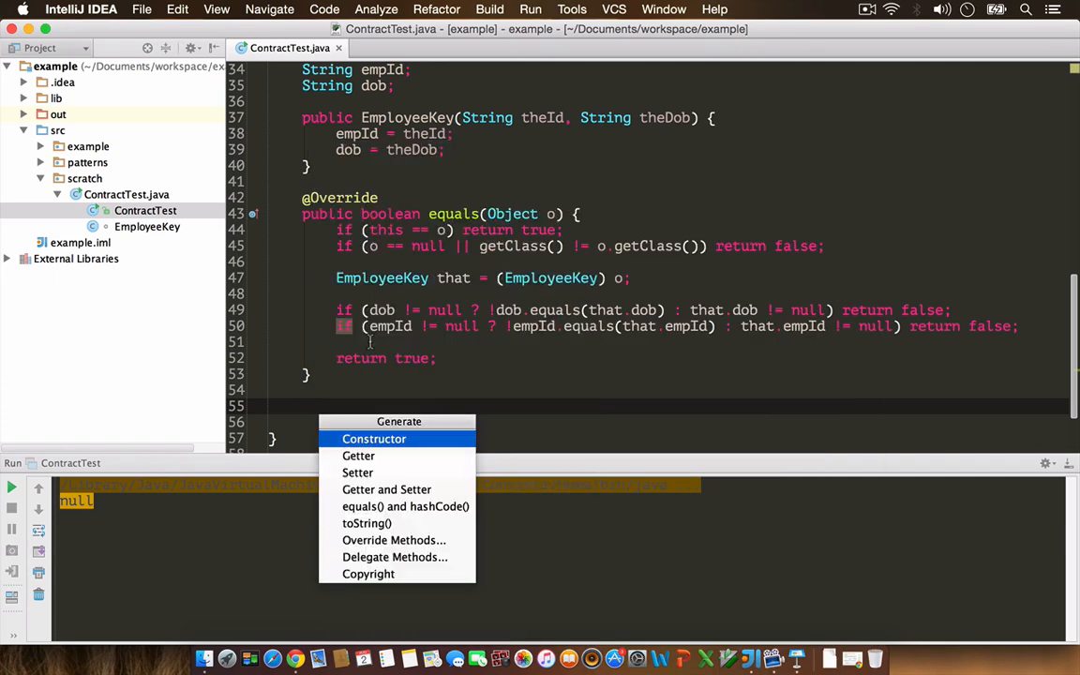
pyautogui.moveTo(405, 506)
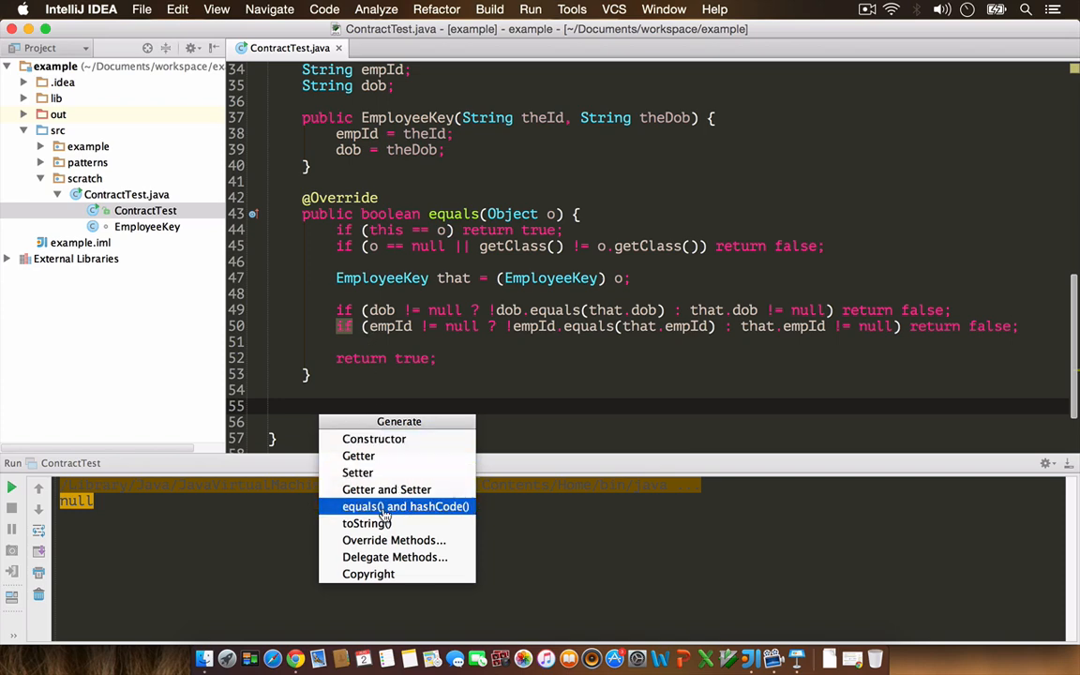
pyautogui.click(405, 506)
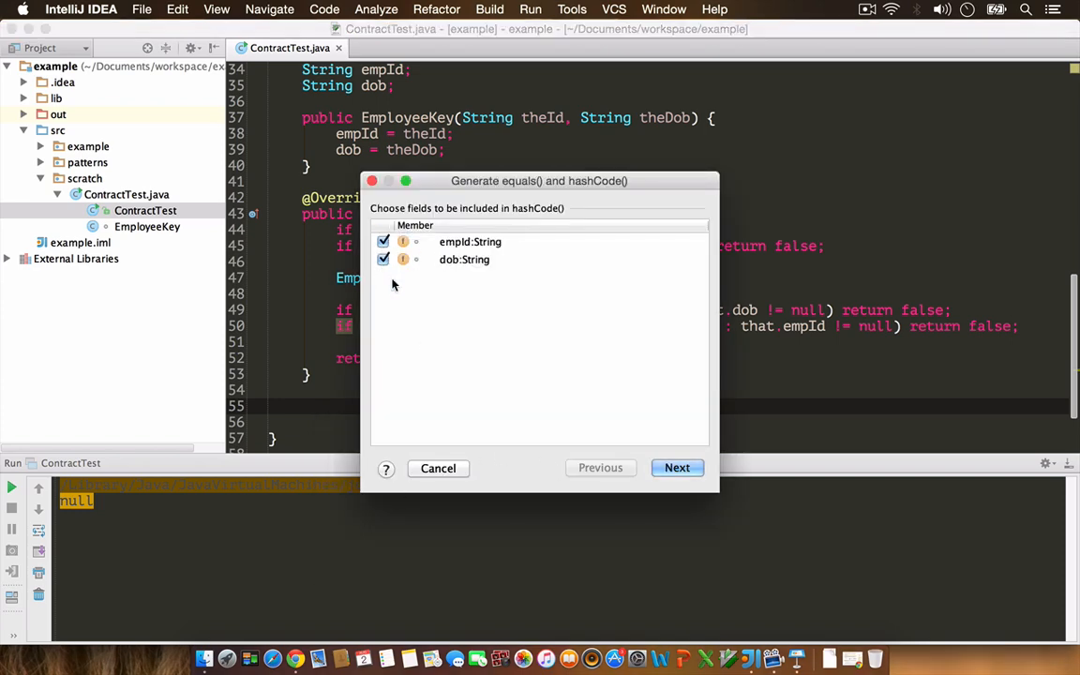
pyautogui.moveTo(667, 484)
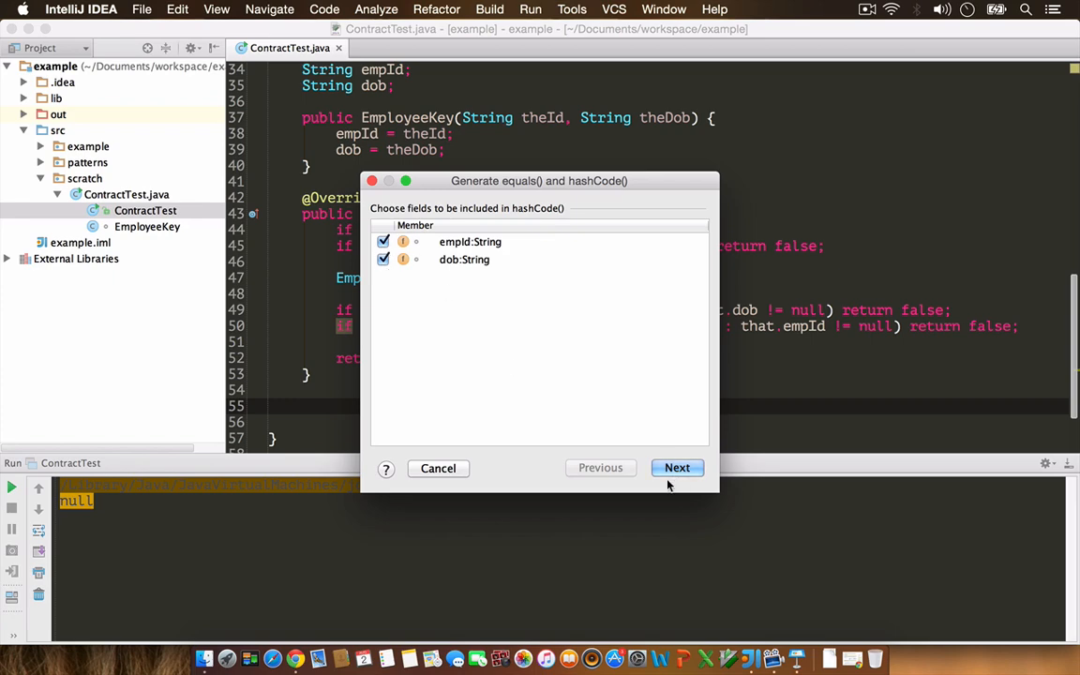
pyautogui.click(675, 469)
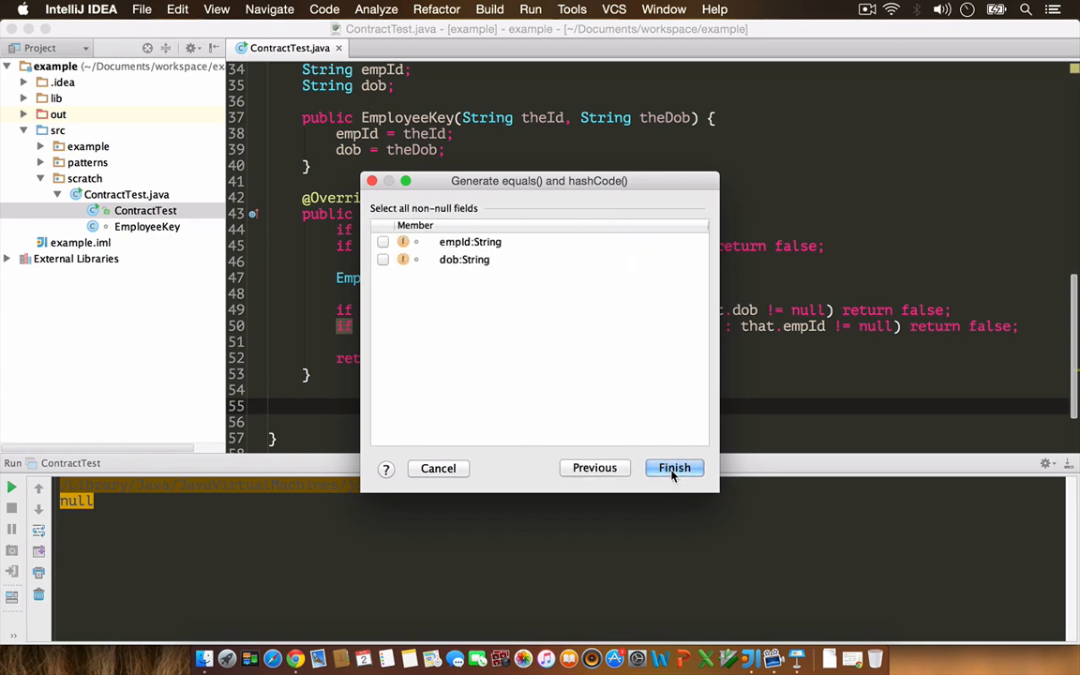
pyautogui.click(675, 469)
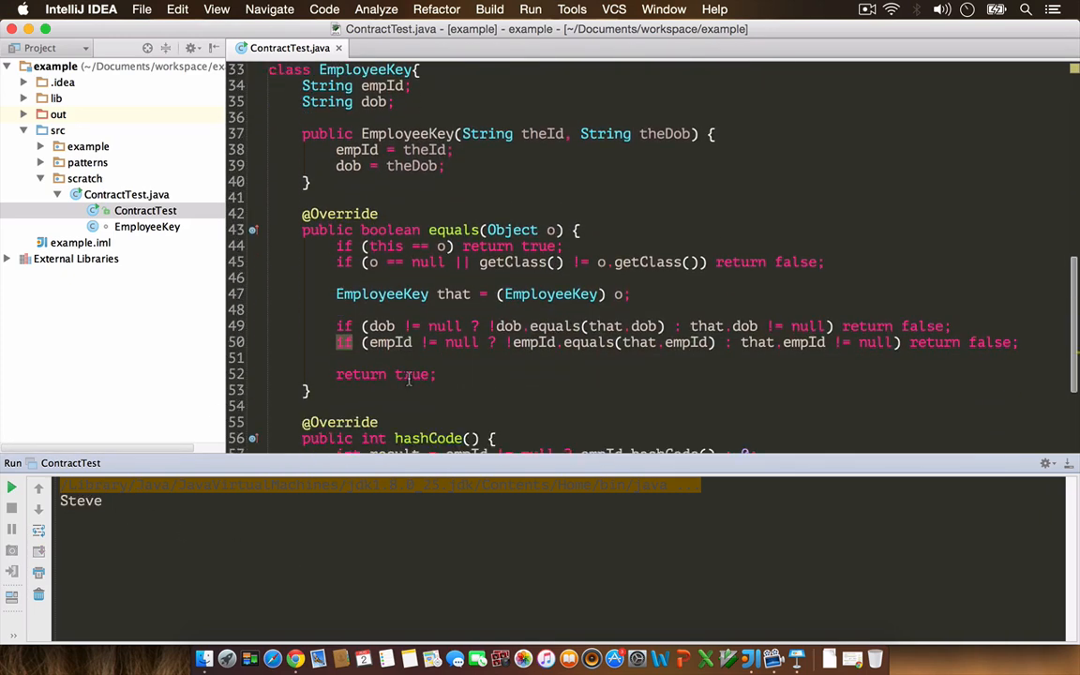
# Step: Rerun ContractTest so the lookup for employee 101 prints Steve
pyautogui.scroll(-3)
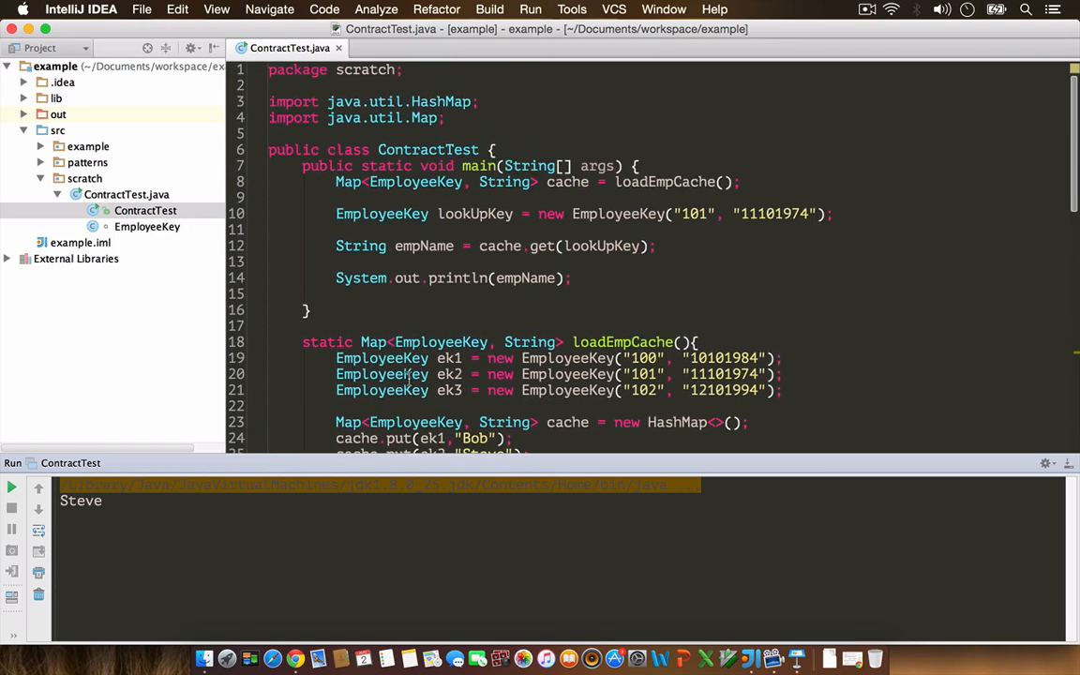
# Step: Remove the cache lookup, empName and println lines from main and delete loadEmpCache
pyautogui.scroll(-3)
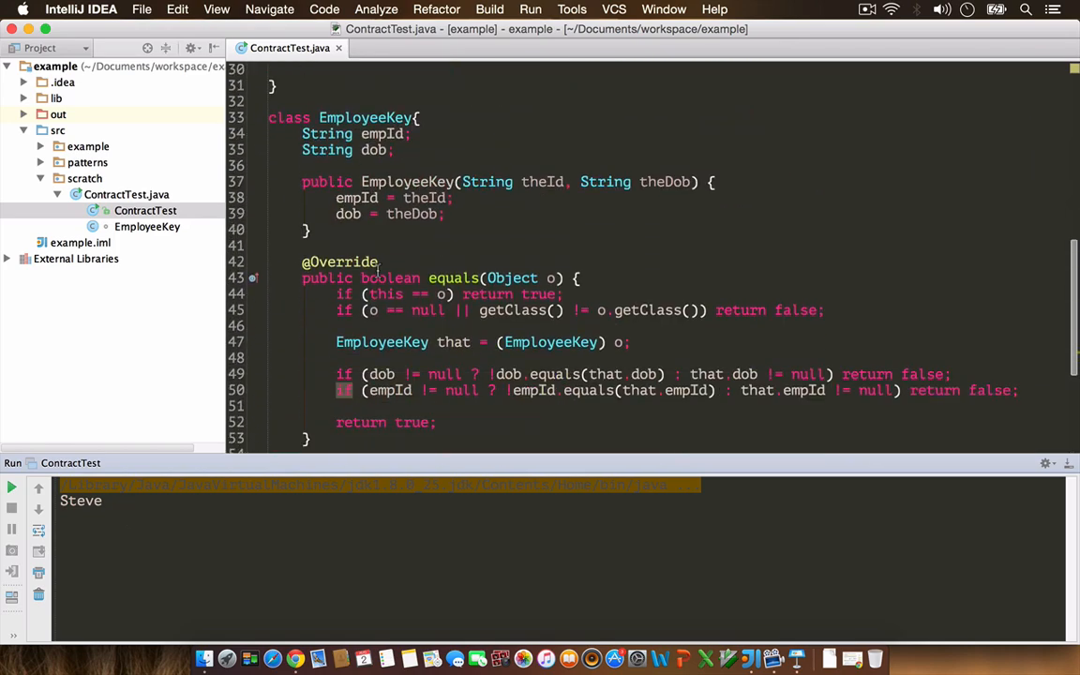
pyautogui.scroll(-3)
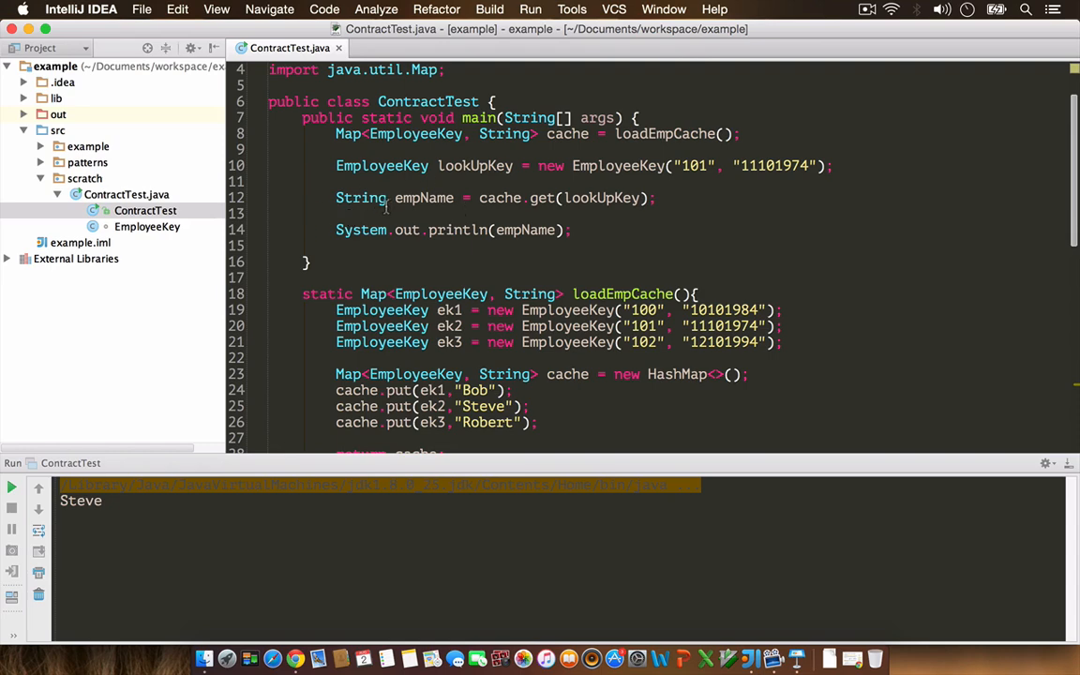
pyautogui.click(591, 229)
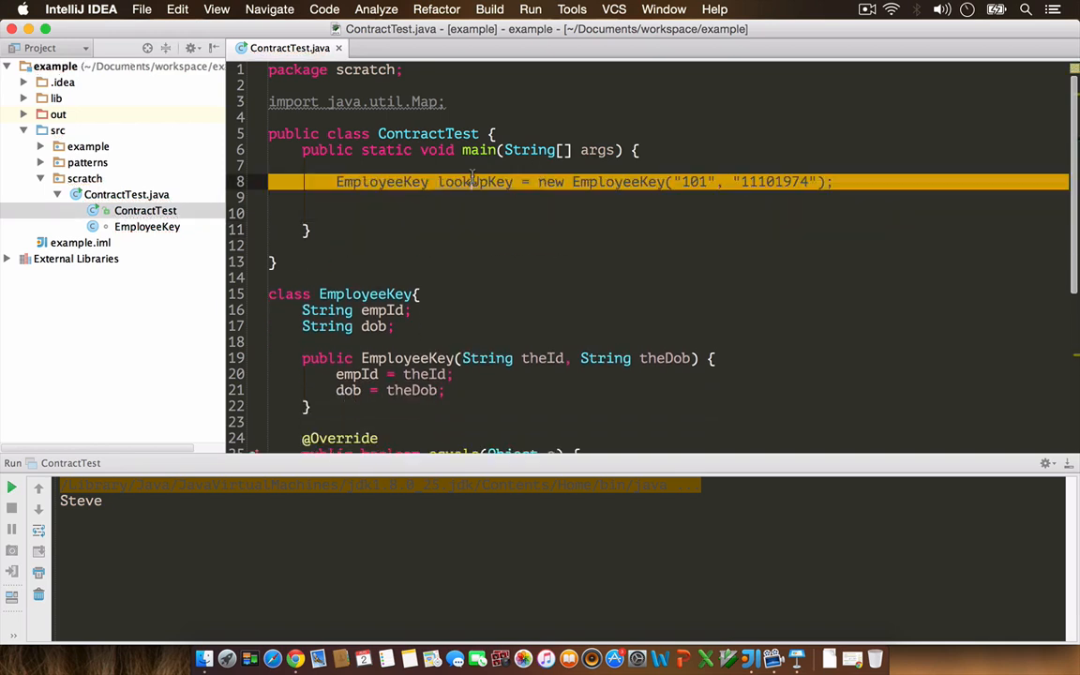
# Step: Rename lookUpKey to ek1 and duplicate it into ek2–ek5 with ids 101,101,102,102,103
pyautogui.doubleClick(475, 182)
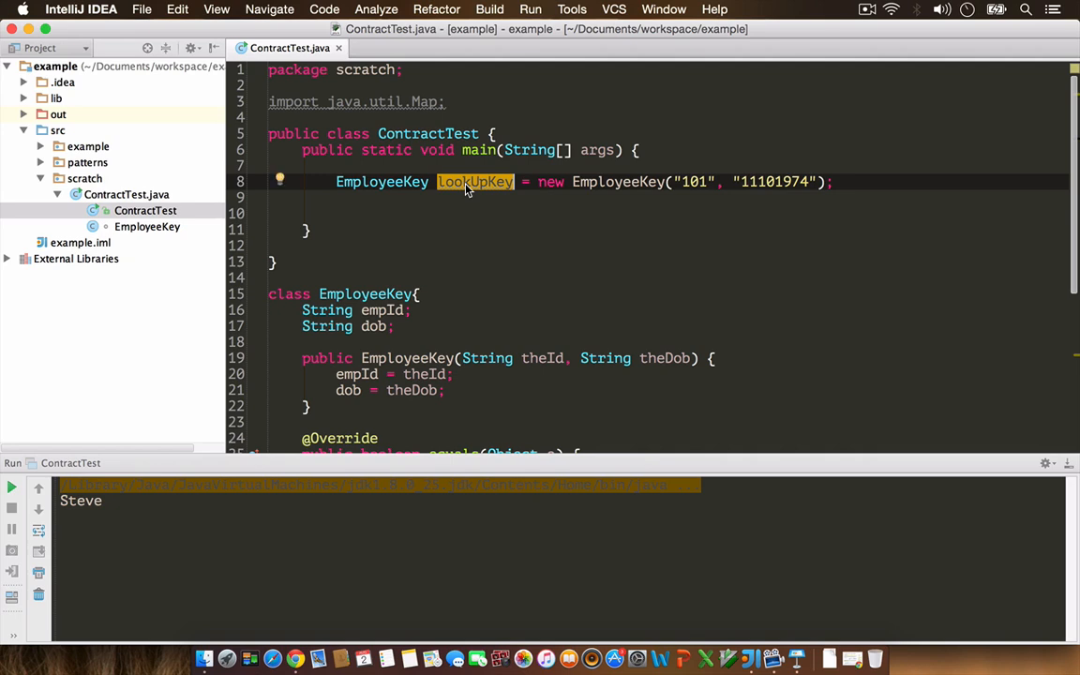
pyautogui.write('ek1')
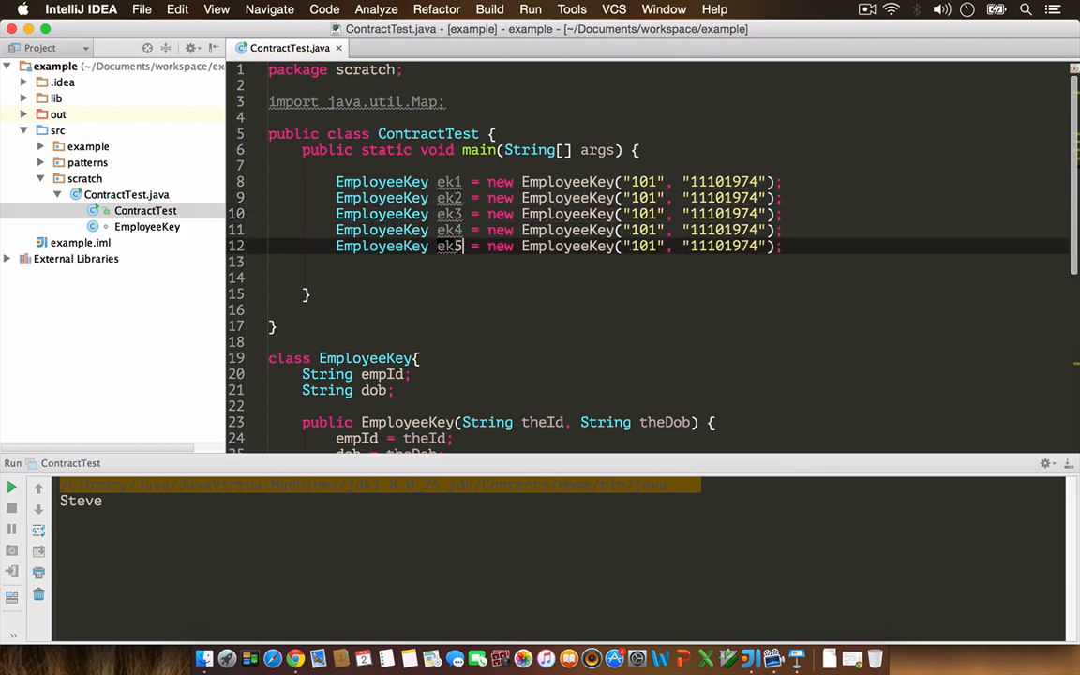
pyautogui.scroll(-3)
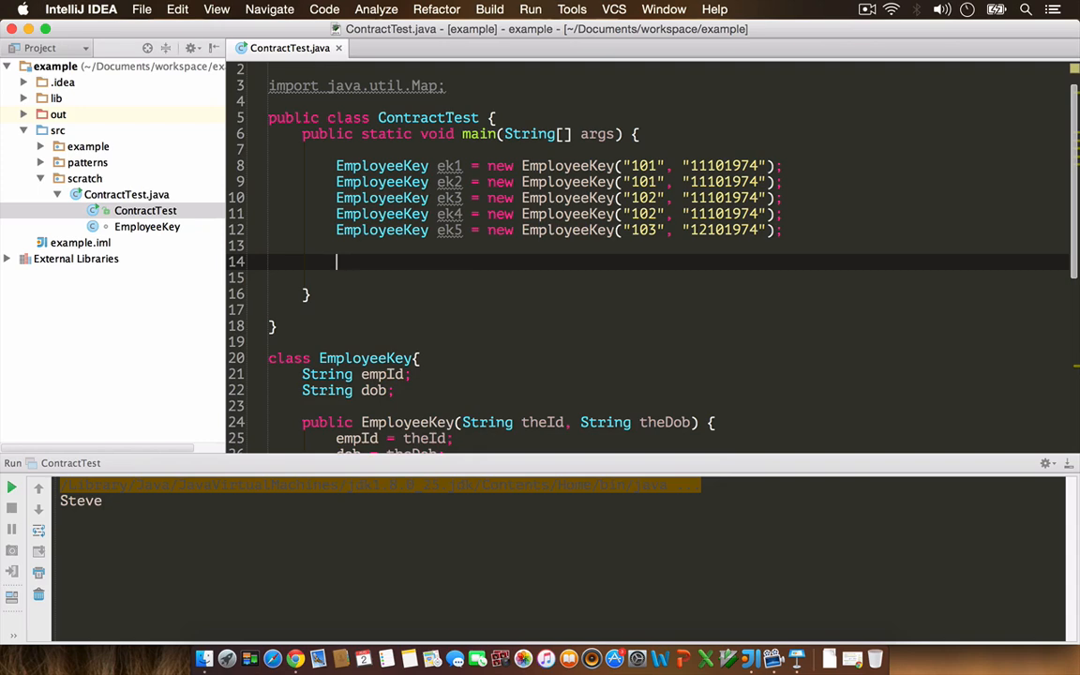
# Step: Declare Set<EmployeeKey> set = new HashSet<>() and add ek1 through ek5 to it
pyautogui.write('Set')
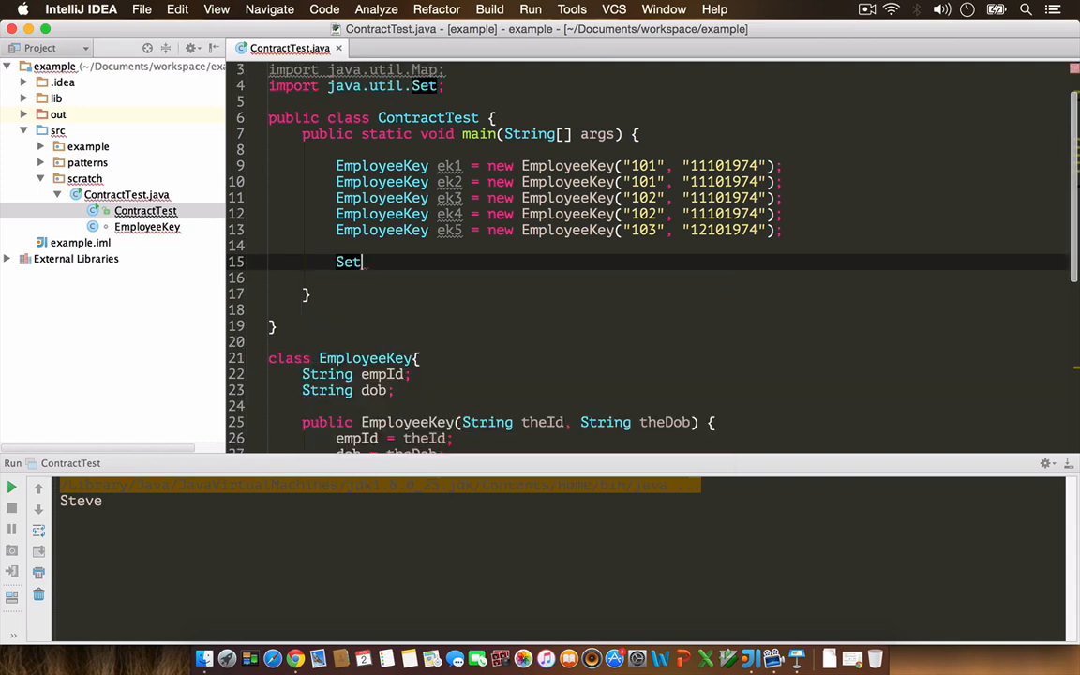
pyautogui.write('<EmployeeKey> set')
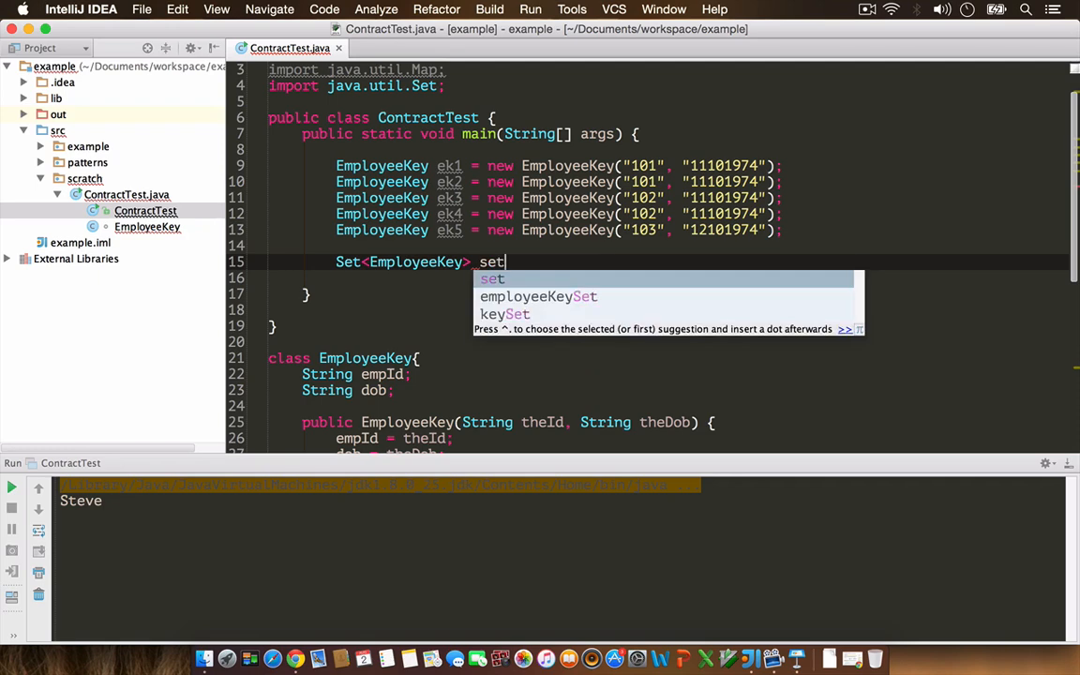
pyautogui.write('= new HashSet<>();')
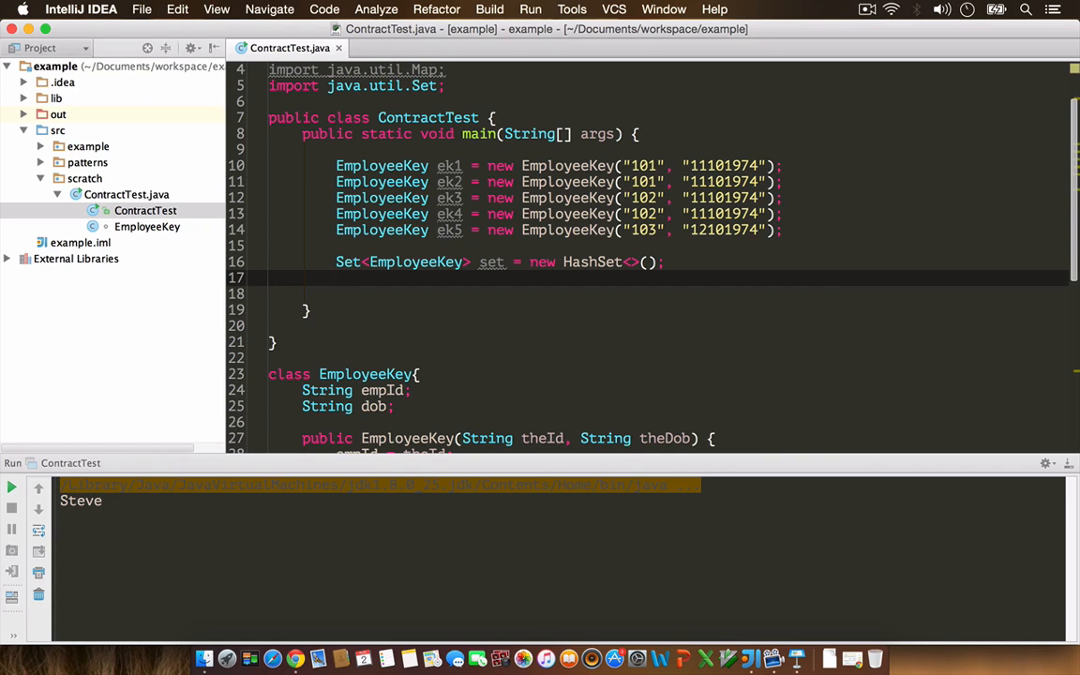
pyautogui.write('set')
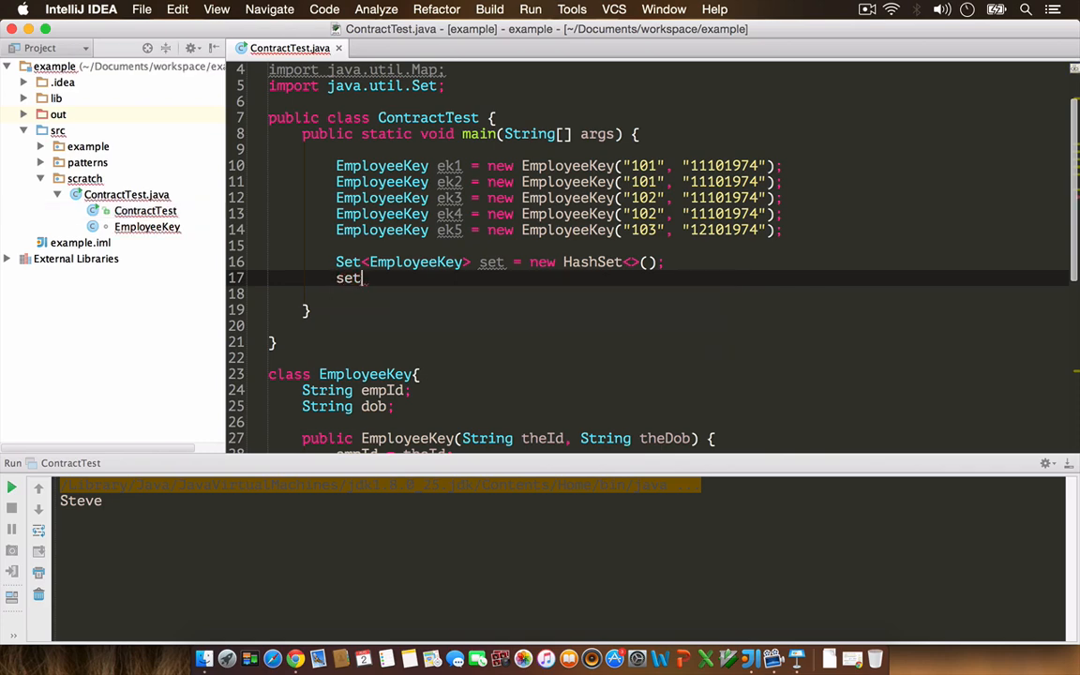
pyautogui.write('.add()')
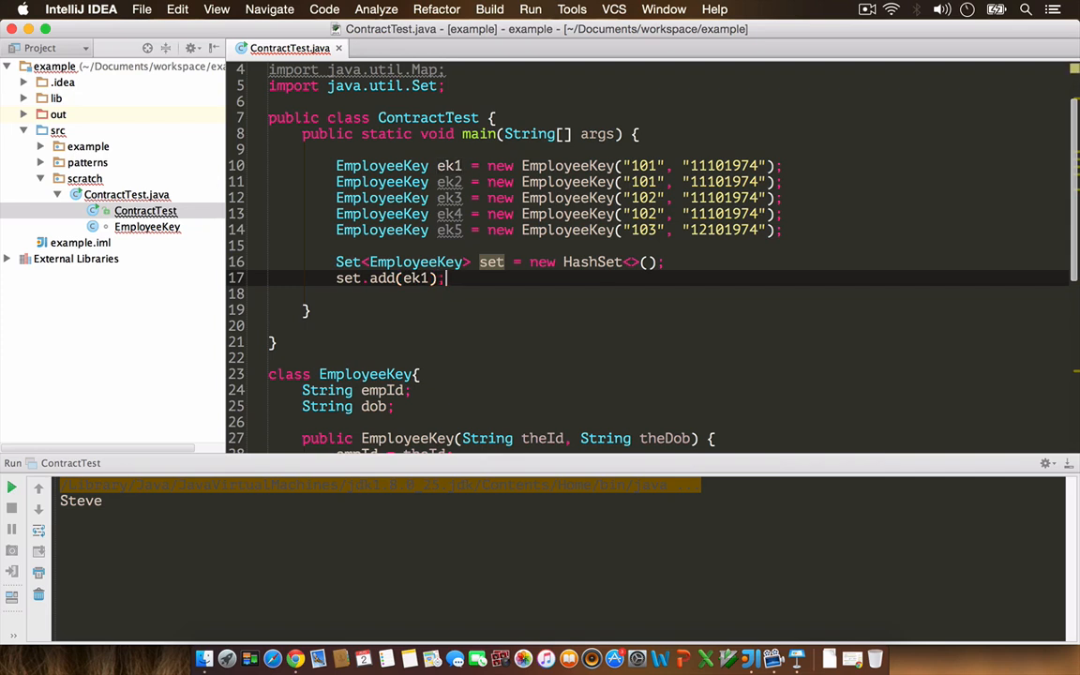
pyautogui.write('set.add(ek1);')
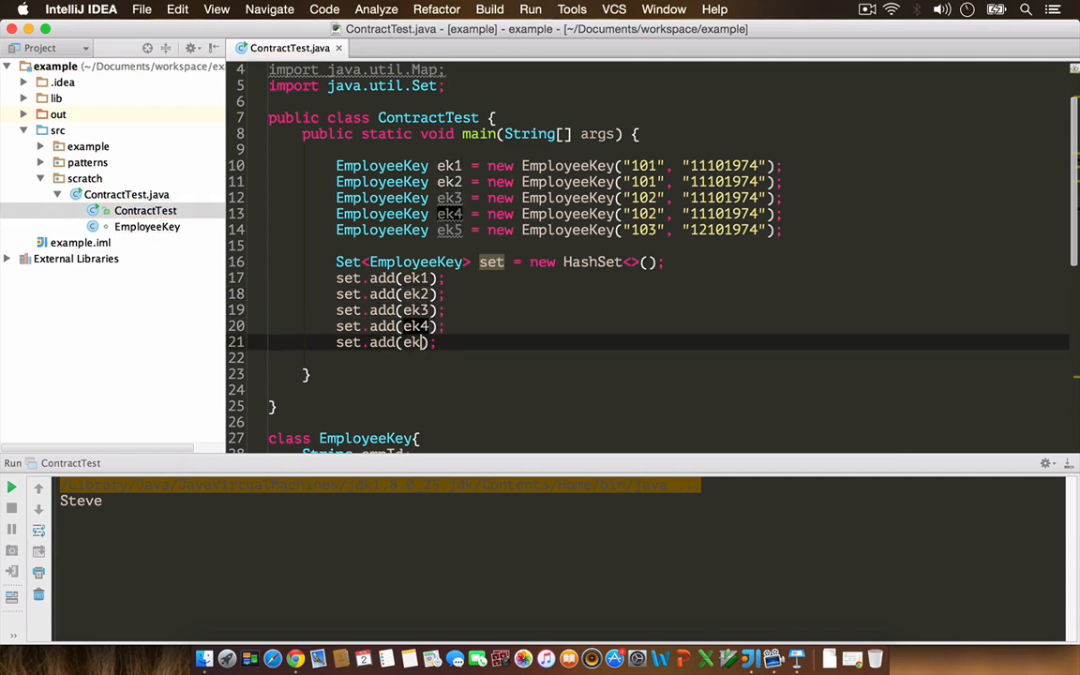
pyautogui.write('5')
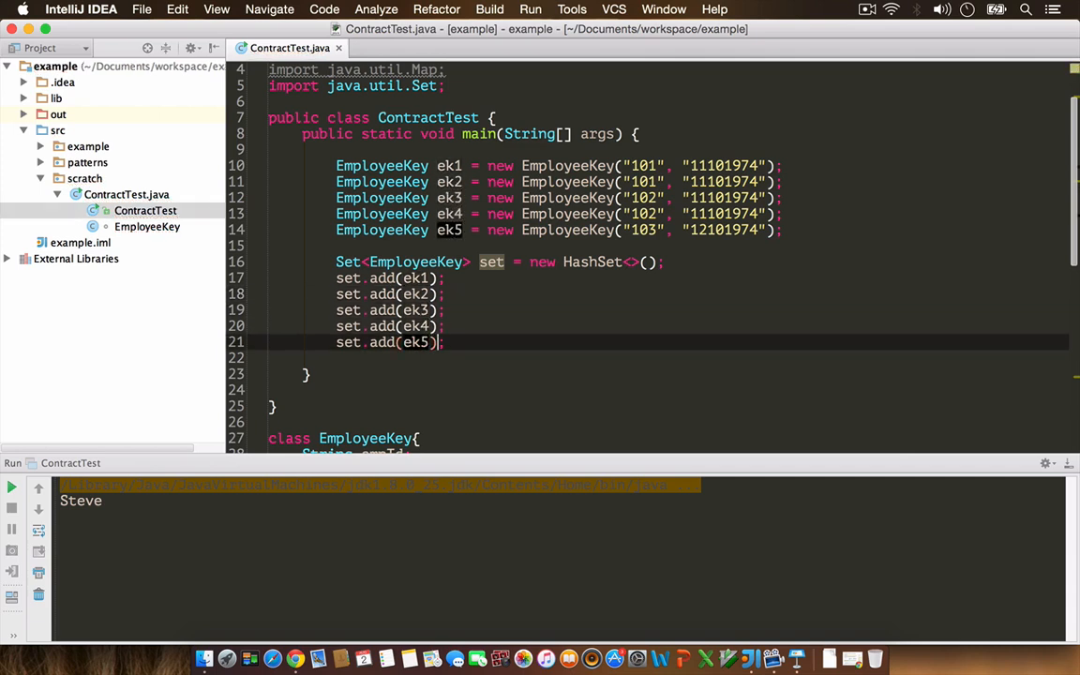
# Step: Print the set with System.out.println(set)
pyautogui.write('set')
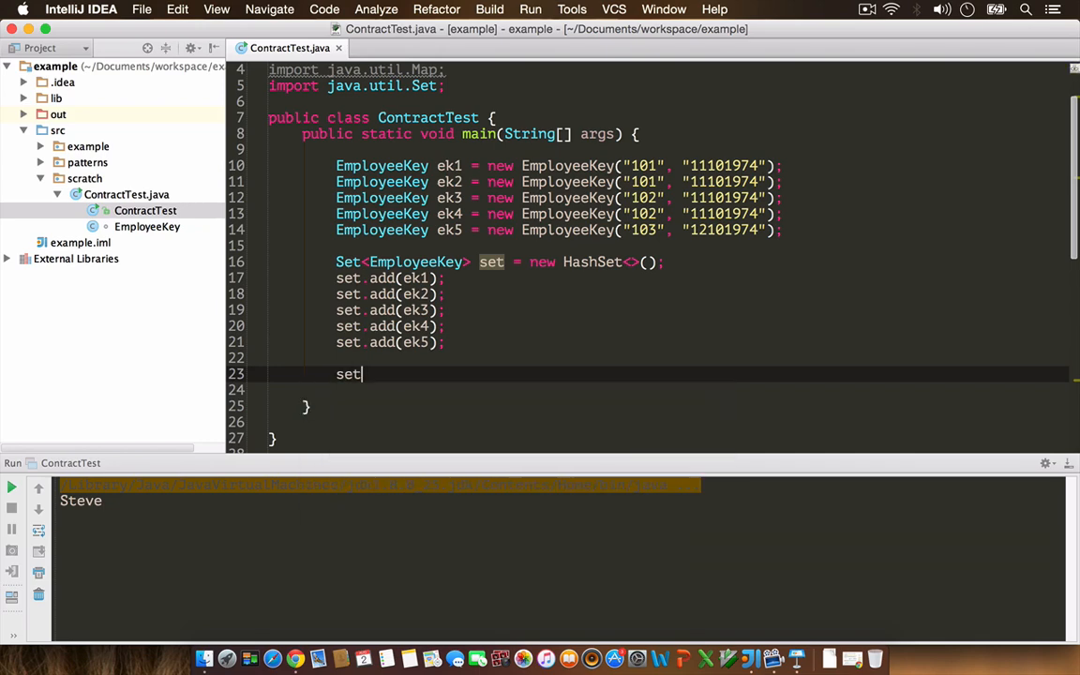
pyautogui.write('System.out.println(se')
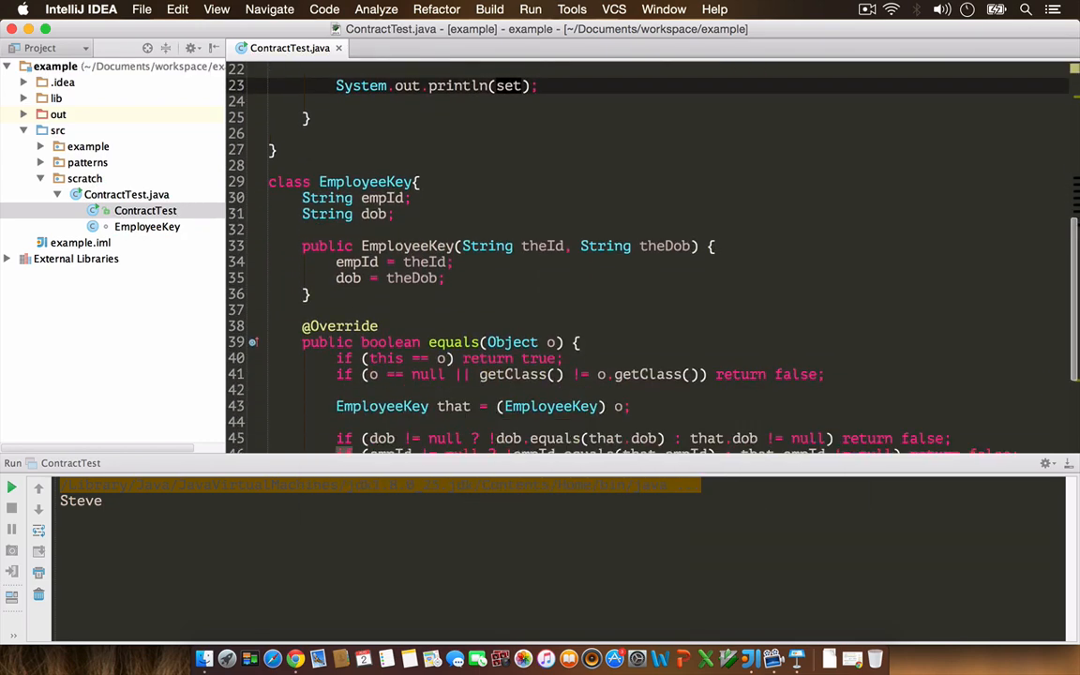
# Step: Generate a default toString() method inside the EmployeeKey class
pyautogui.scroll(-3)
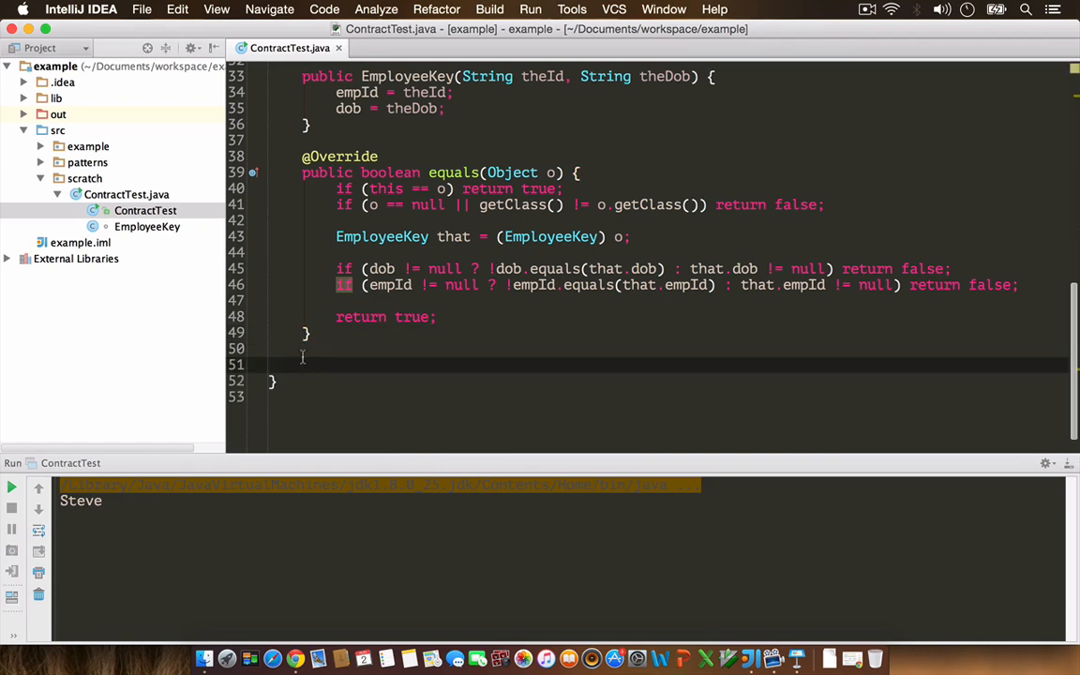
pyautogui.rightClick(304, 356)
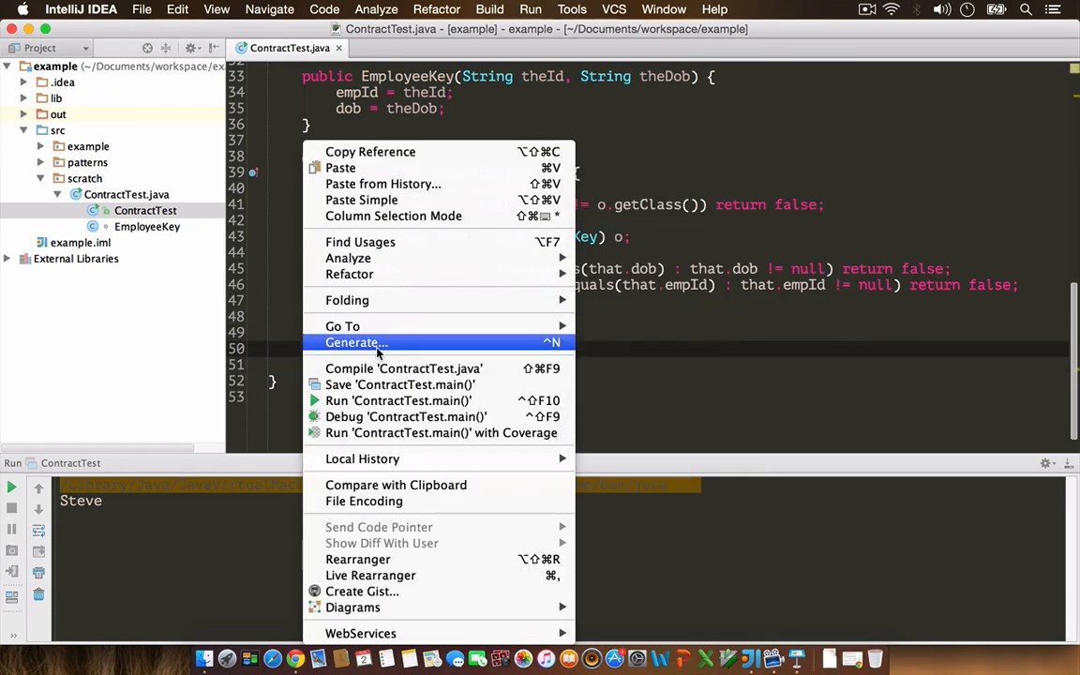
pyautogui.click(353, 341)
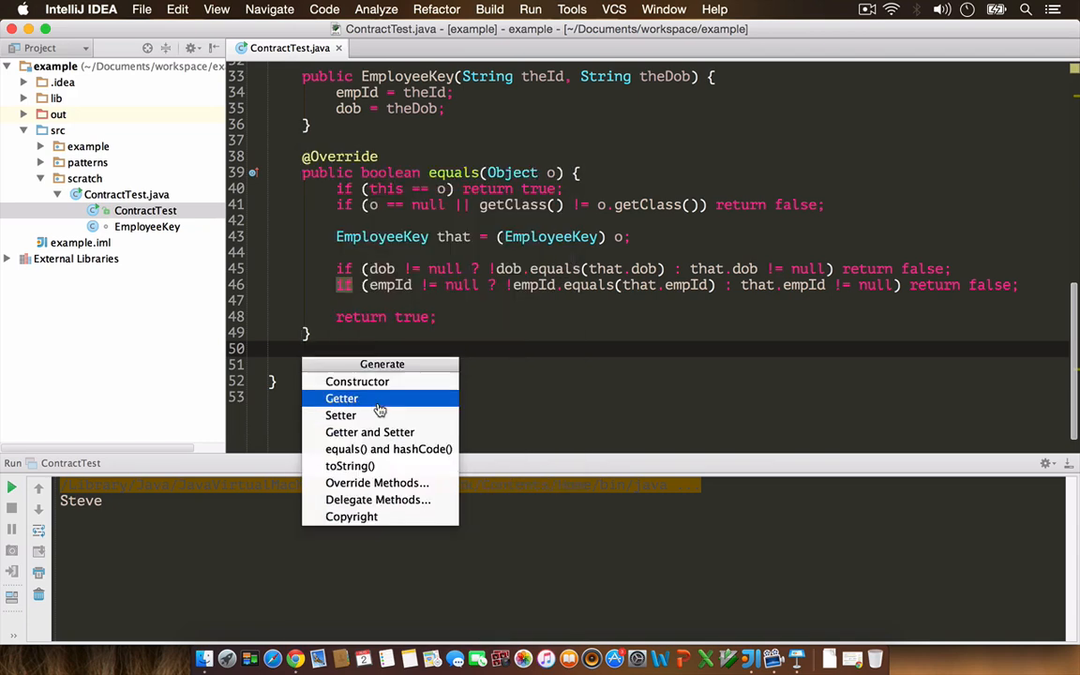
pyautogui.moveTo(357, 466)
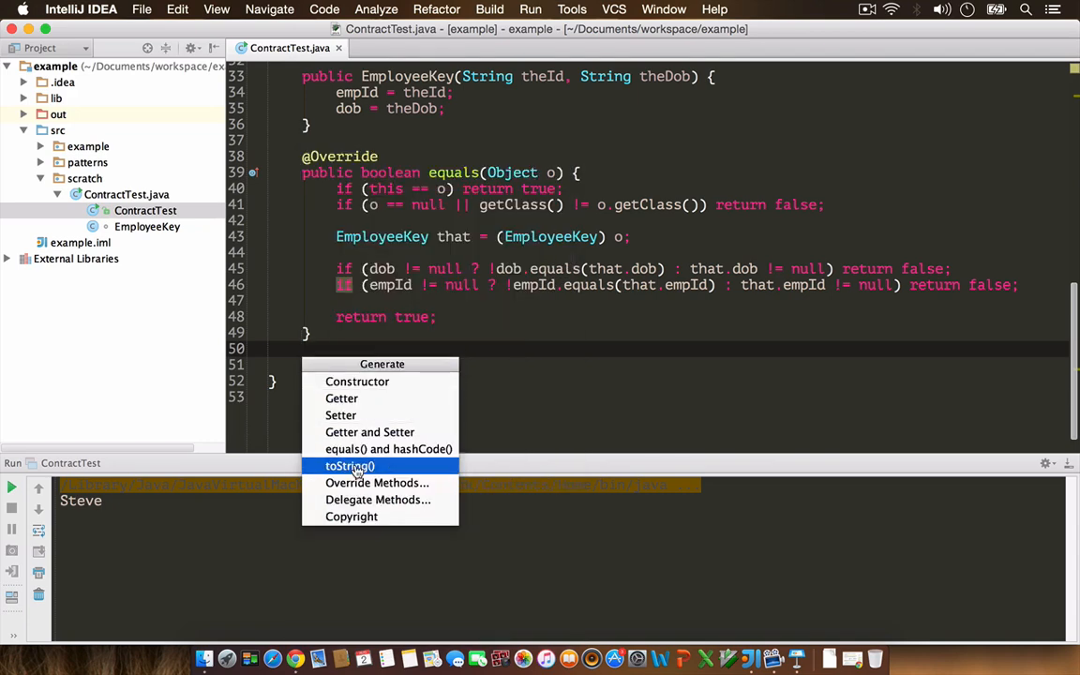
pyautogui.click(349, 465)
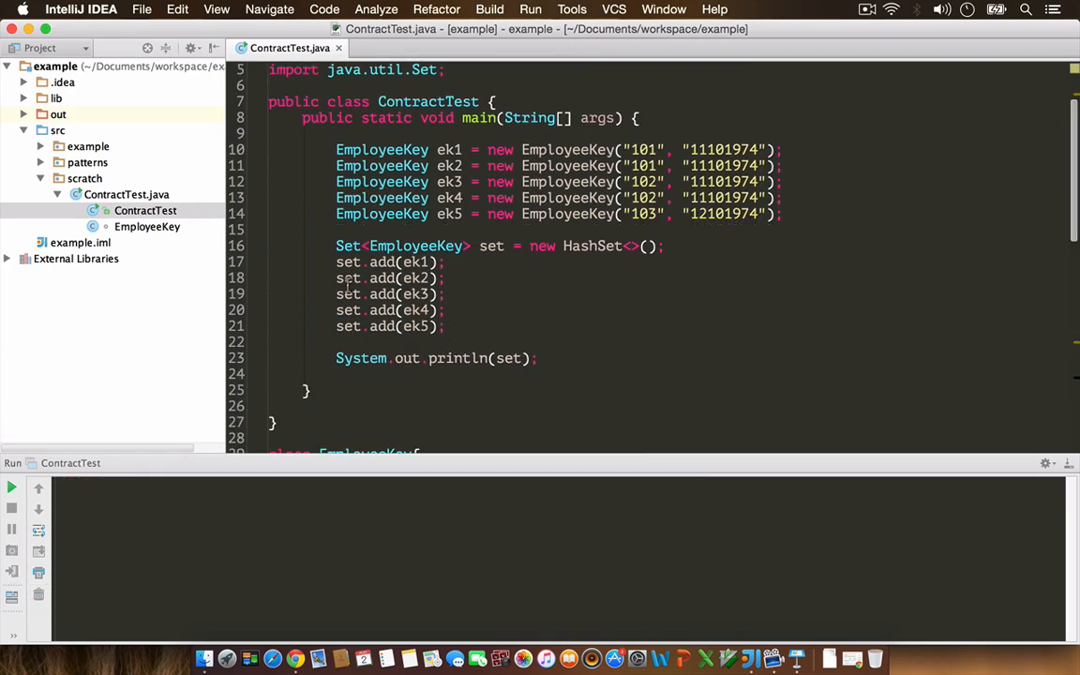
# Step: Run ContractTest and inspect the two duplicate empId 102 entries in the console output
pyautogui.click(452, 326)
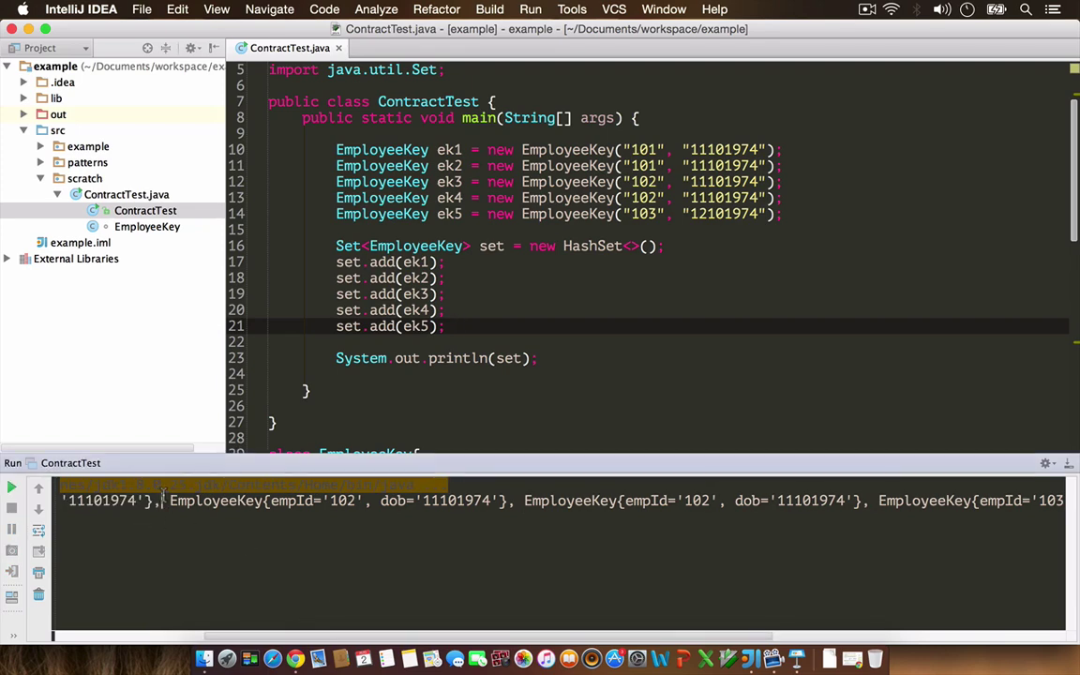
pyautogui.moveTo(167, 499); pyautogui.dragTo(877, 499)
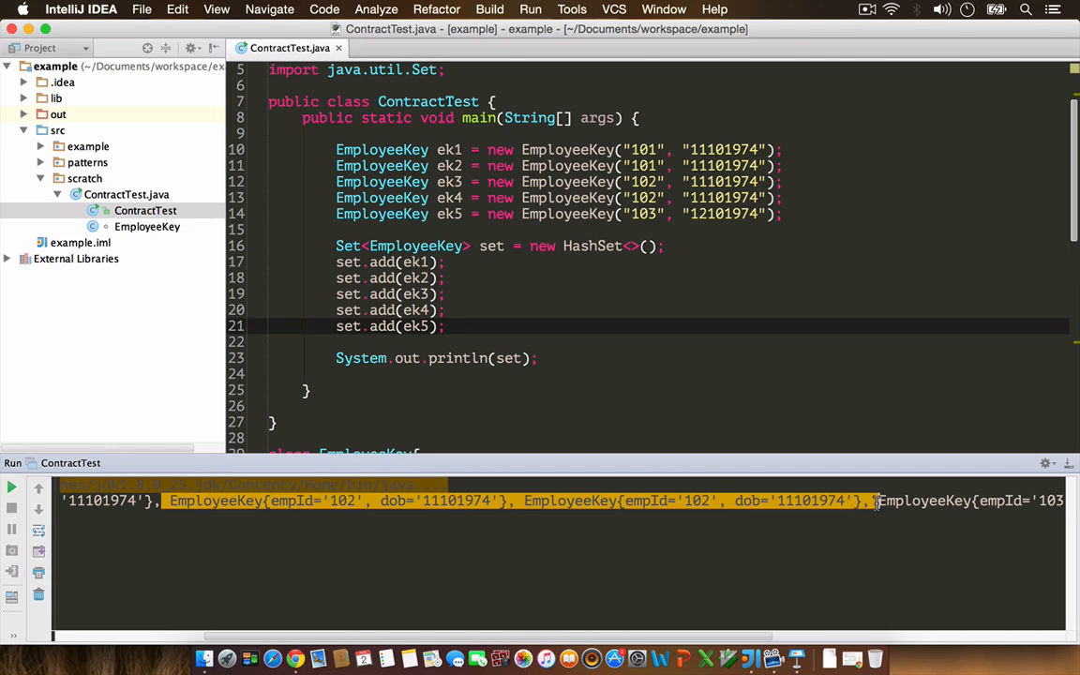
pyautogui.moveTo(363, 510)
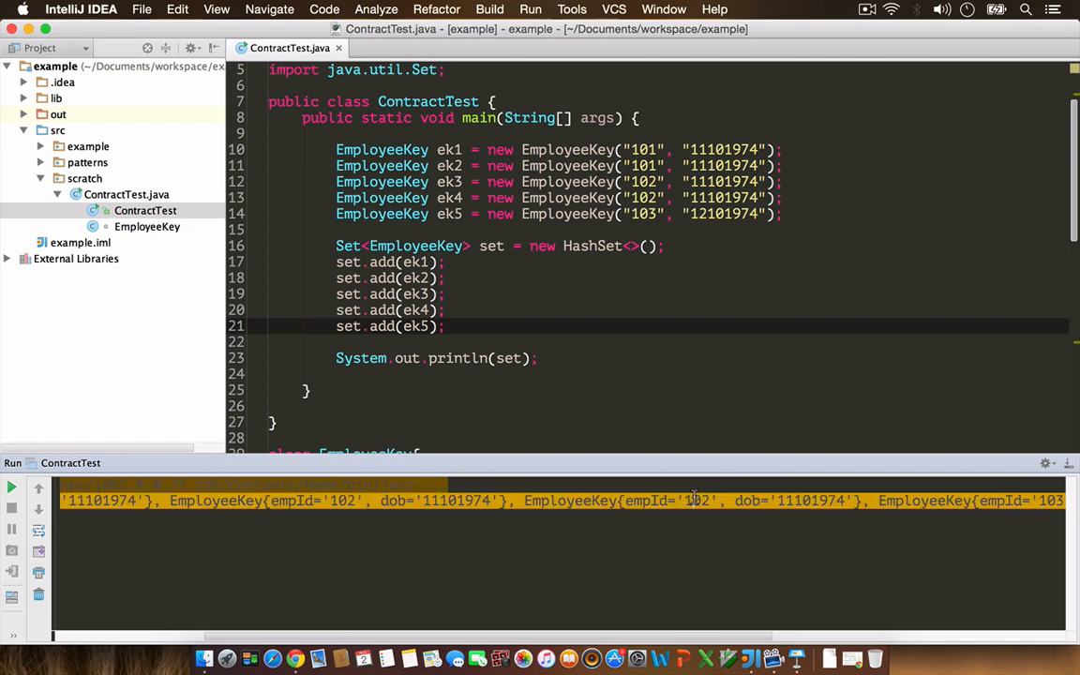
pyautogui.doubleClick(446, 499)
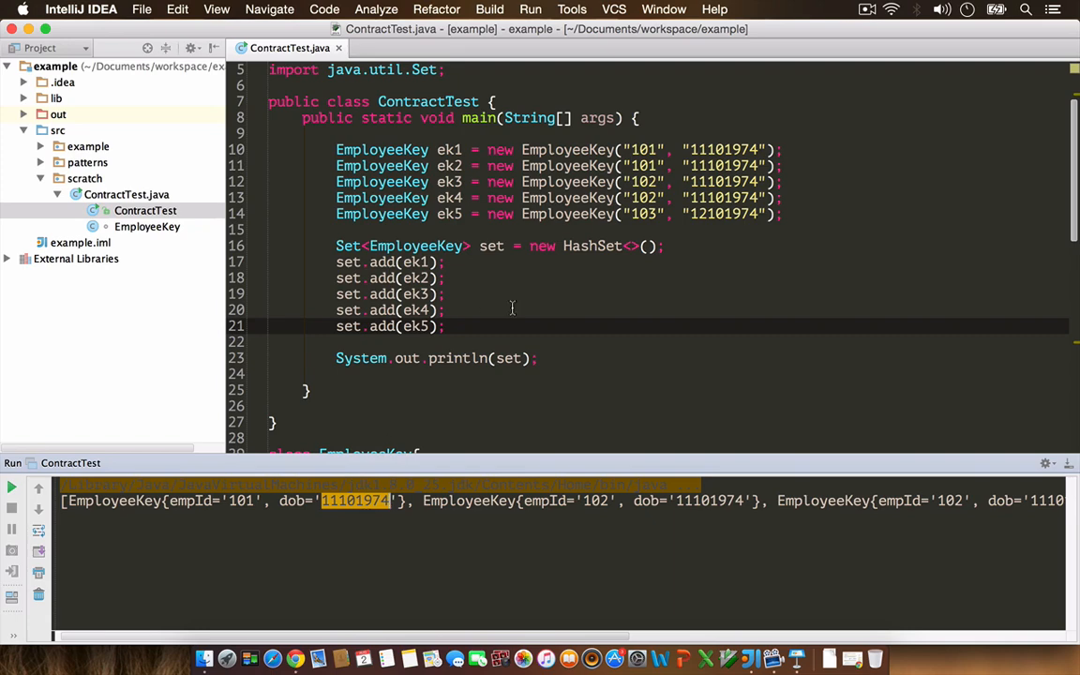
pyautogui.scroll(-3)
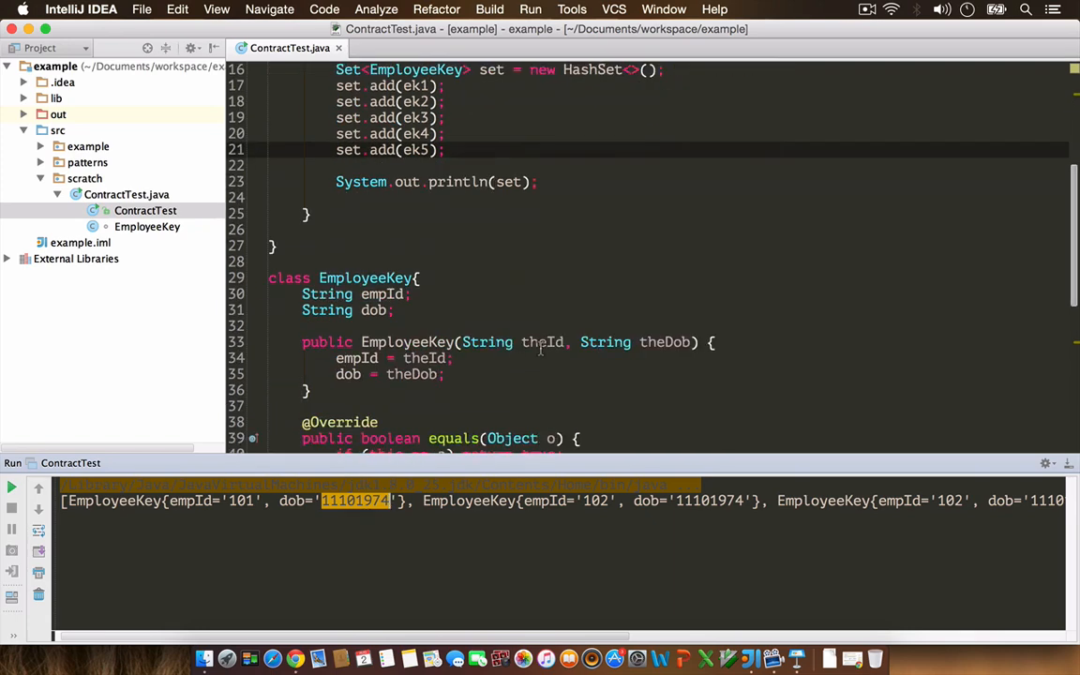
pyautogui.scroll(-3)
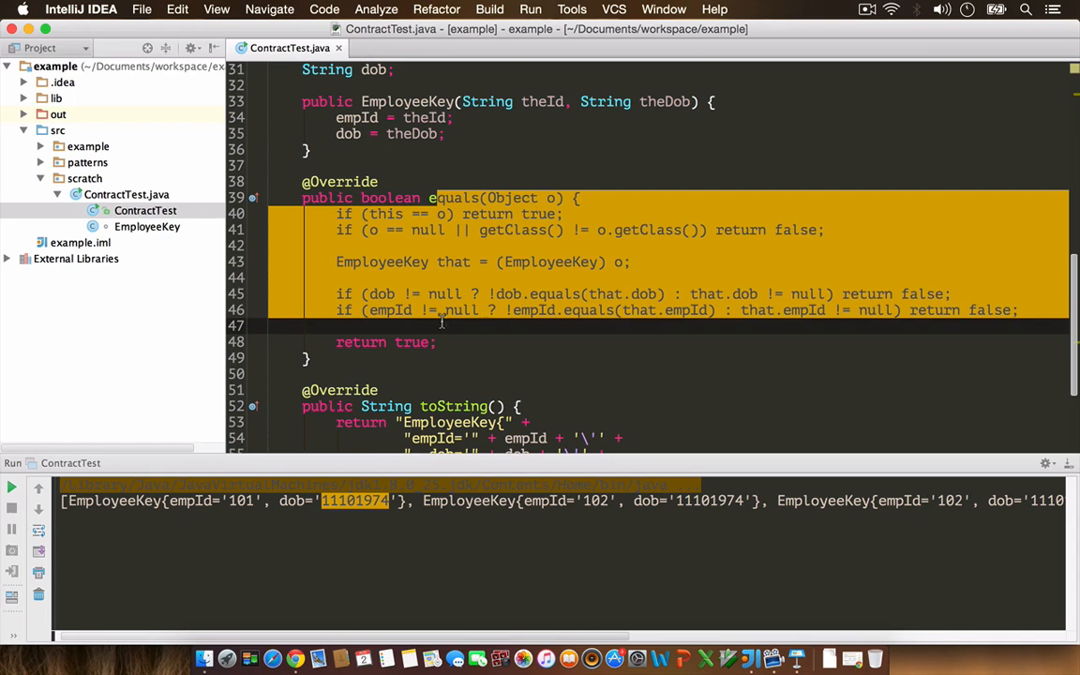
# Step: Generate equals() and hashCode() for EmployeeKey using the empId and dob fields
pyautogui.scroll(-3)
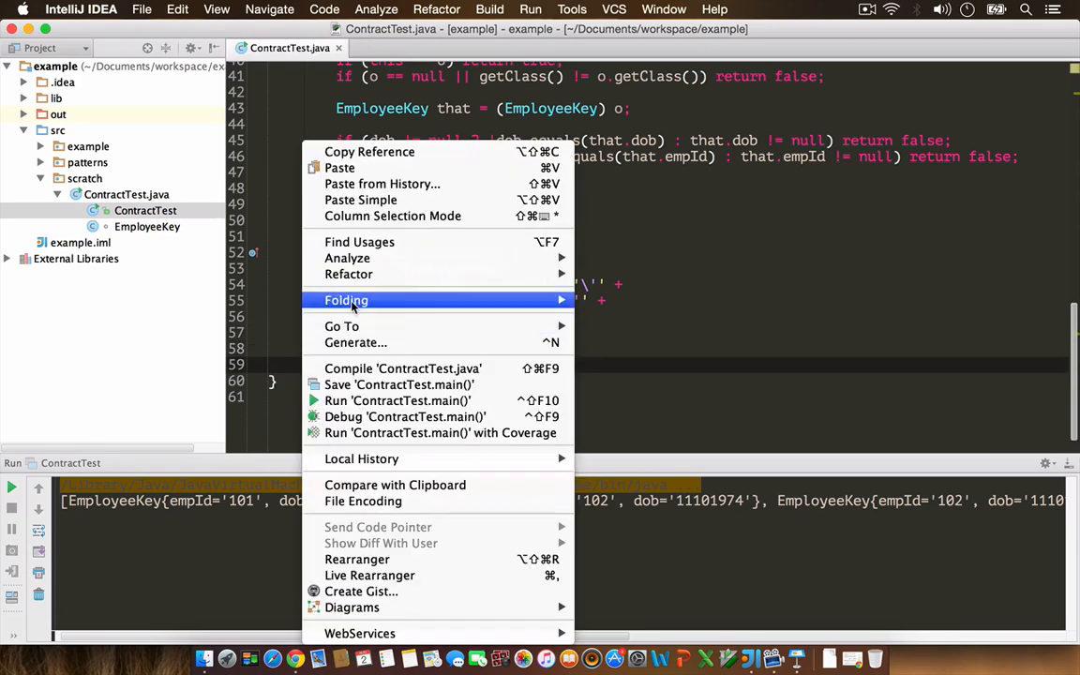
pyautogui.moveTo(357, 341)
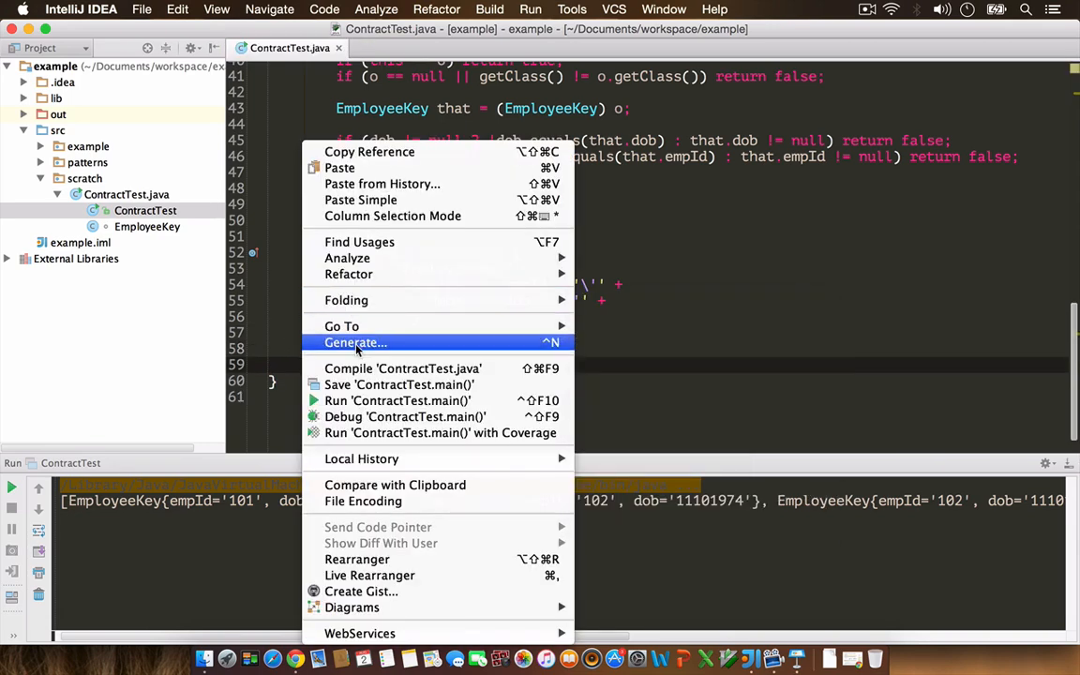
pyautogui.click(355, 341)
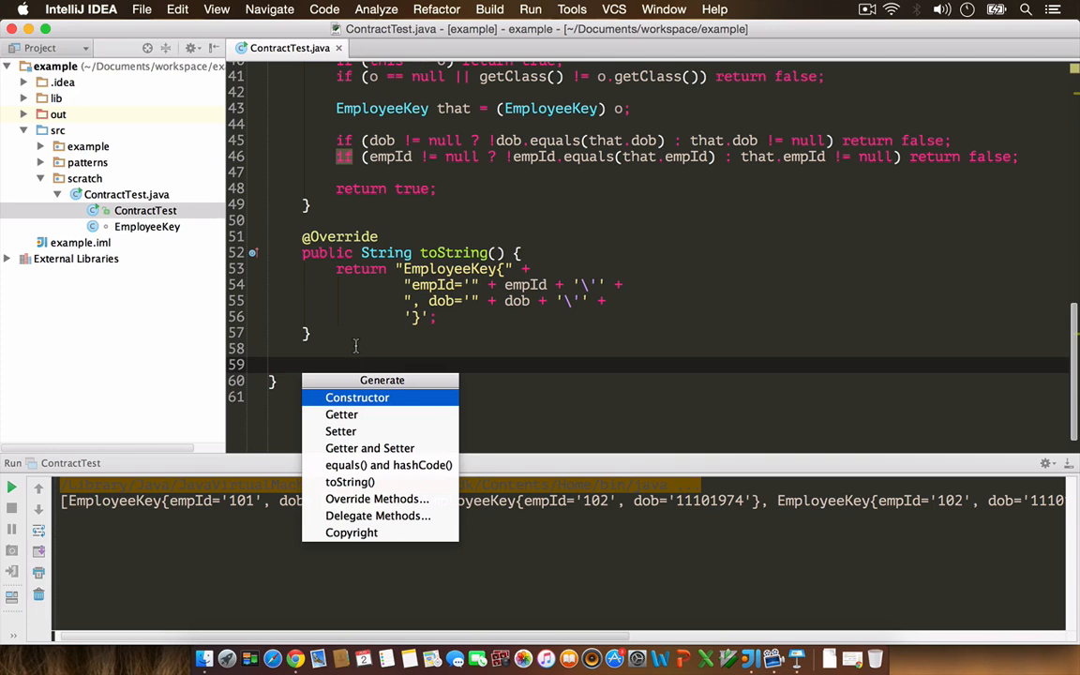
pyautogui.moveTo(389, 465)
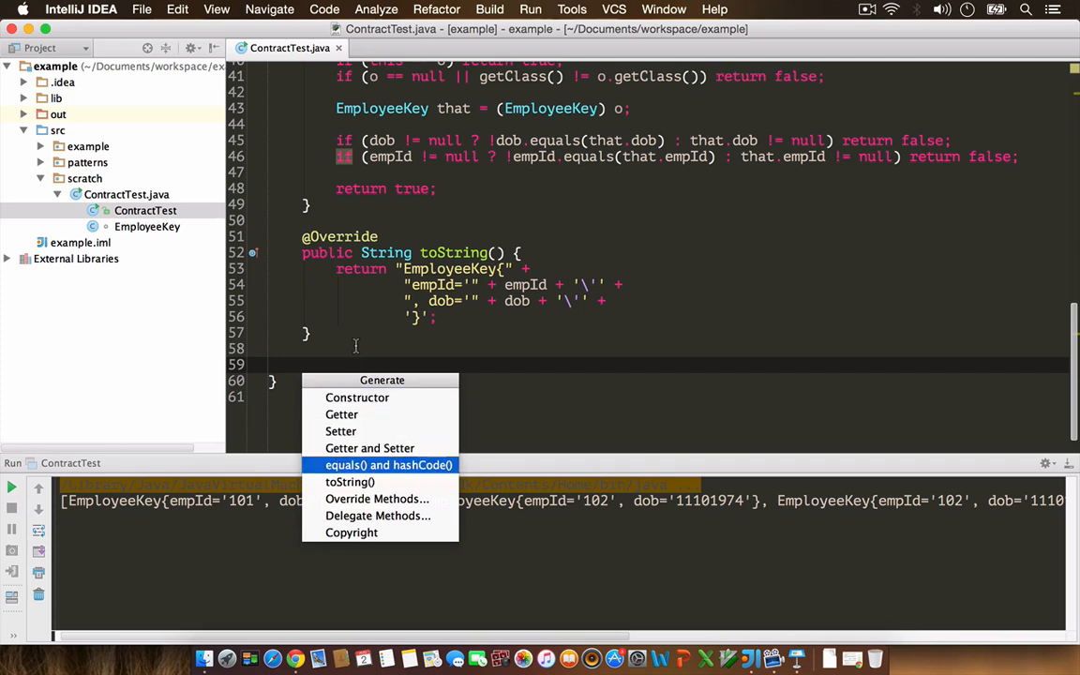
pyautogui.click(389, 465)
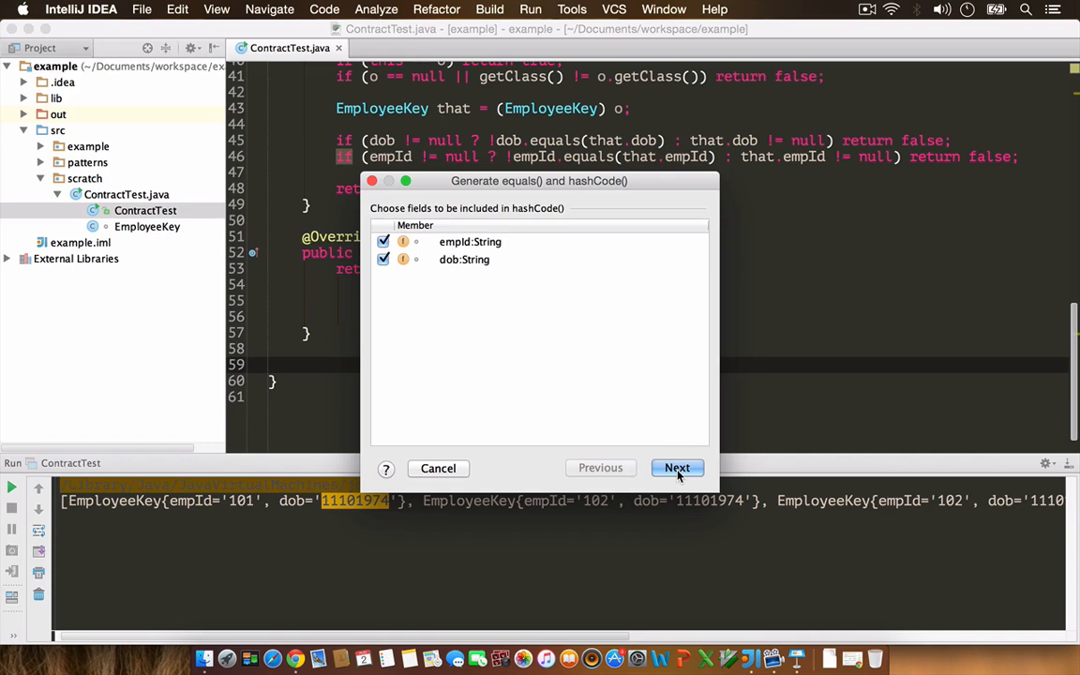
pyautogui.click(677, 469)
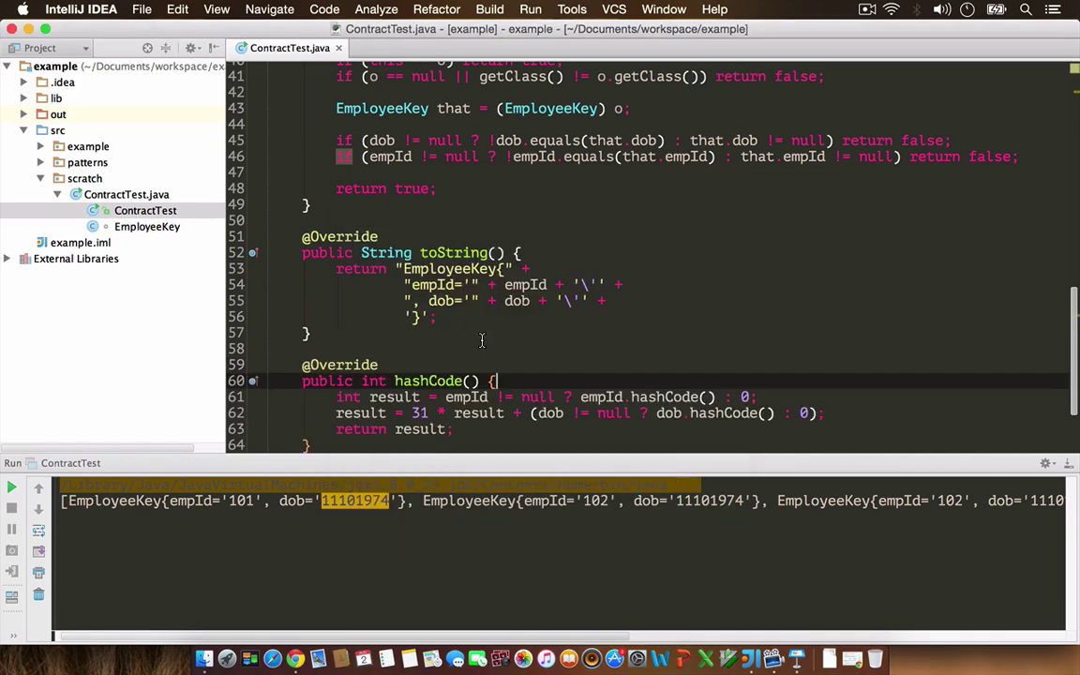